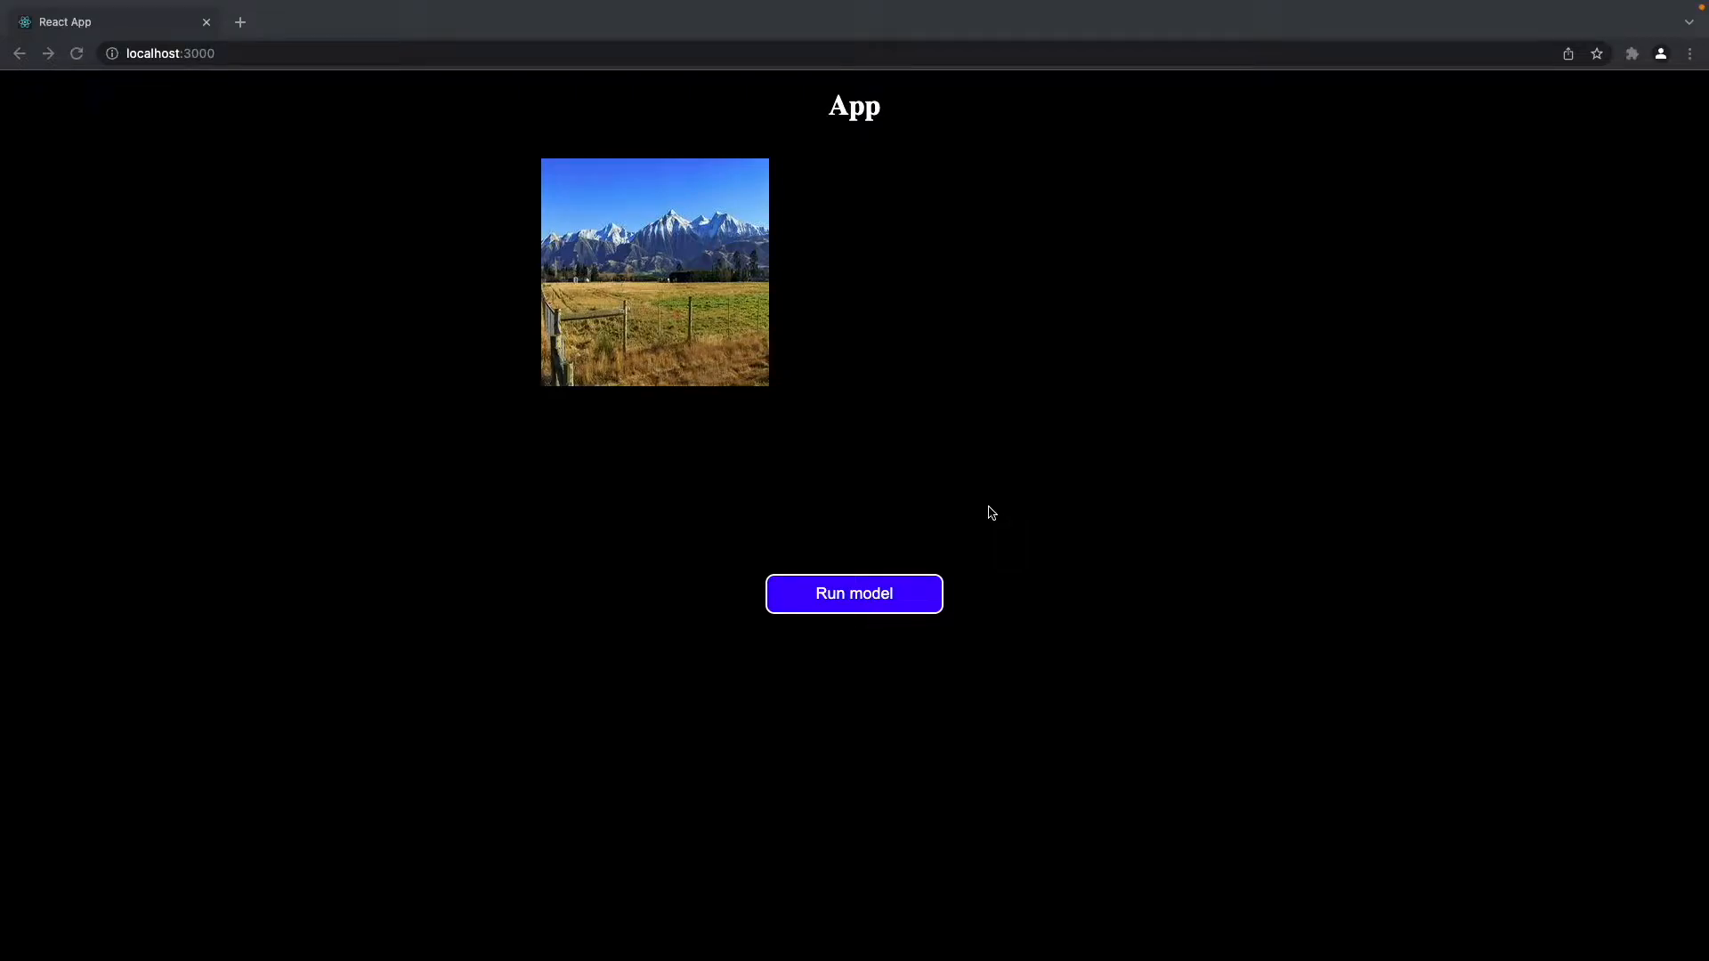
Step: Run the model on the mountain landscape photo to produce the stylised output image
click(854, 594)
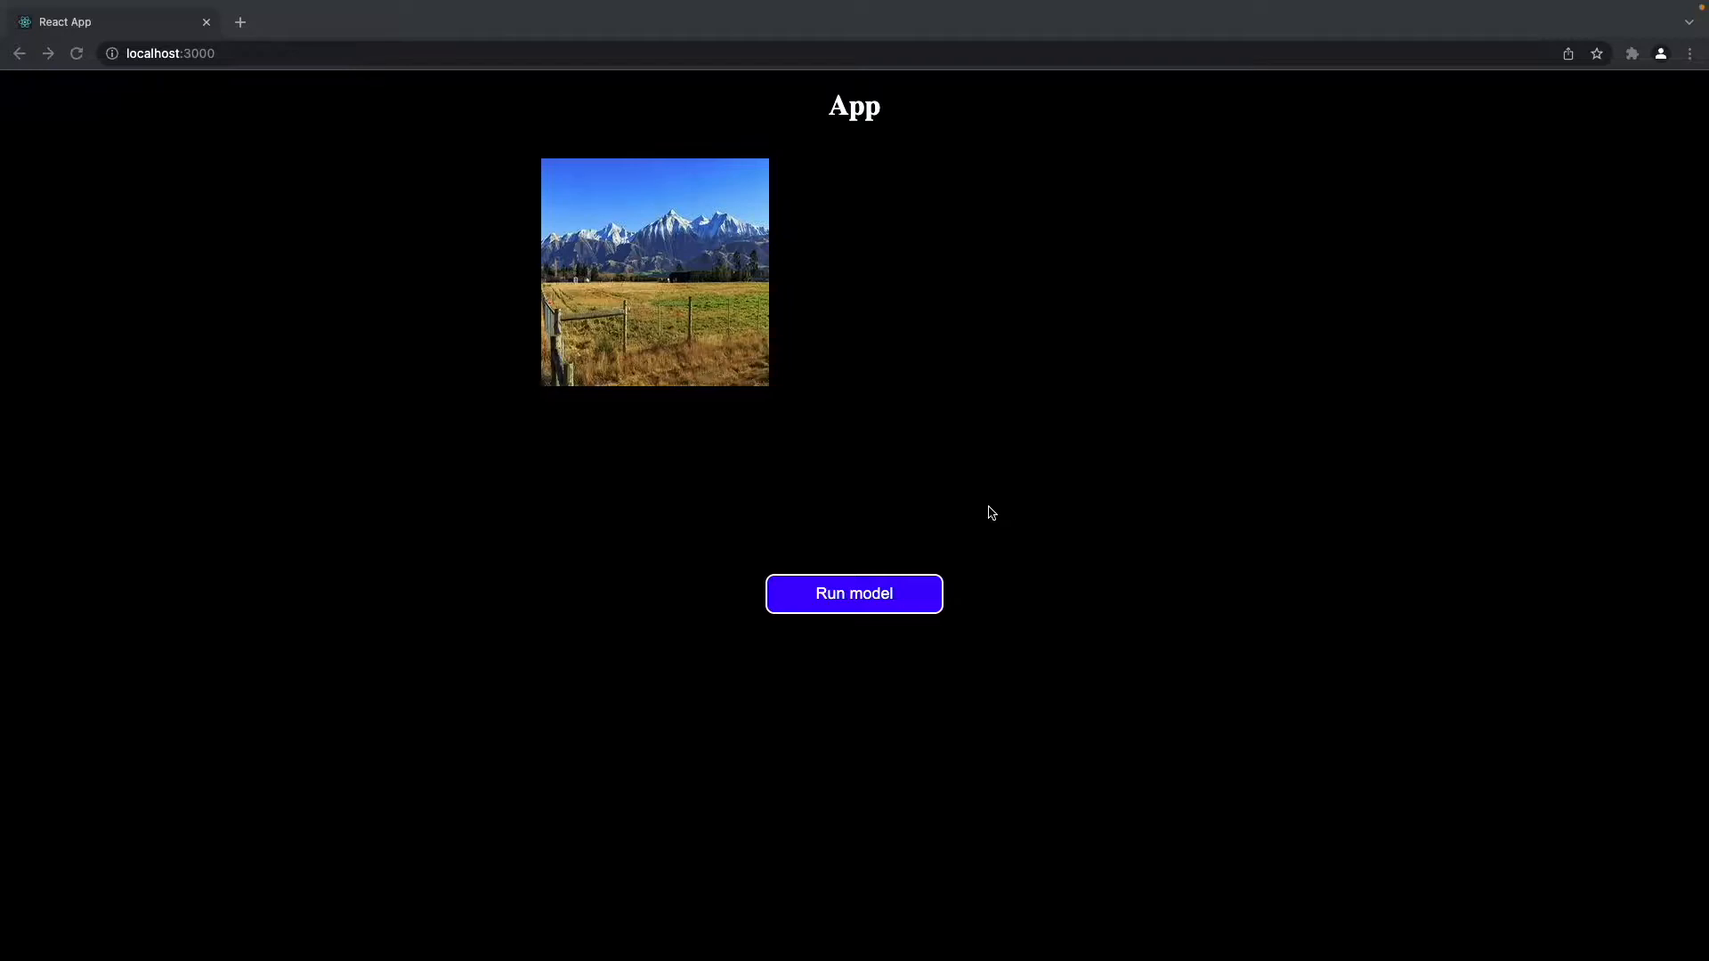
mouse_move(812, 380)
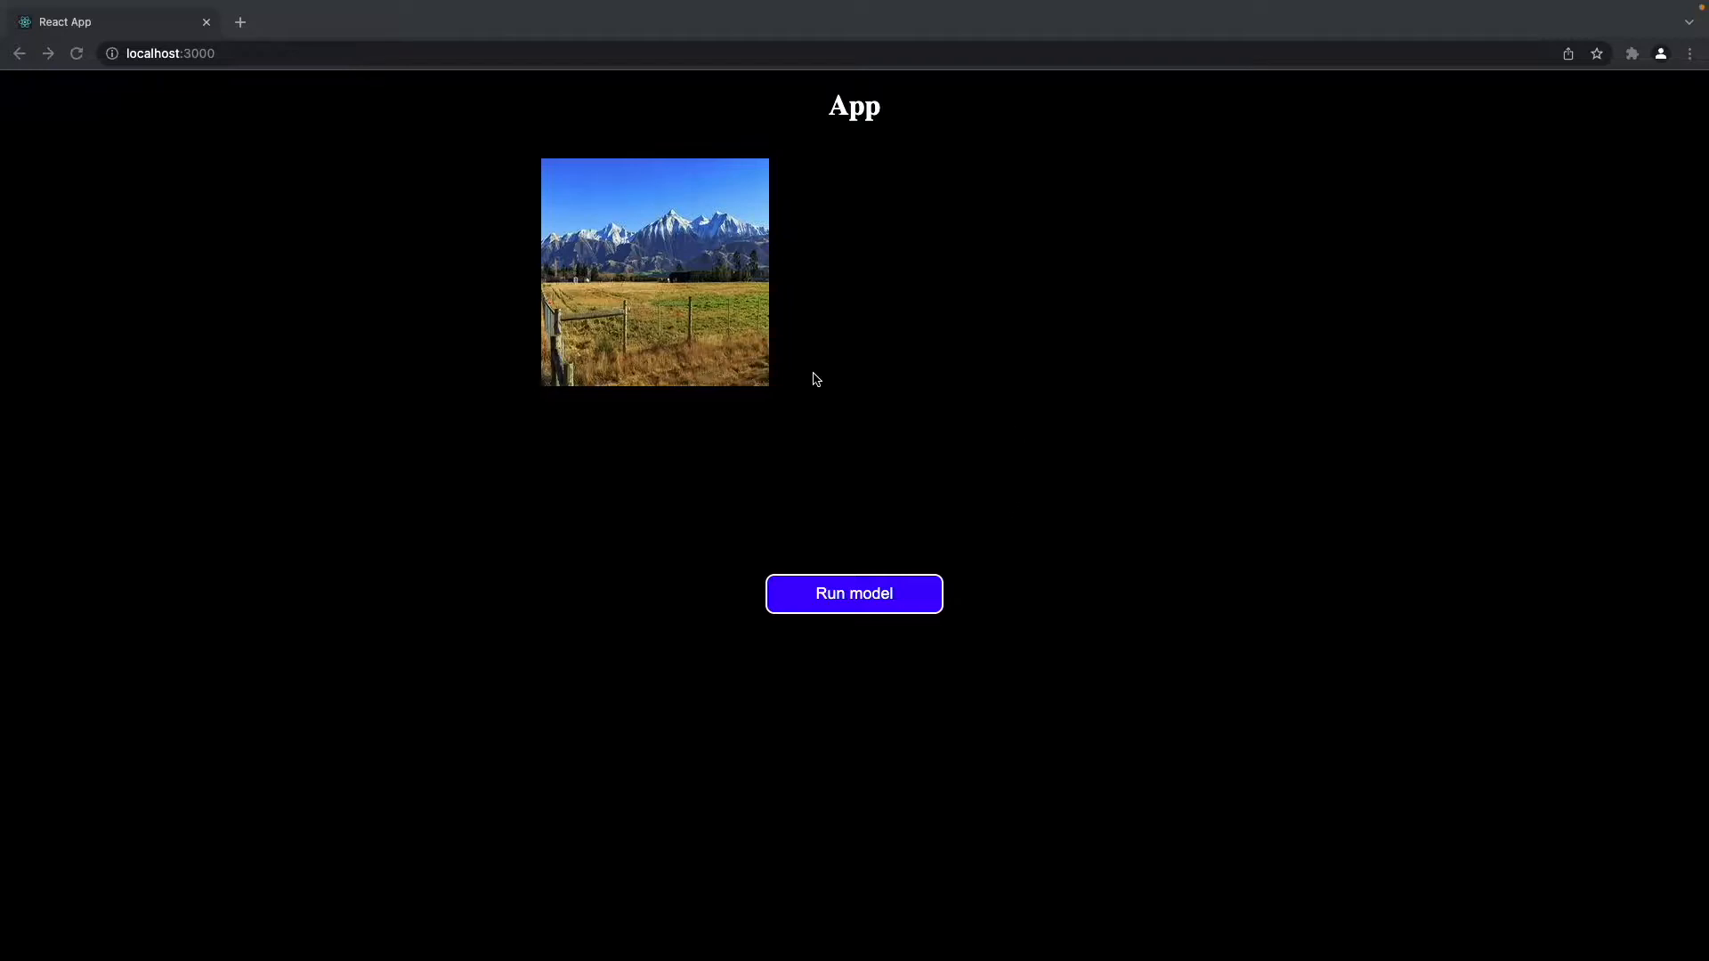
mouse_move(813, 376)
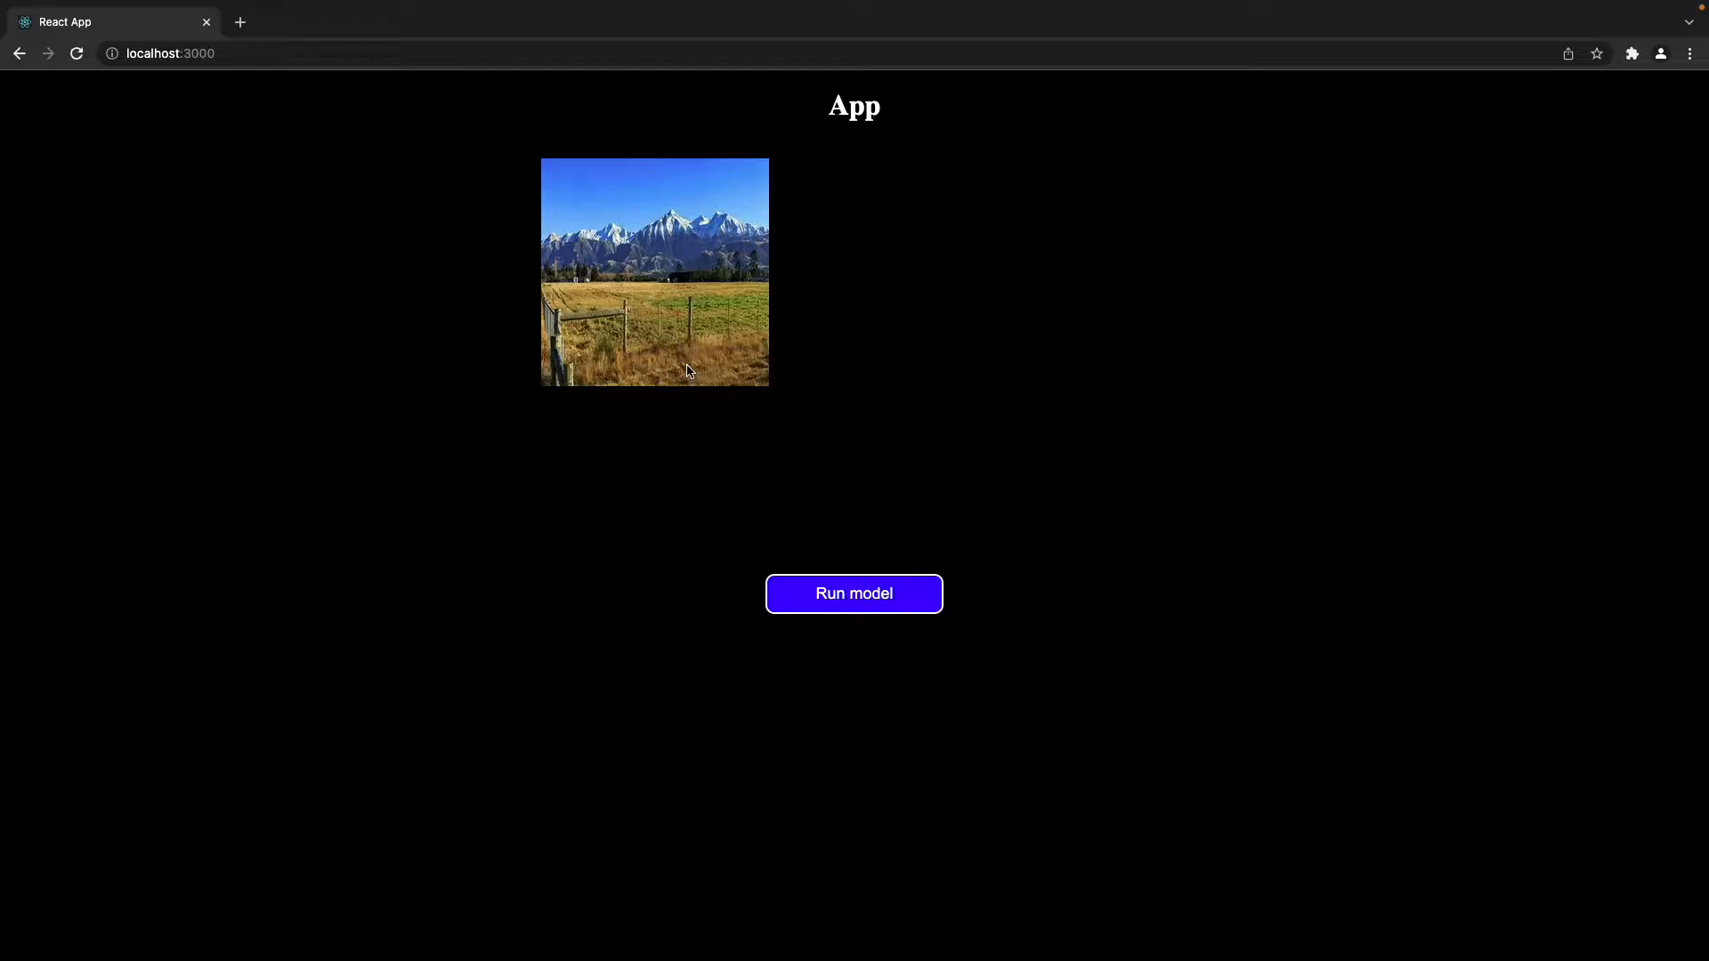
click(853, 593)
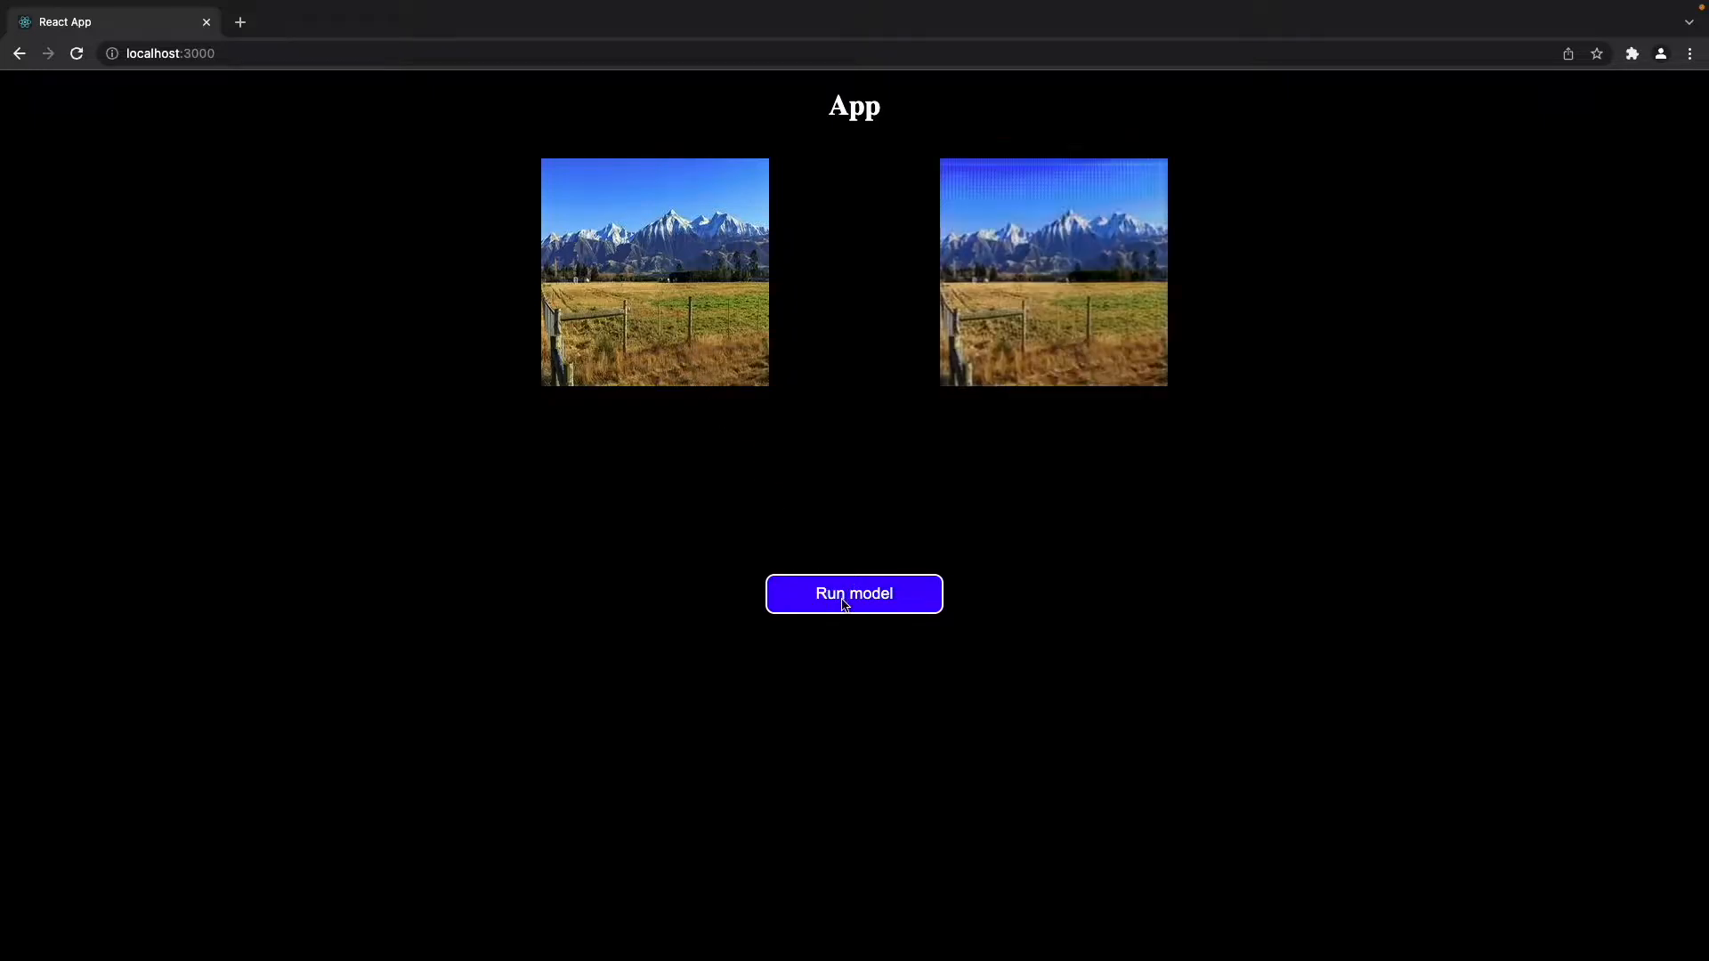
mouse_move(1076, 393)
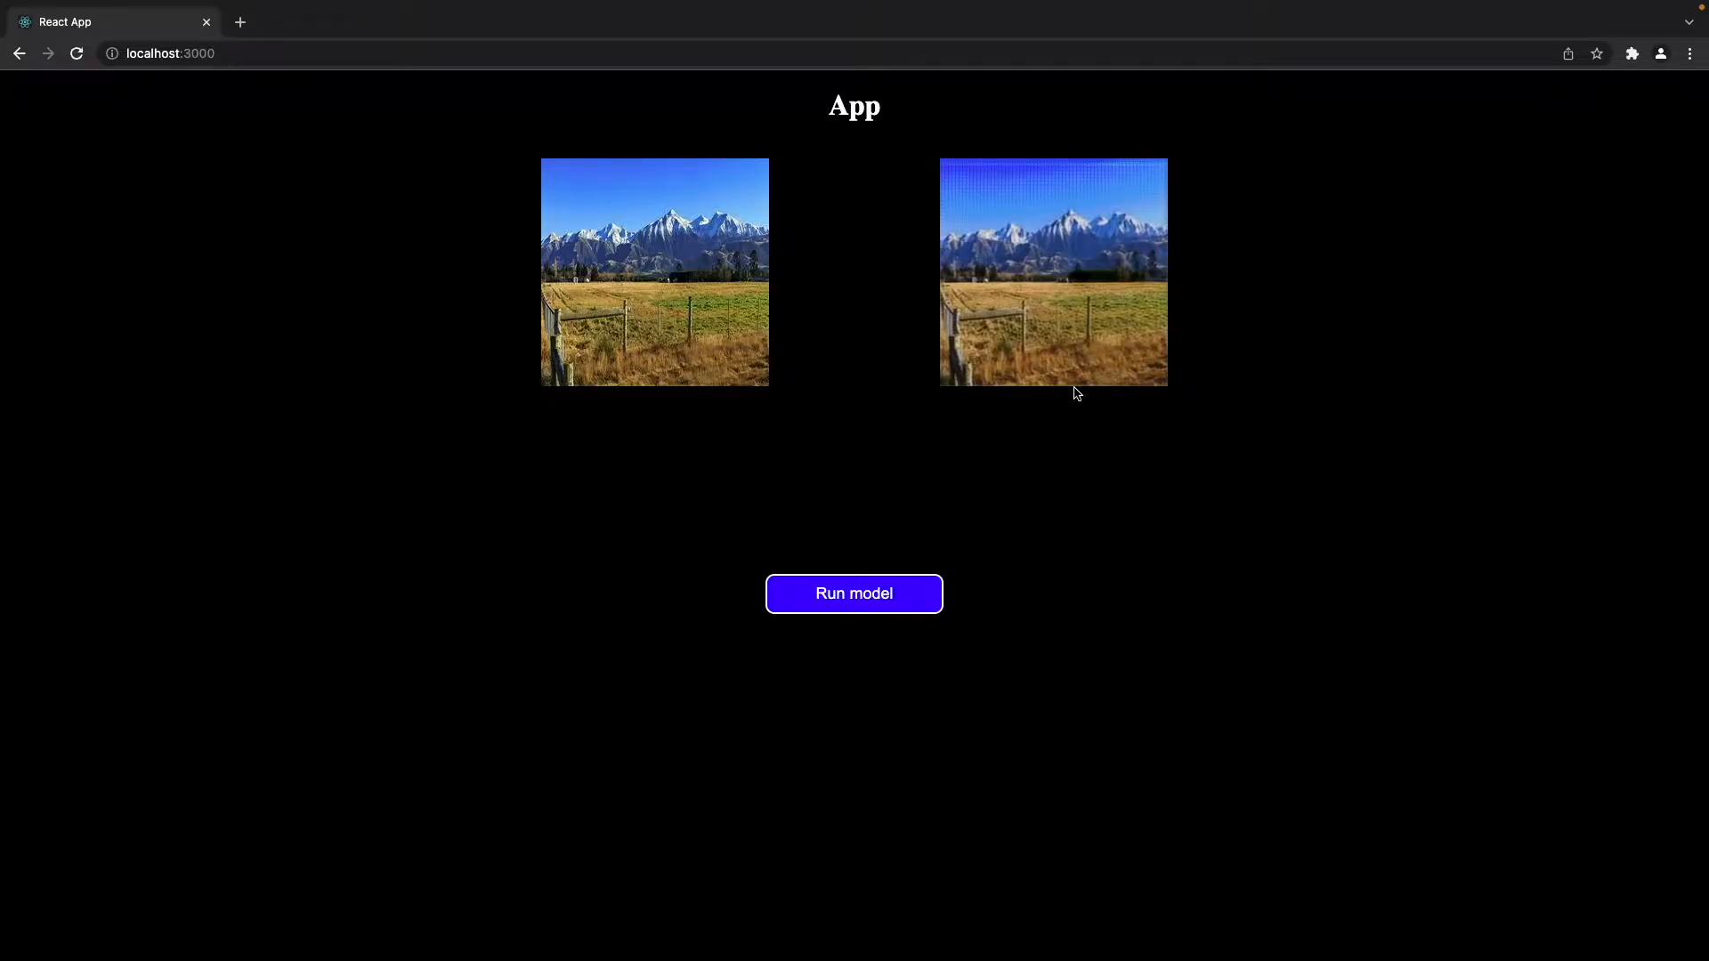
click(853, 593)
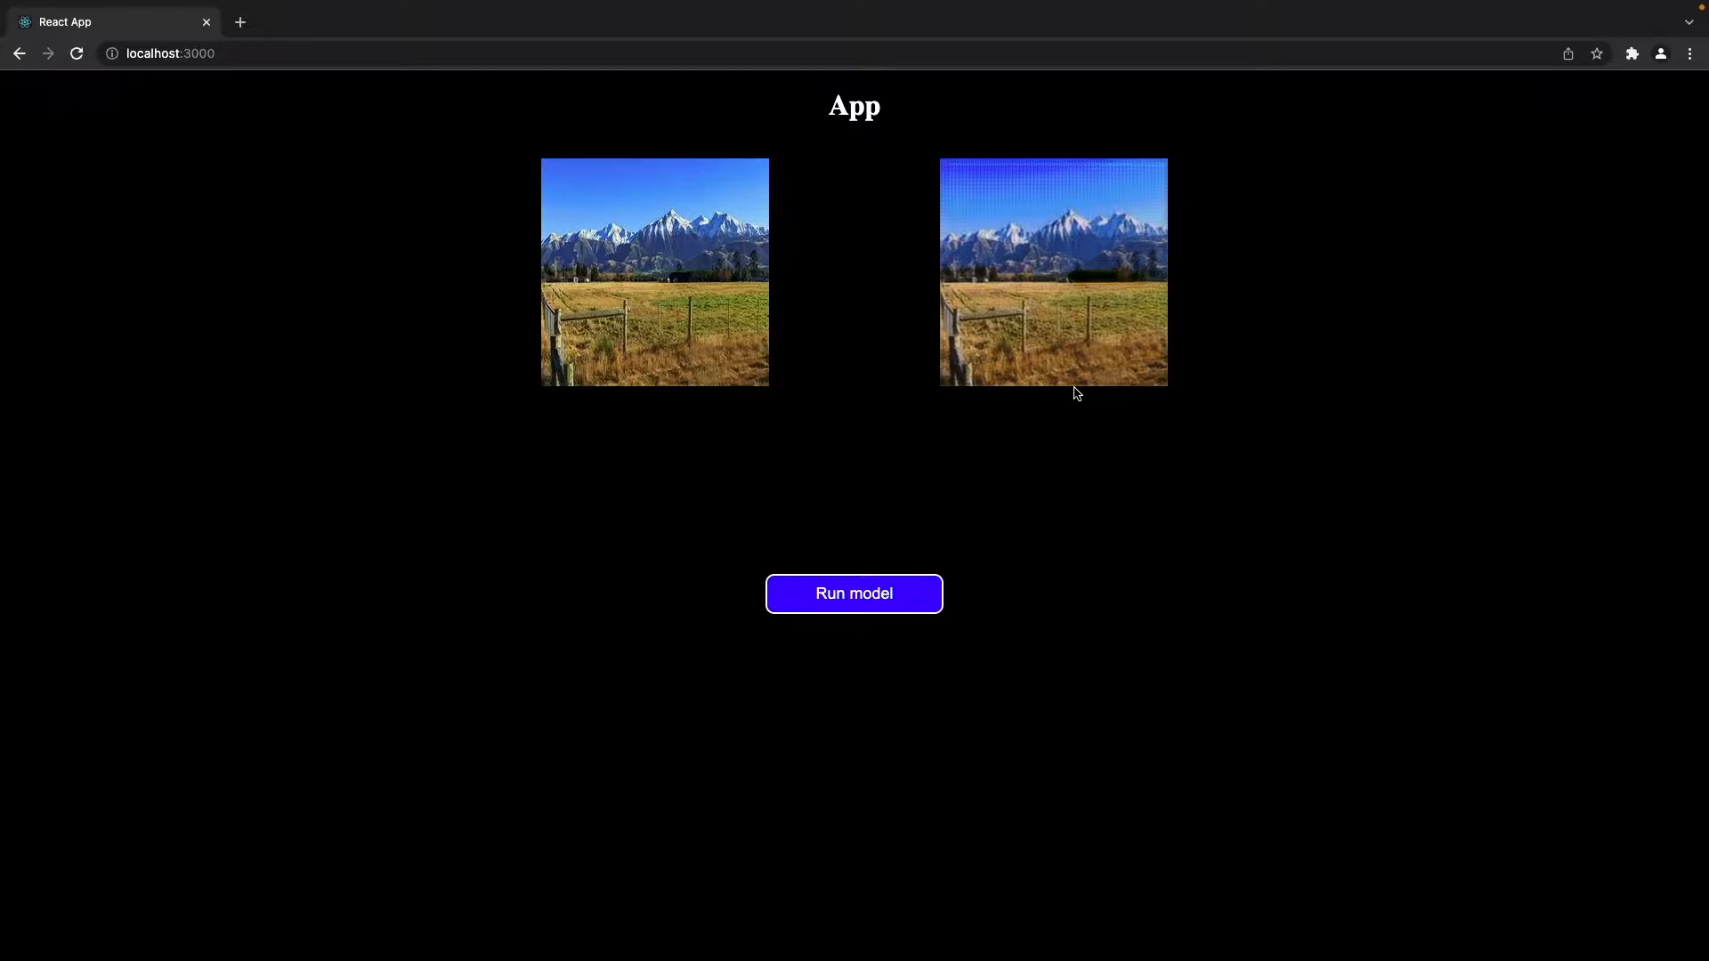
click(854, 594)
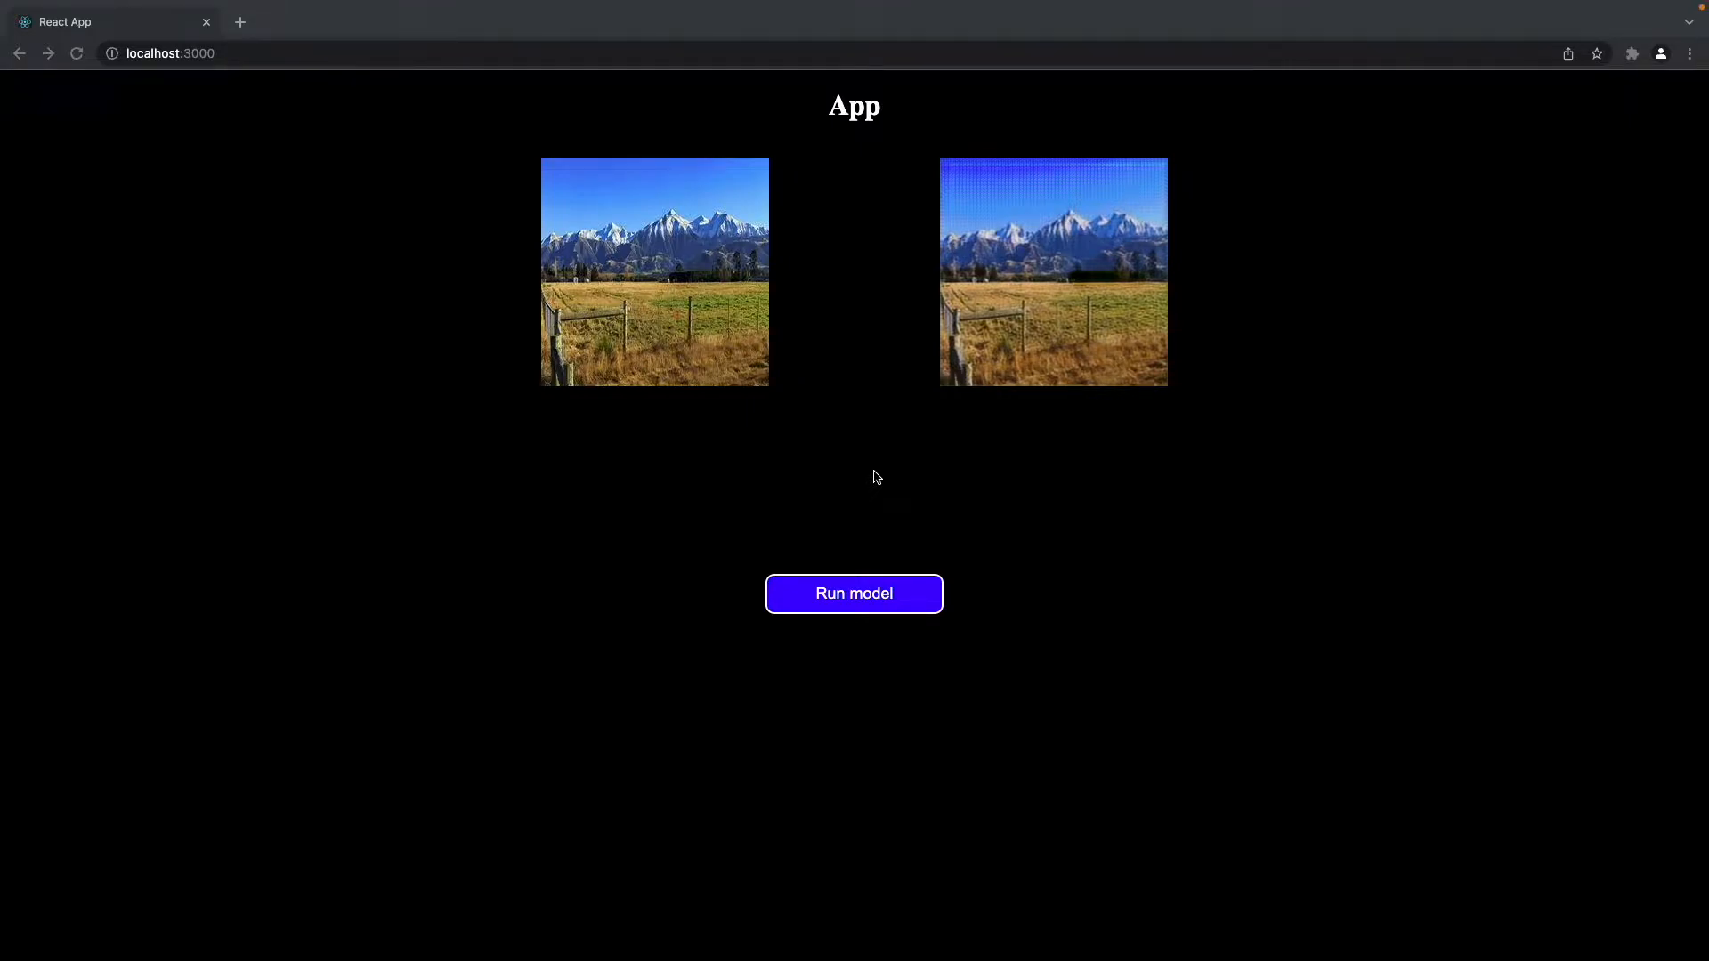
click(853, 593)
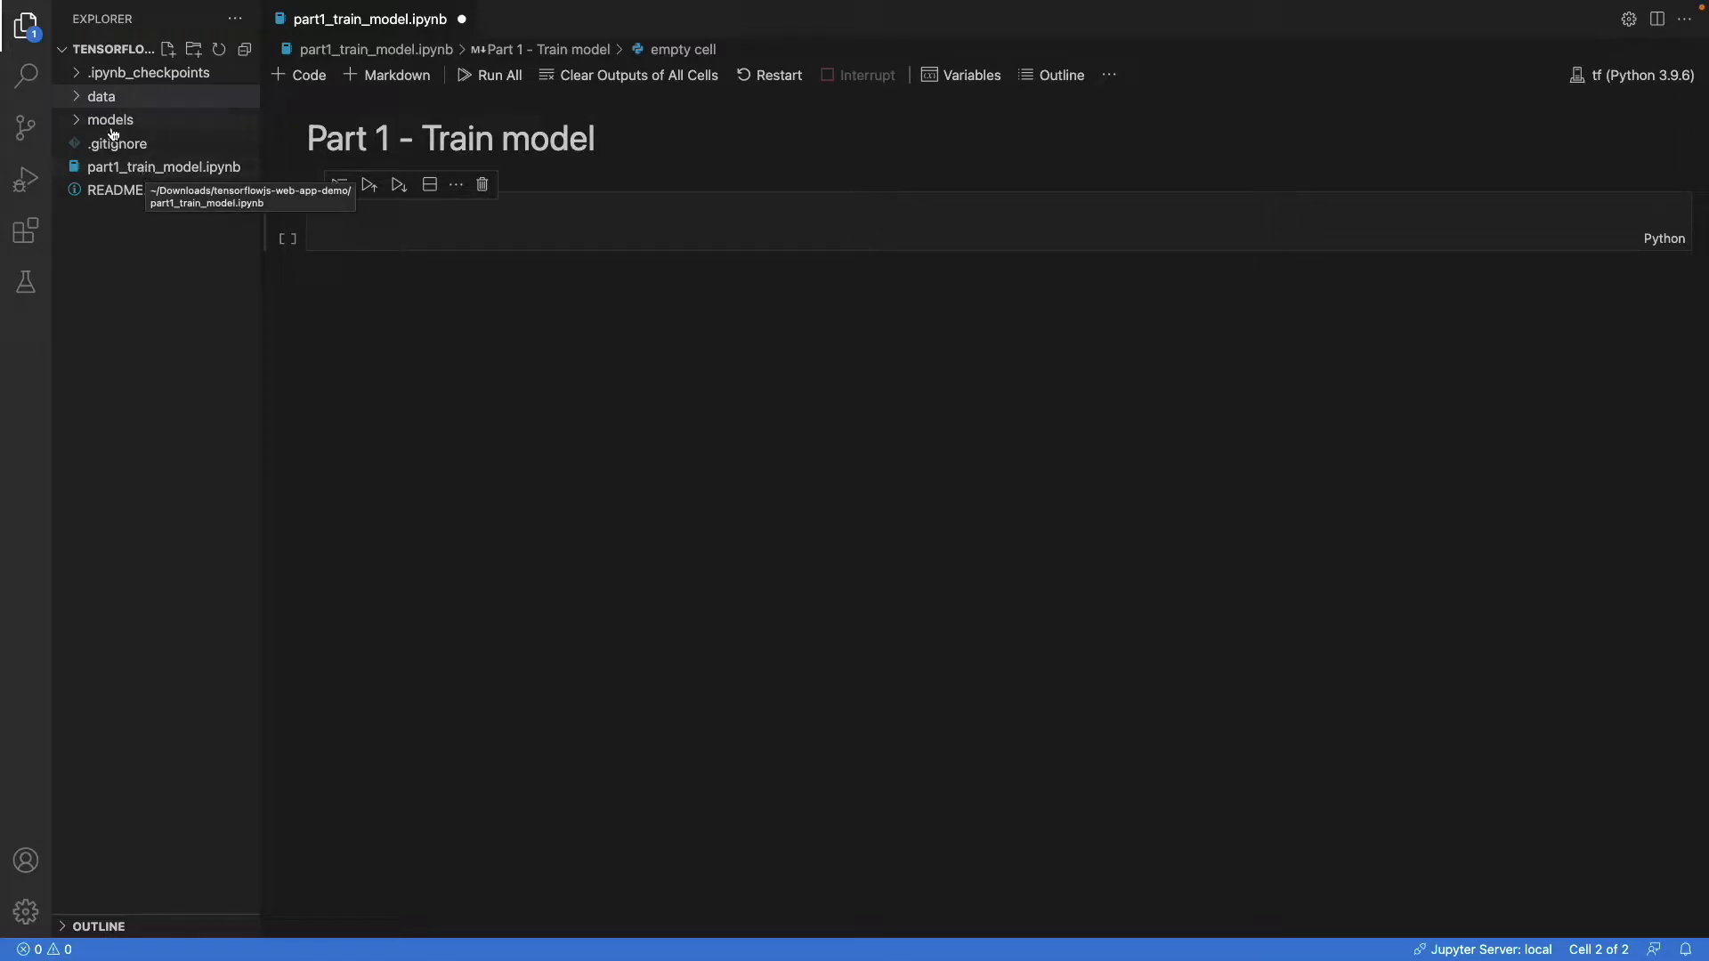
mouse_move(101, 97)
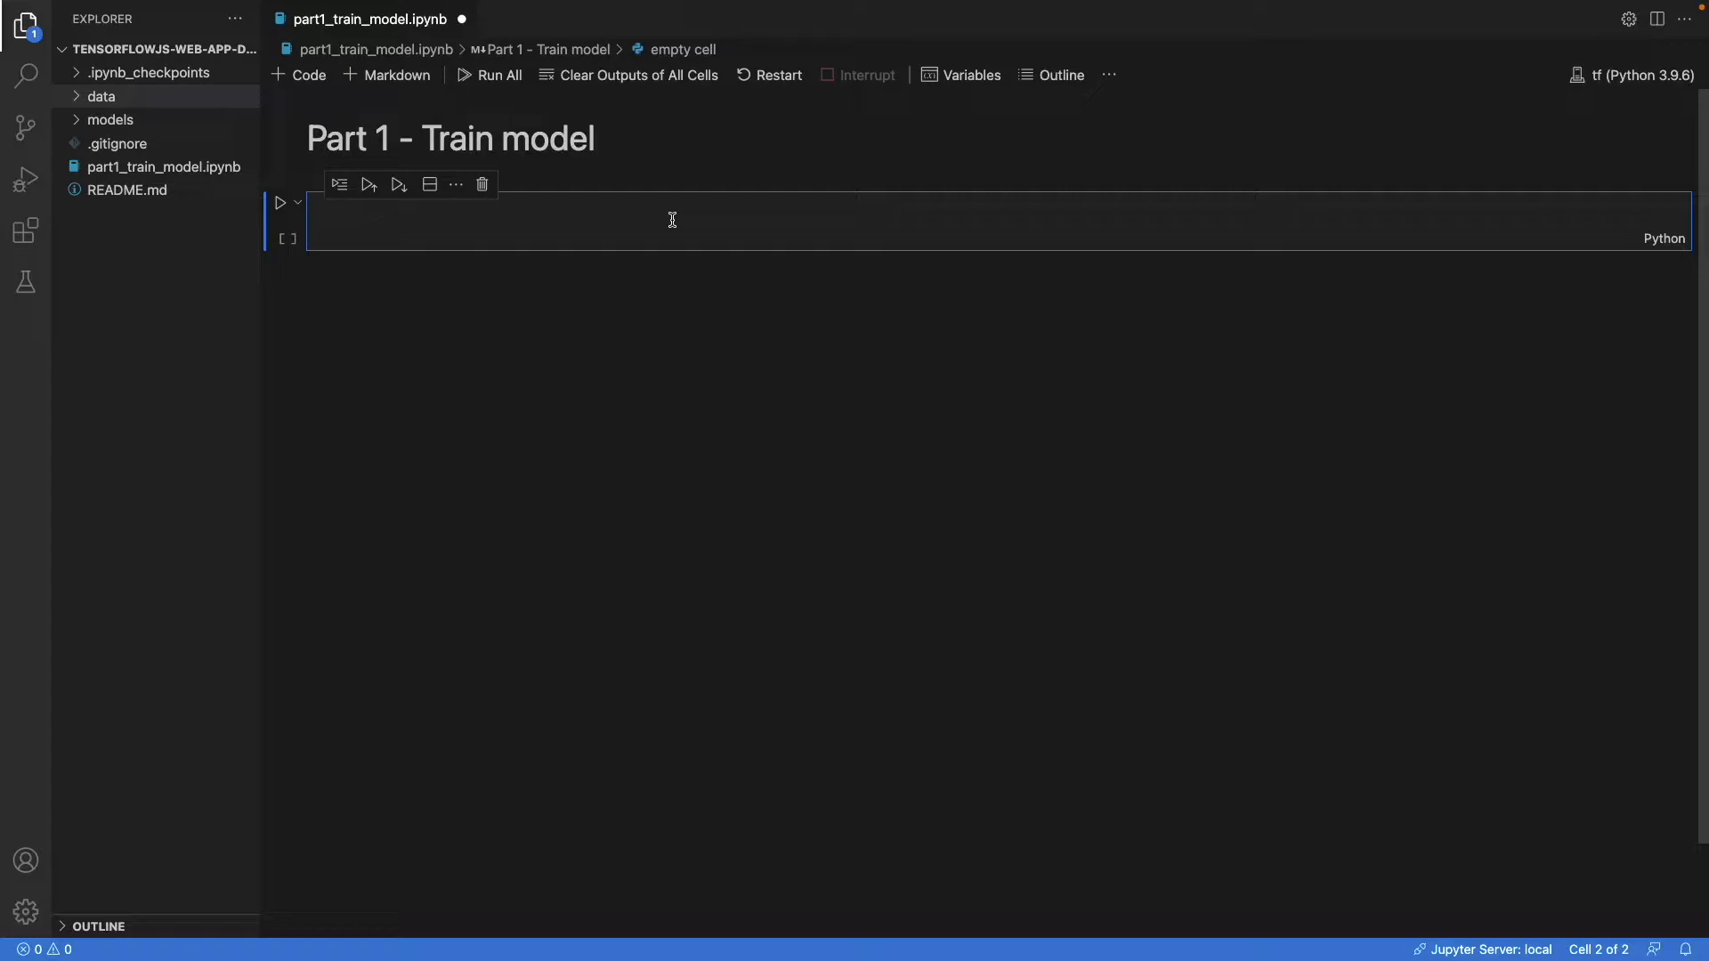
Step: Write the '# Imports' cell importing numpy as np, tensorflow as tf and keras
text(# Imports\nimport numpy as np\nimport tensorflow as tf\nfrom tensorflow import keras\nfrom tensorflow.keras import layers, activations\nfrom PIL import Image as ImagePIL\nfrom IPython.display import display)
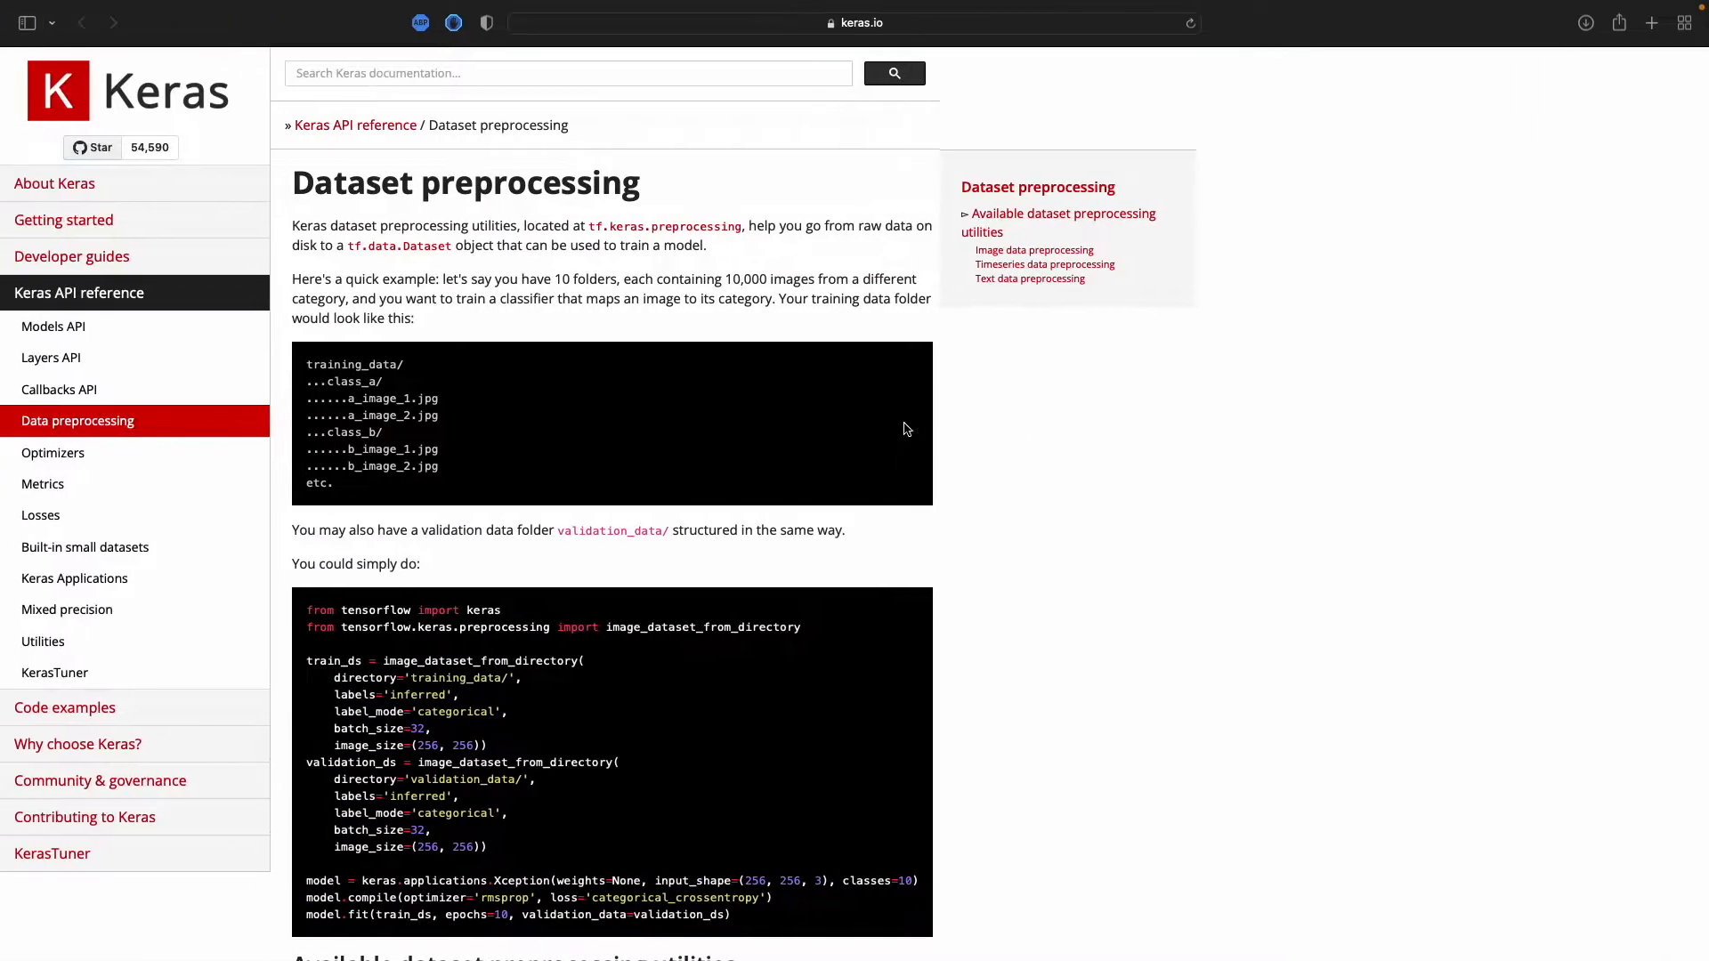
Step: Select image_dataset_from_directory in the Keras dataset preprocessing code example
scroll(down, 3)
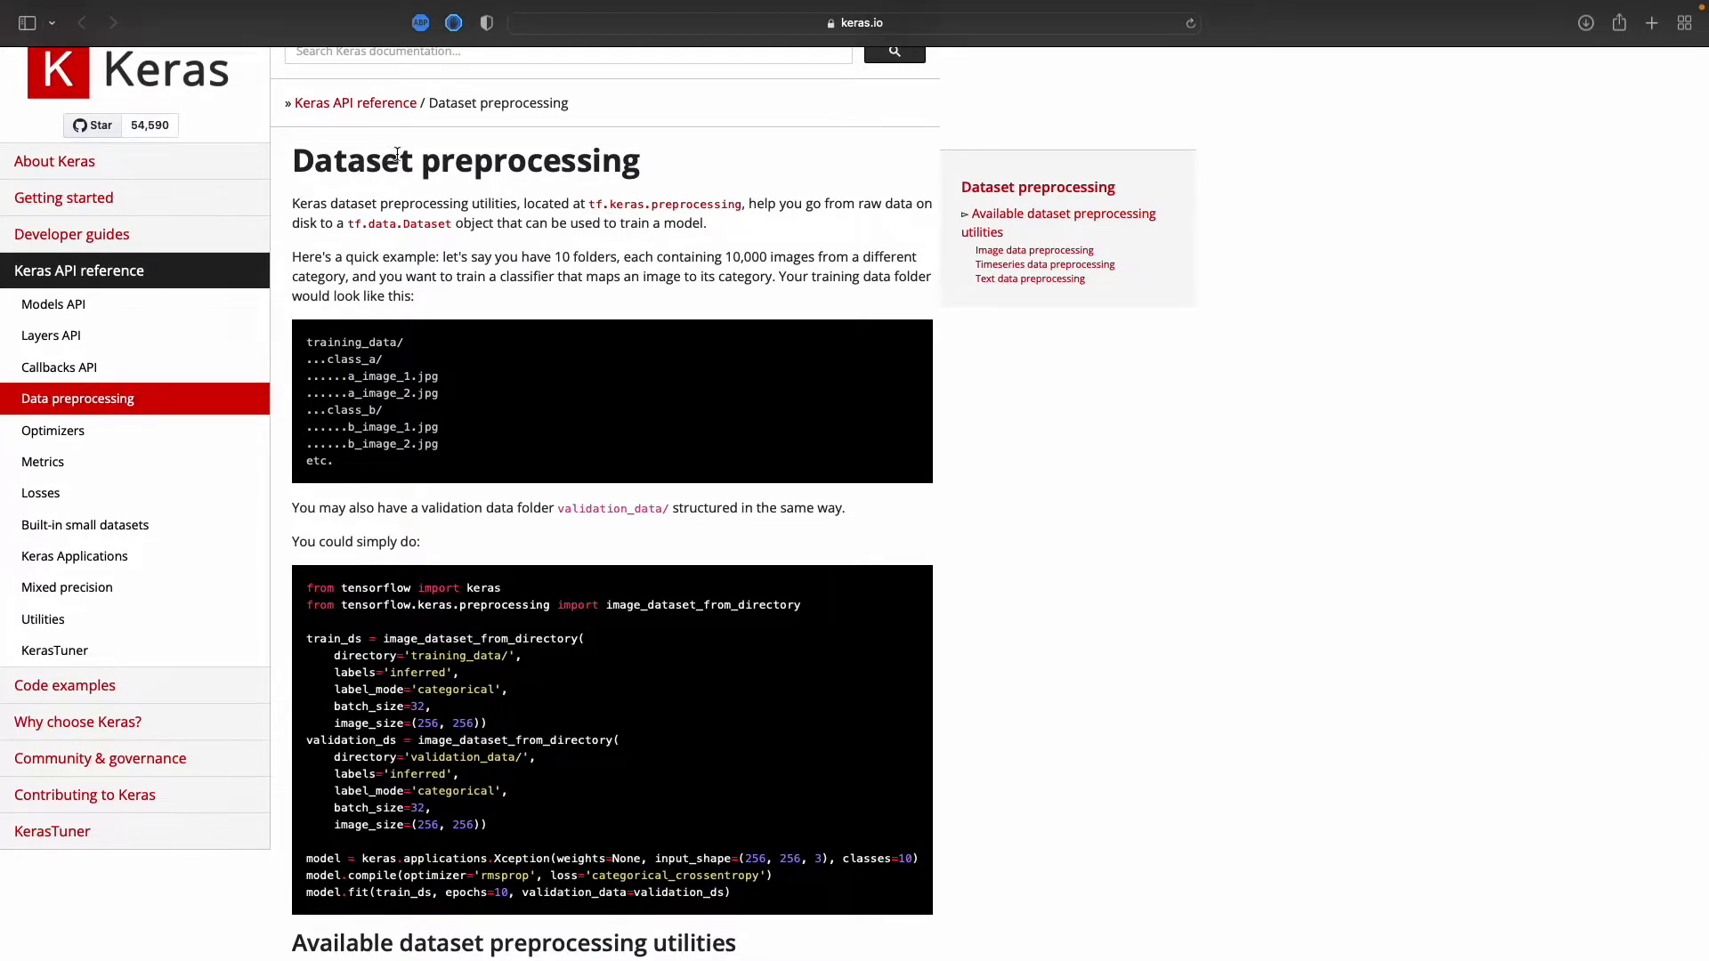
scroll(down, 3)
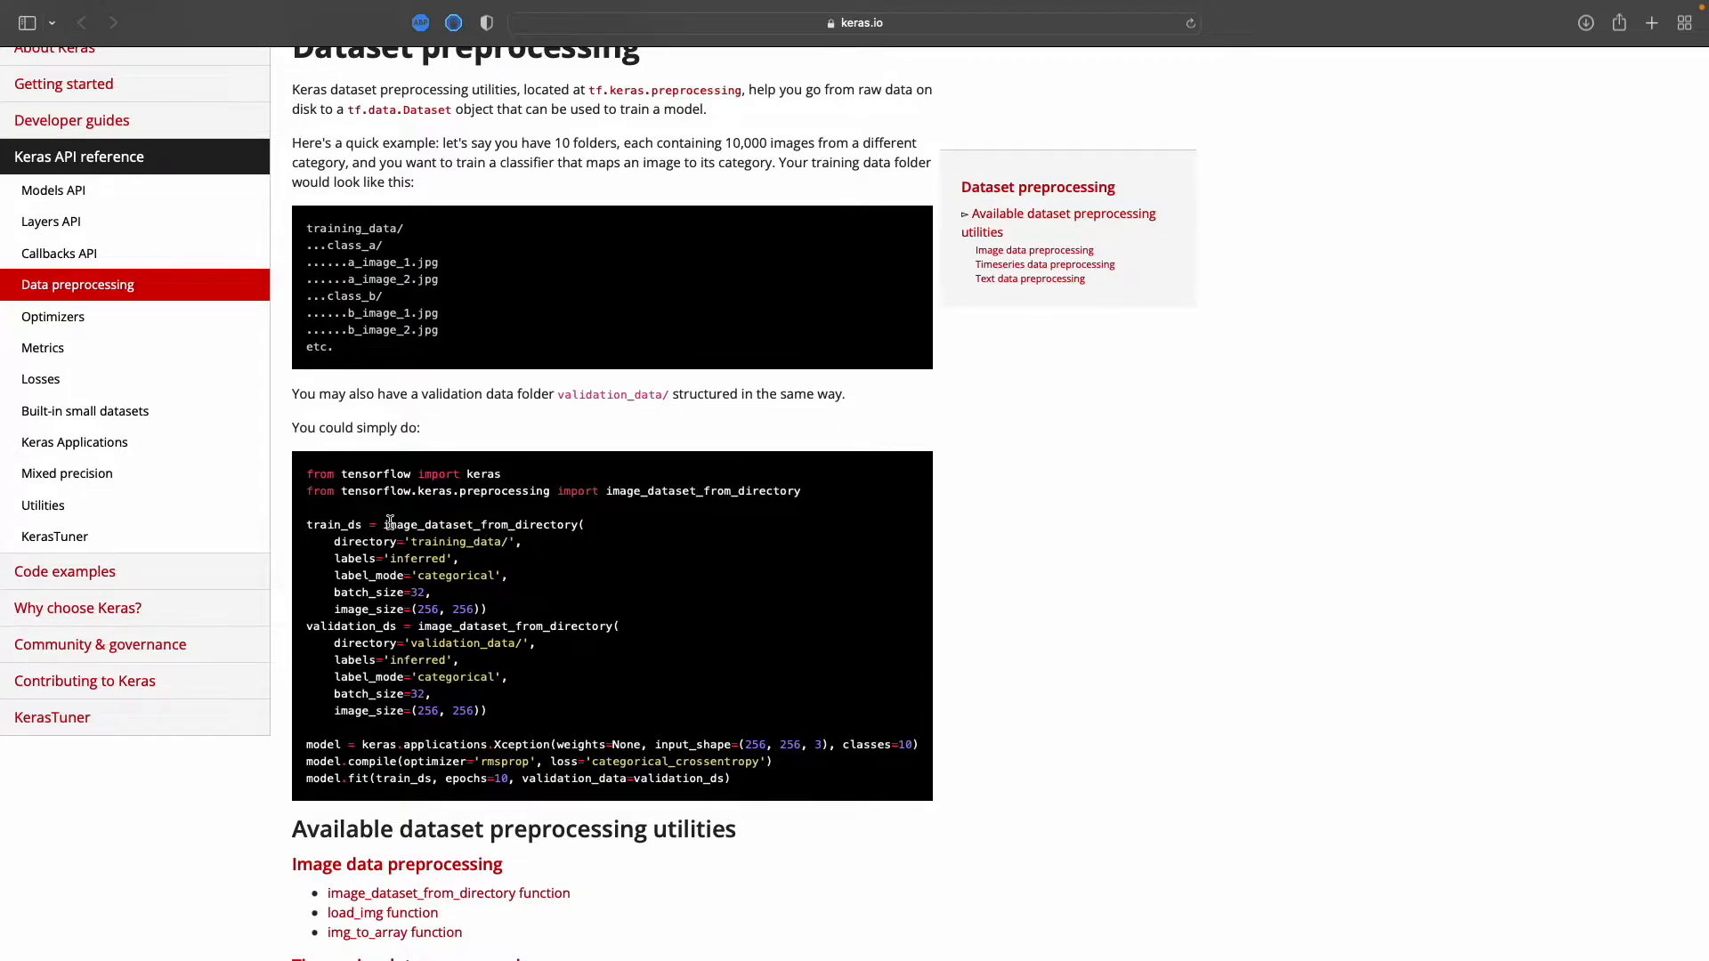
double_click(436, 524)
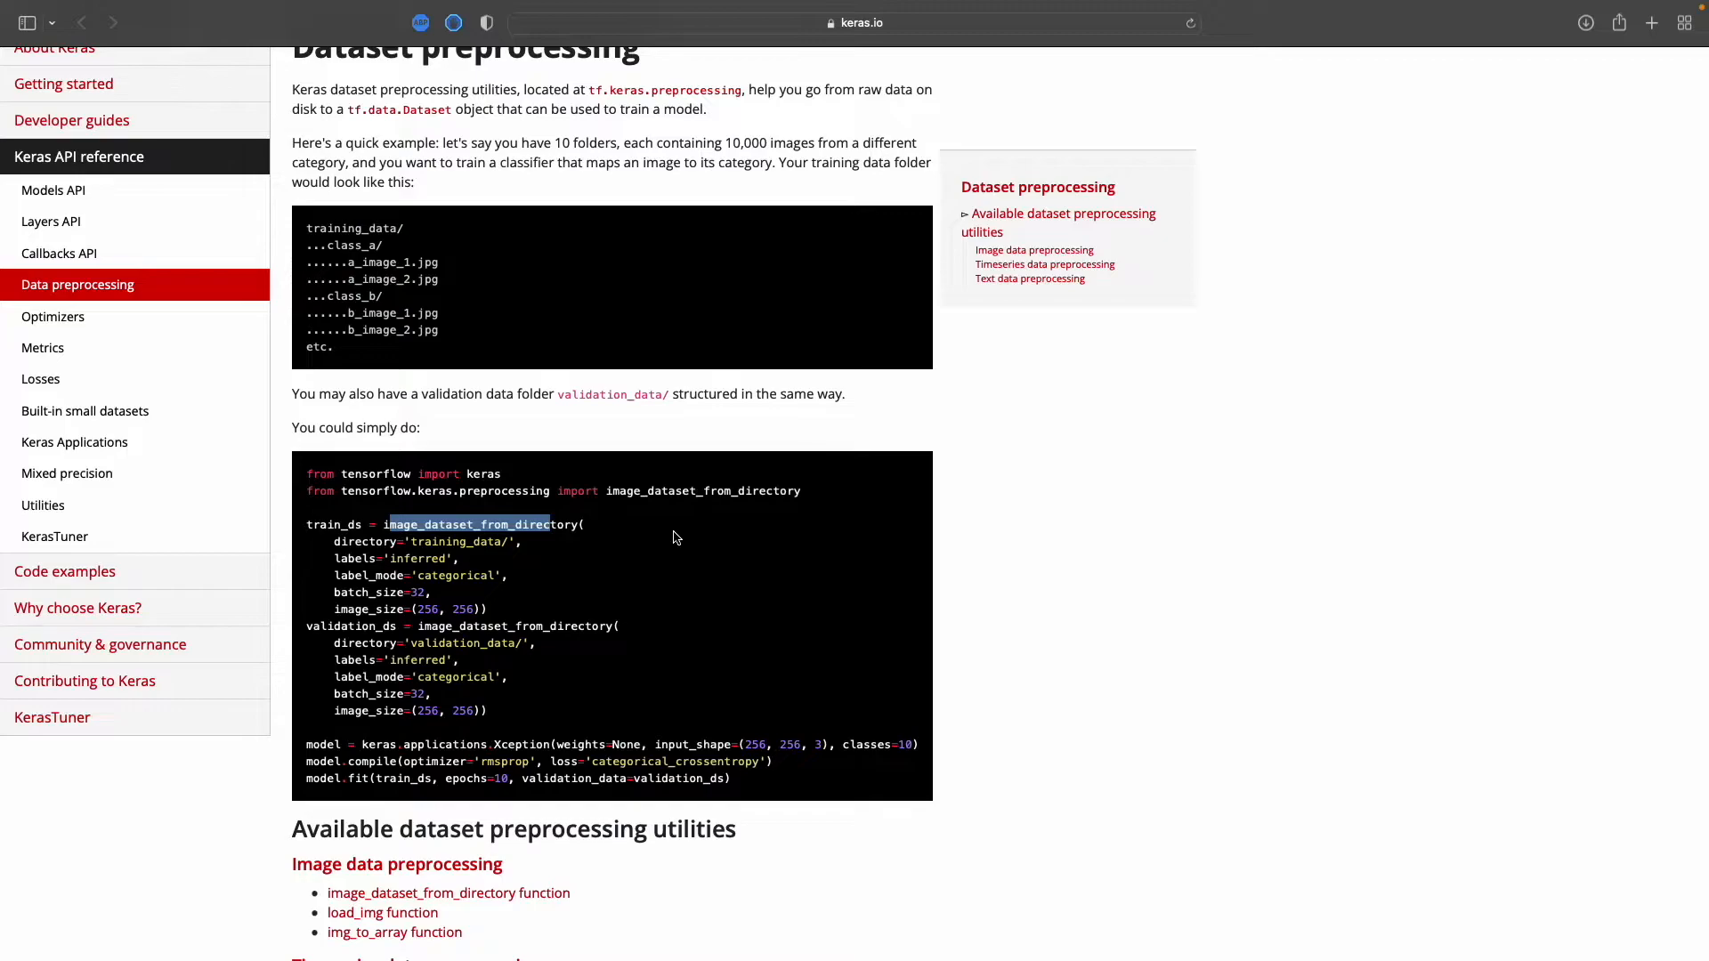
mouse_move(646, 529)
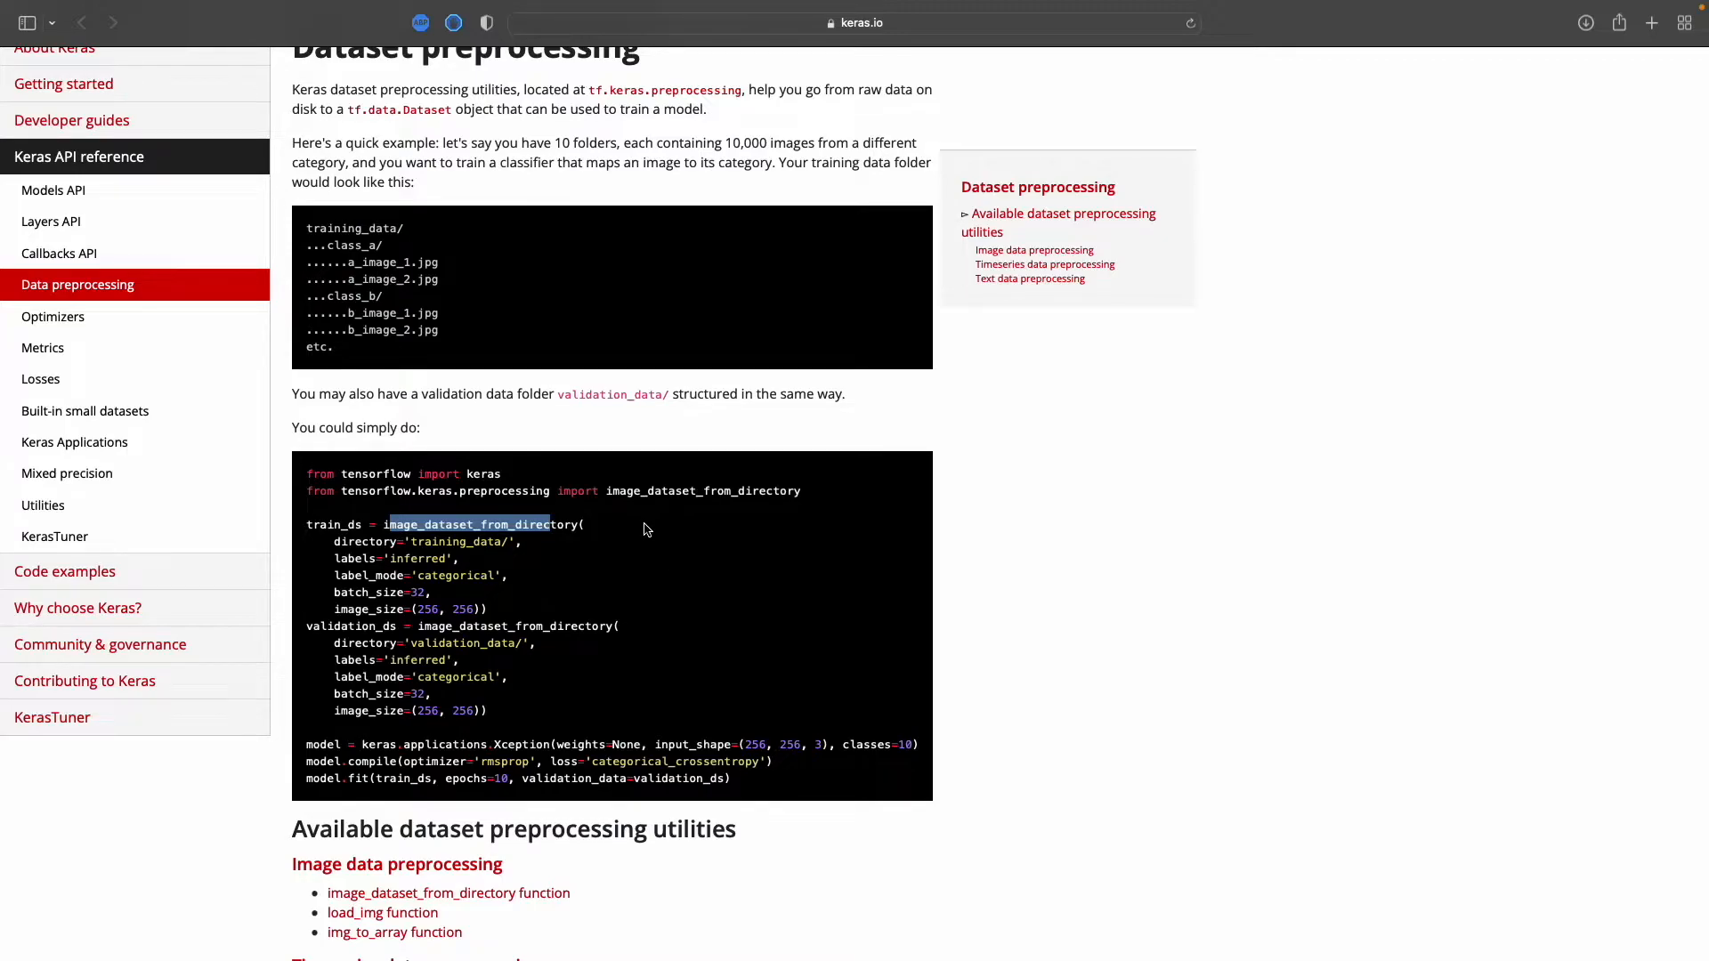
scroll(down, 3)
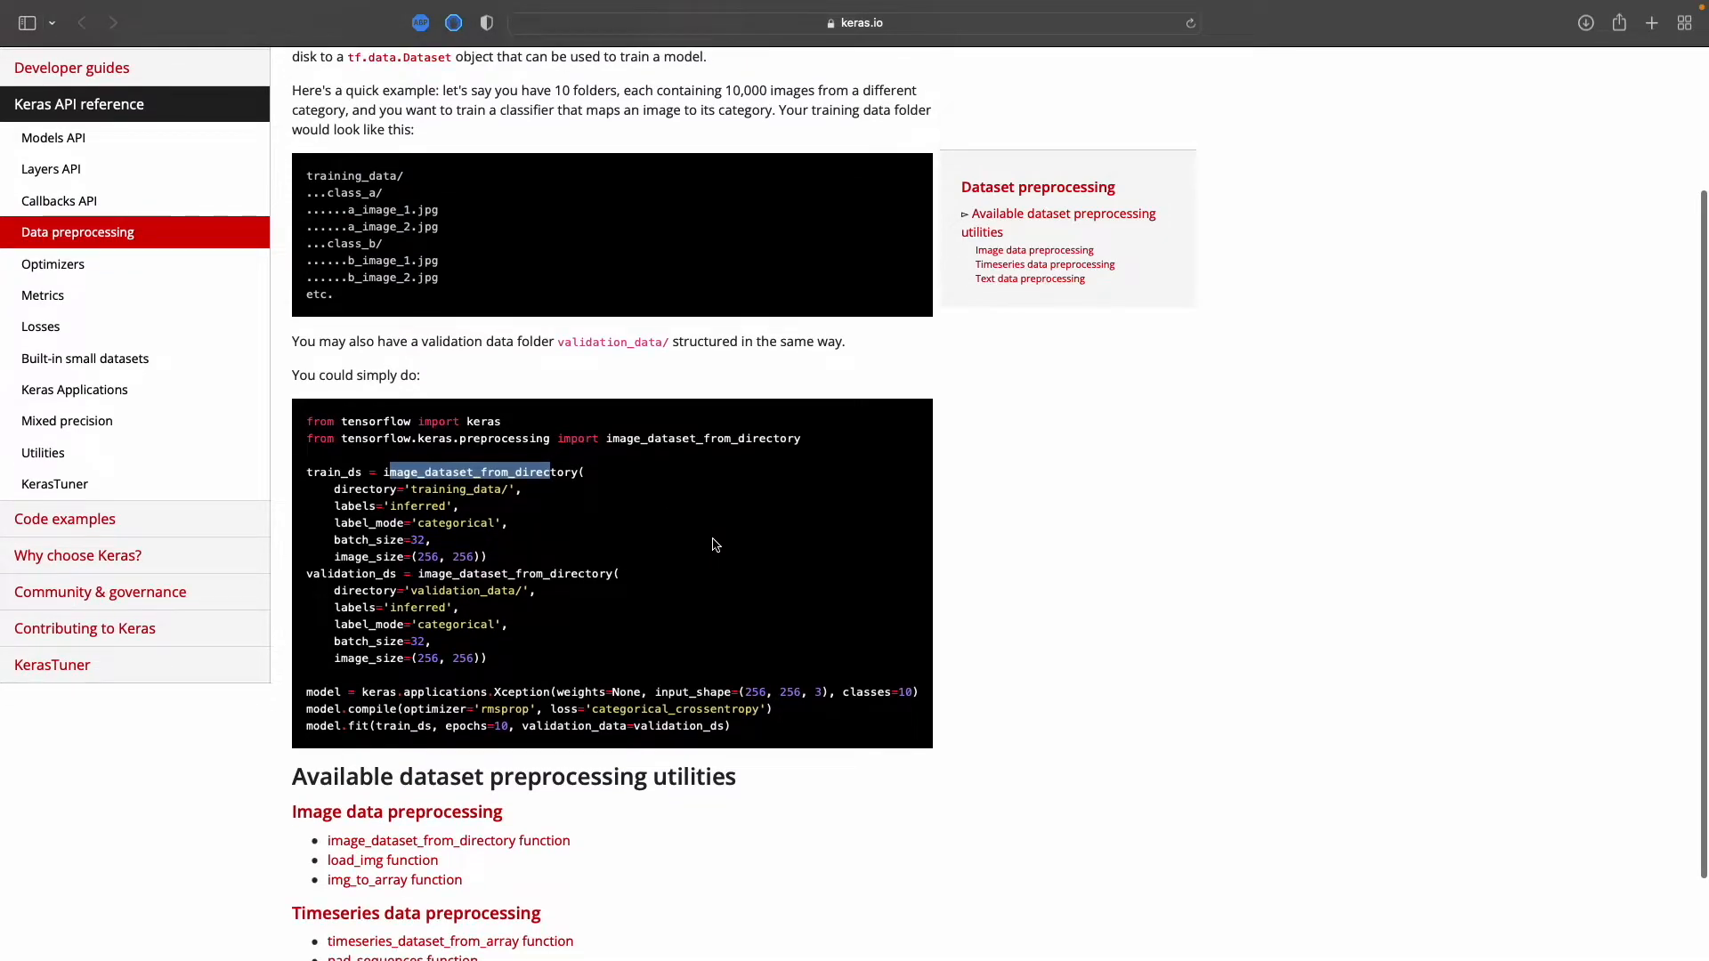
scroll(down, 3)
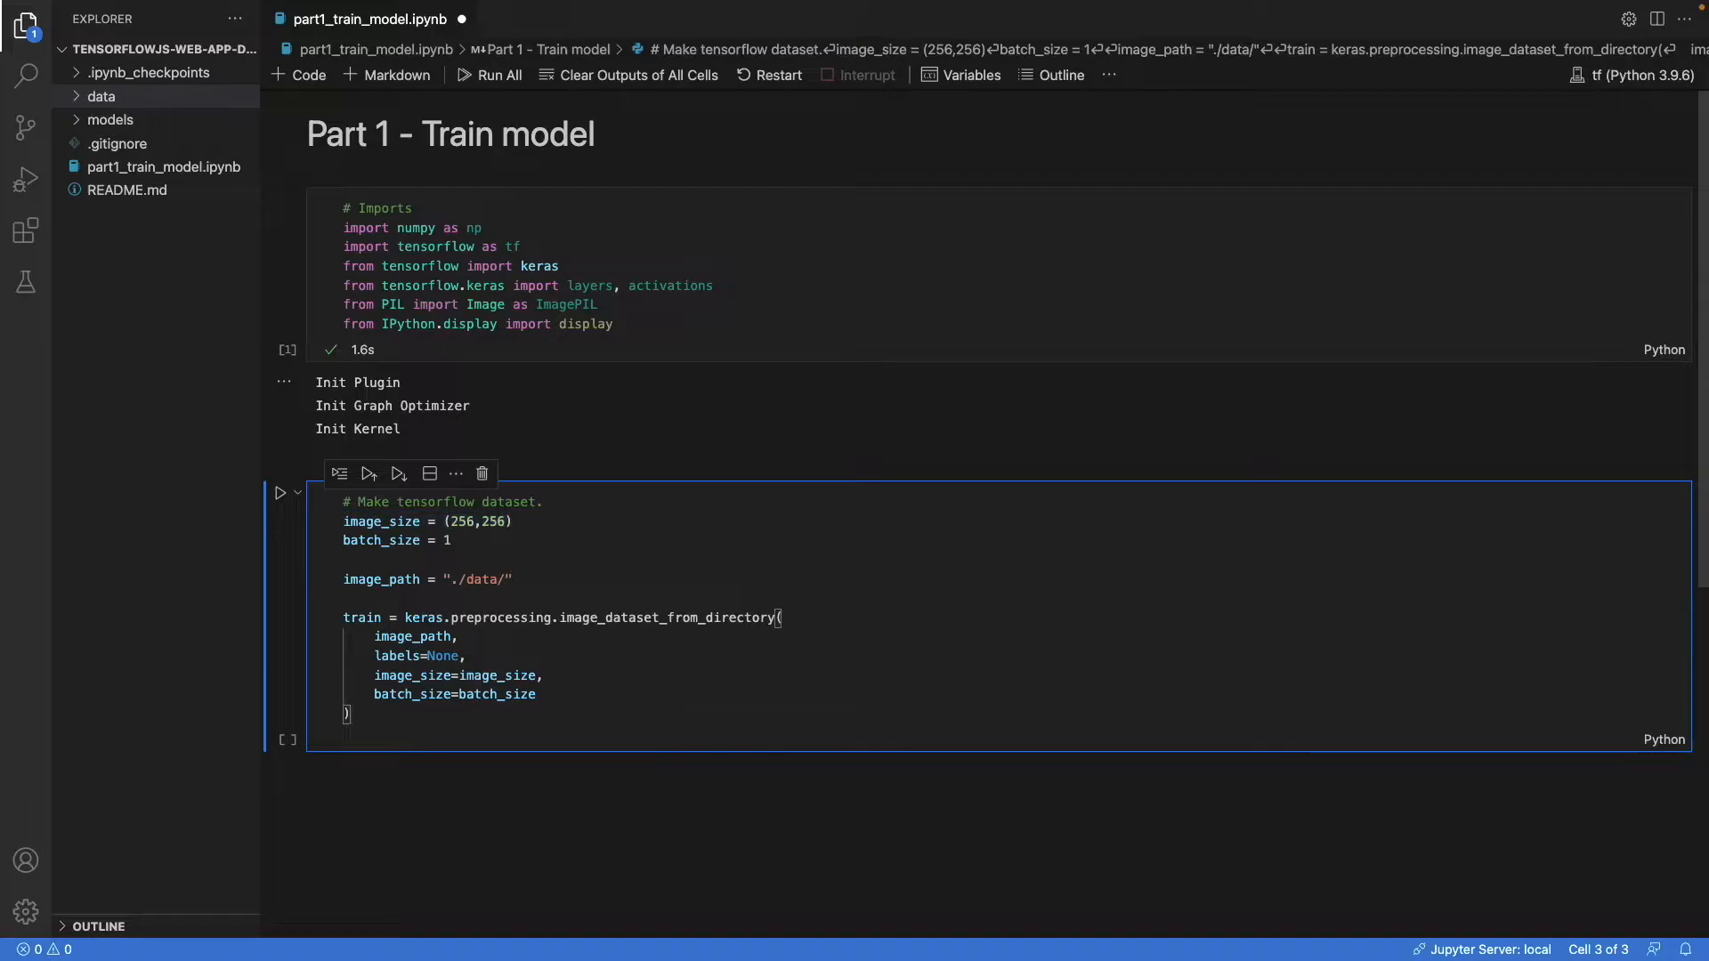
Step: Run the dataset-loading cell (4 files, 1 class) and expand the data folder
click(367, 473)
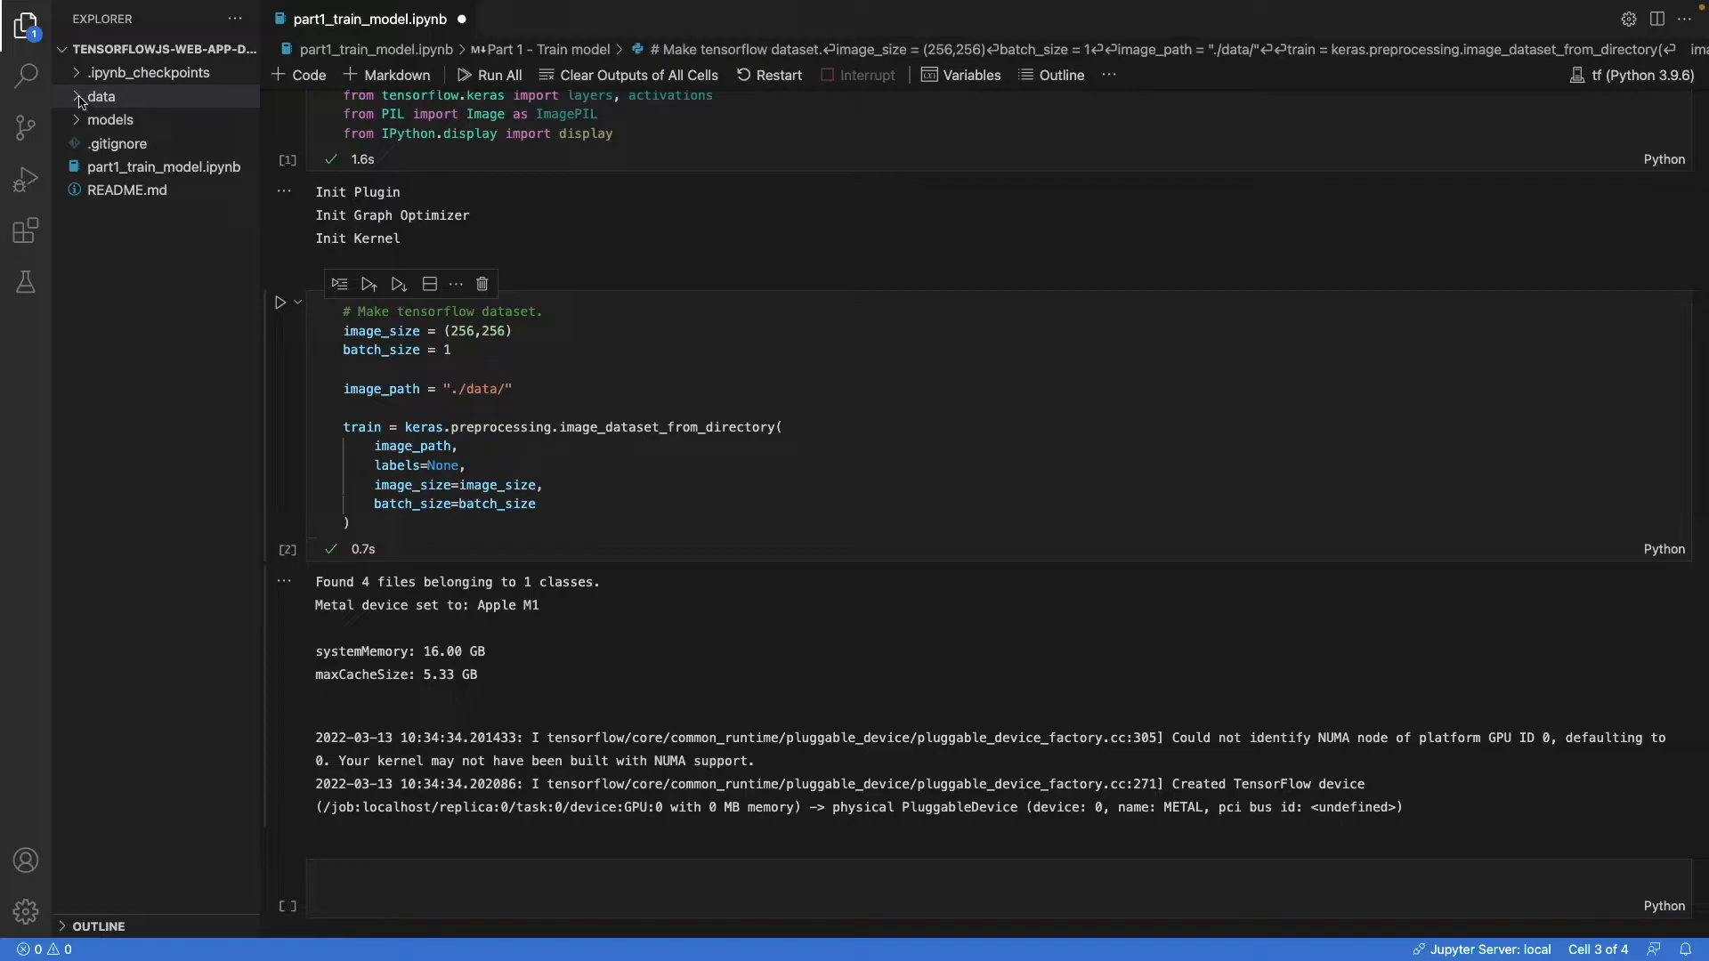
click(102, 96)
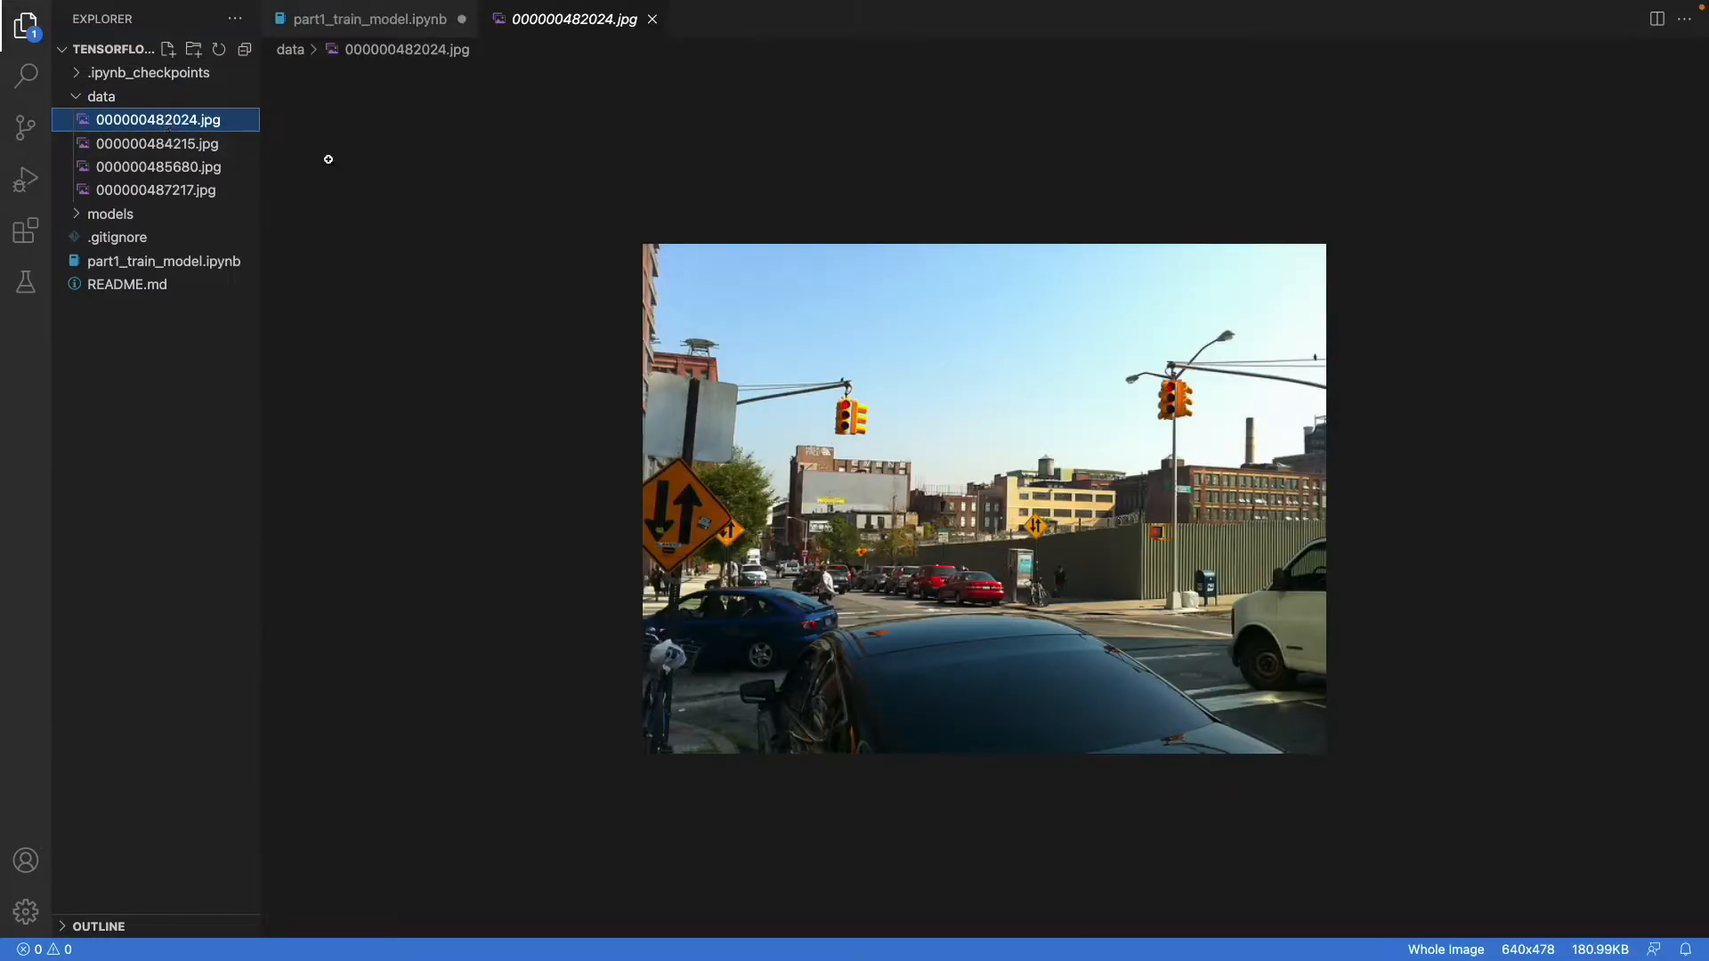
Step: Preview the street-scene training photos in data, collapse the folder, and return to the notebook
click(157, 189)
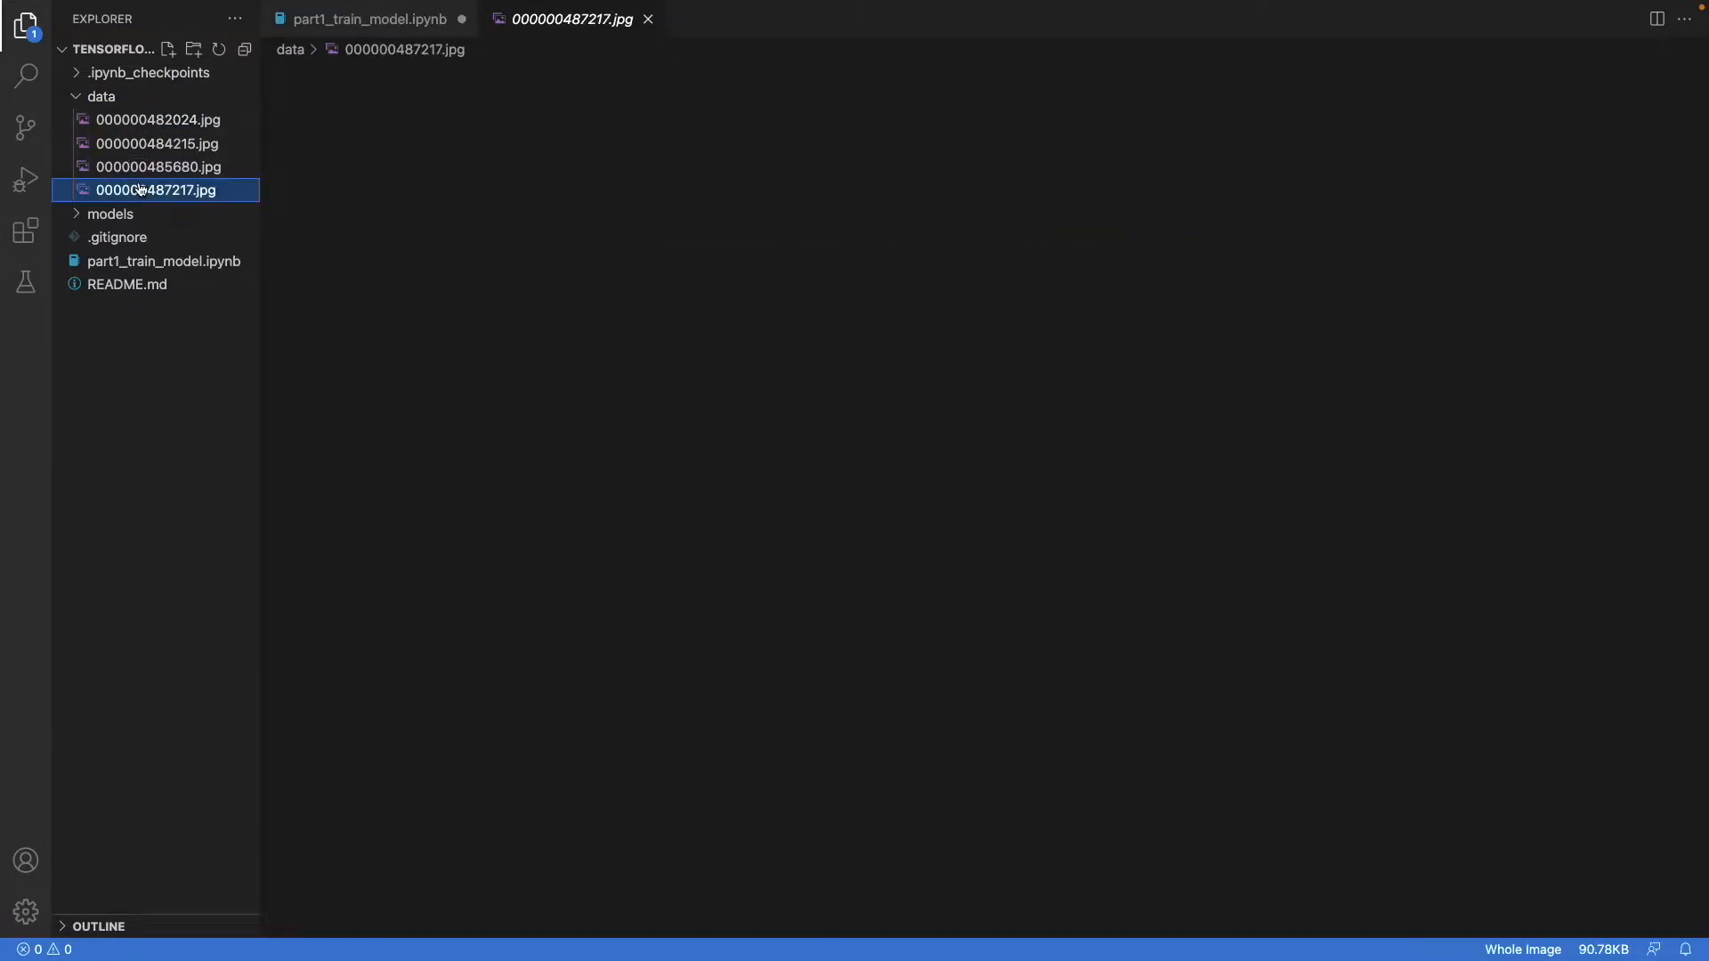
click(156, 189)
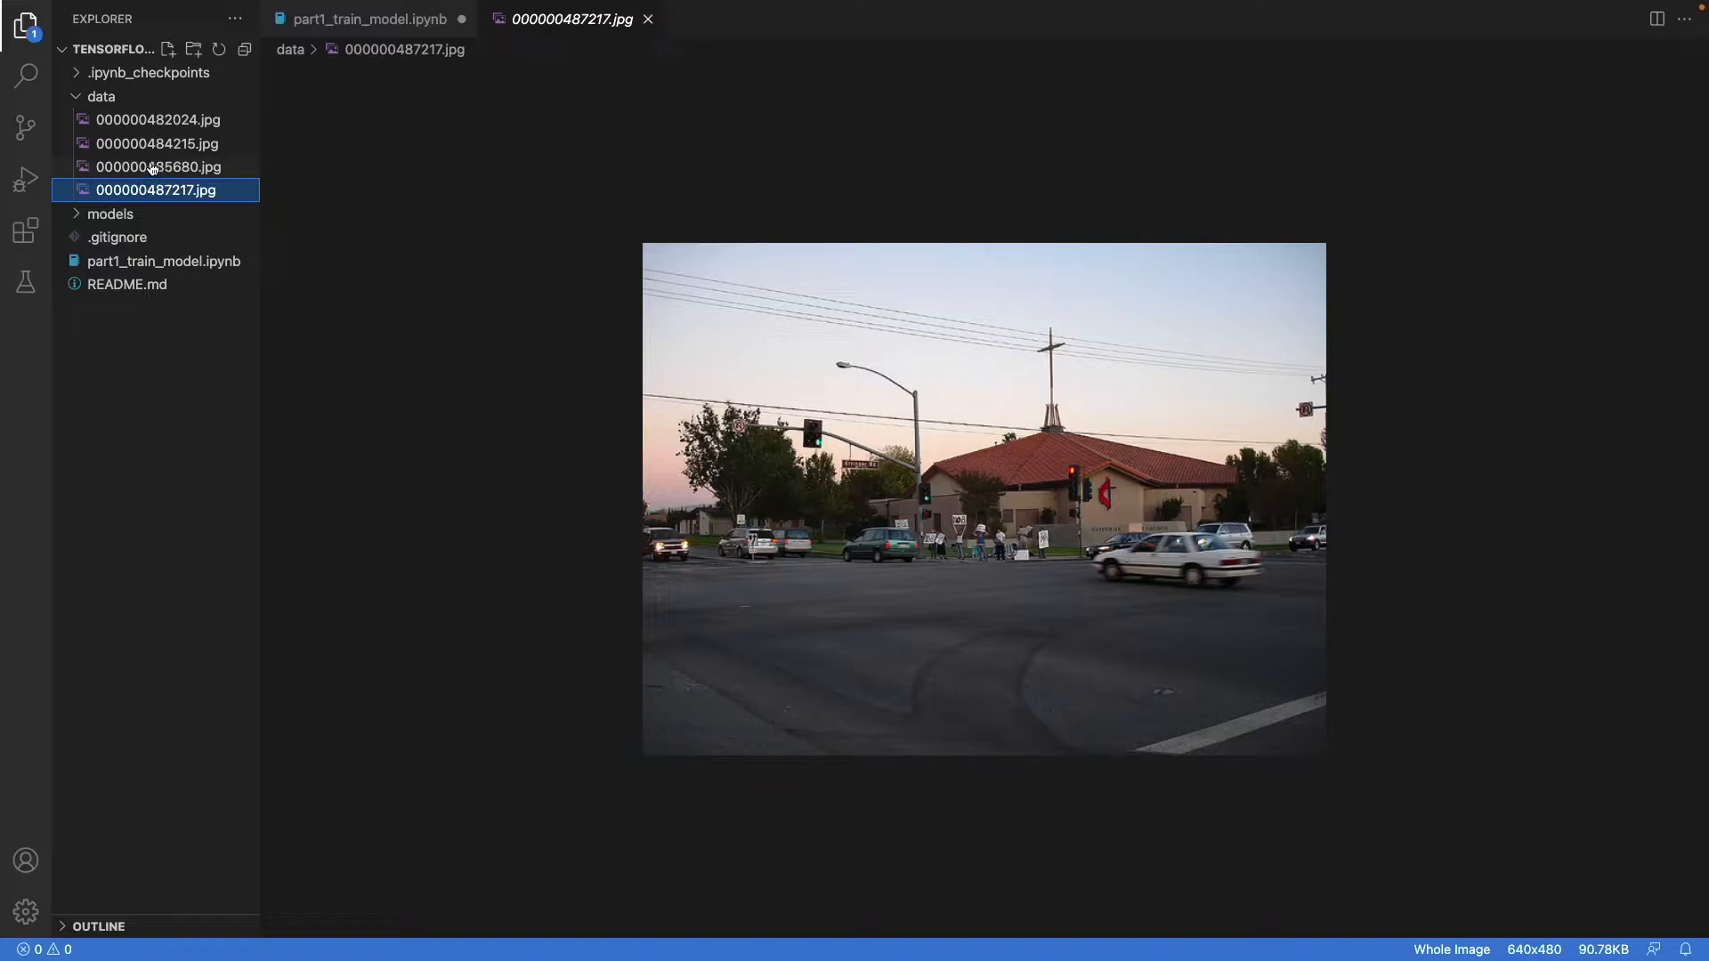
click(157, 143)
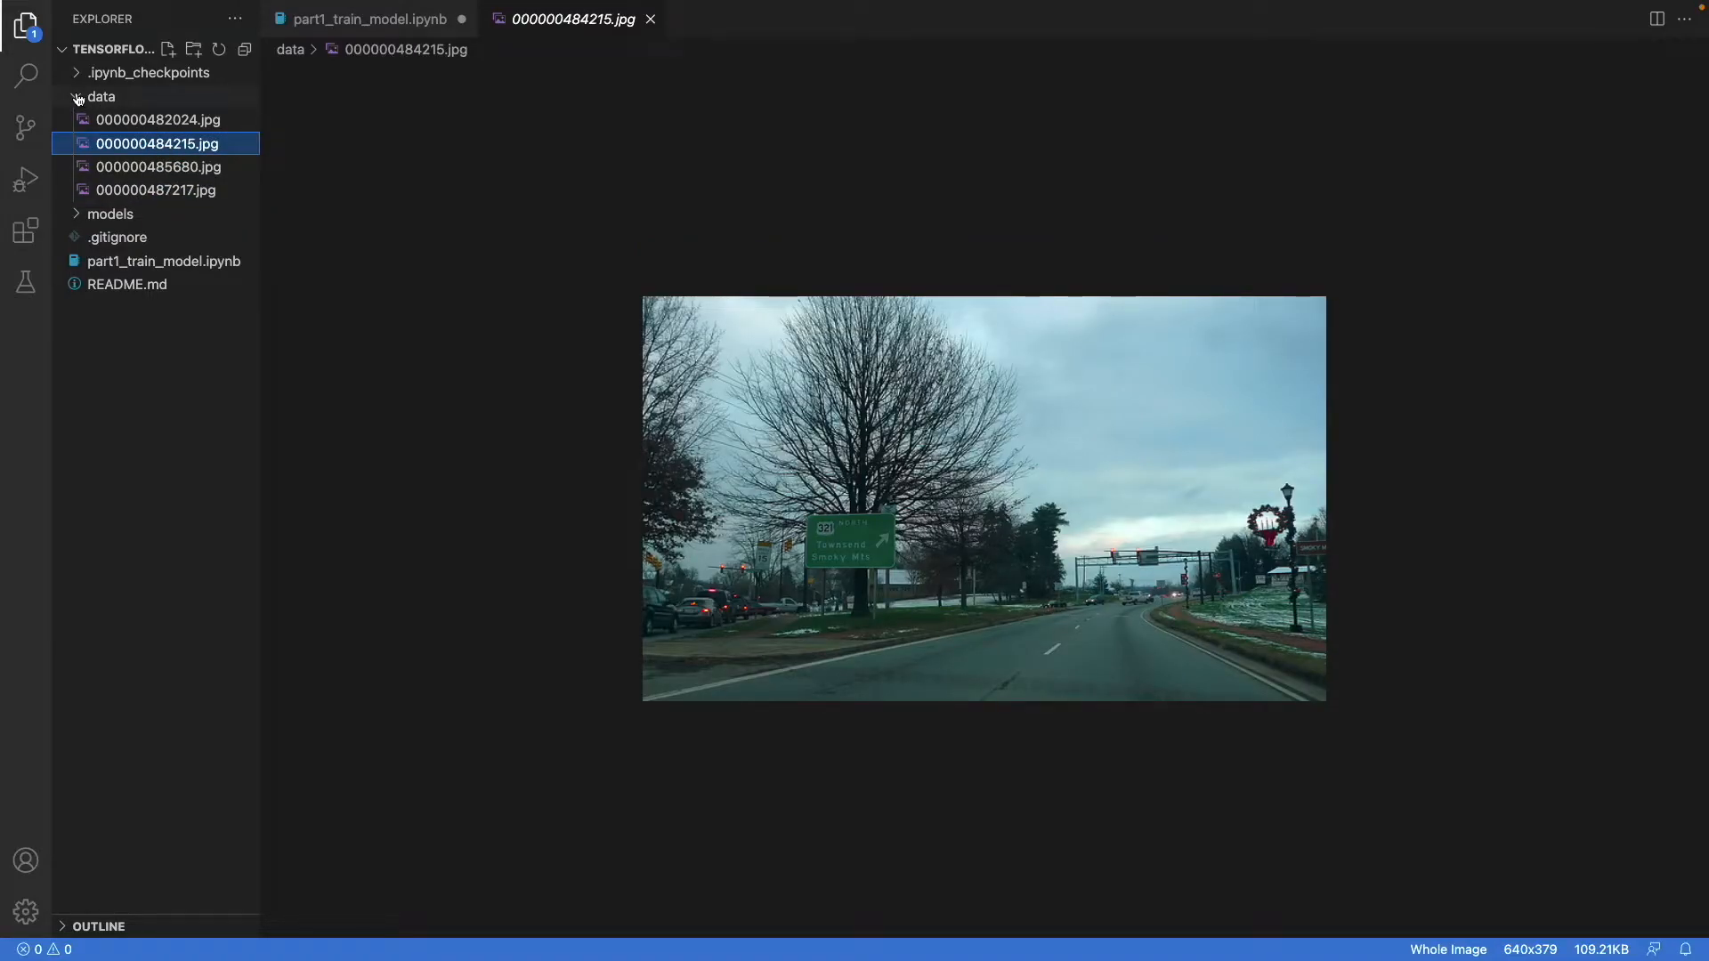
click(99, 96)
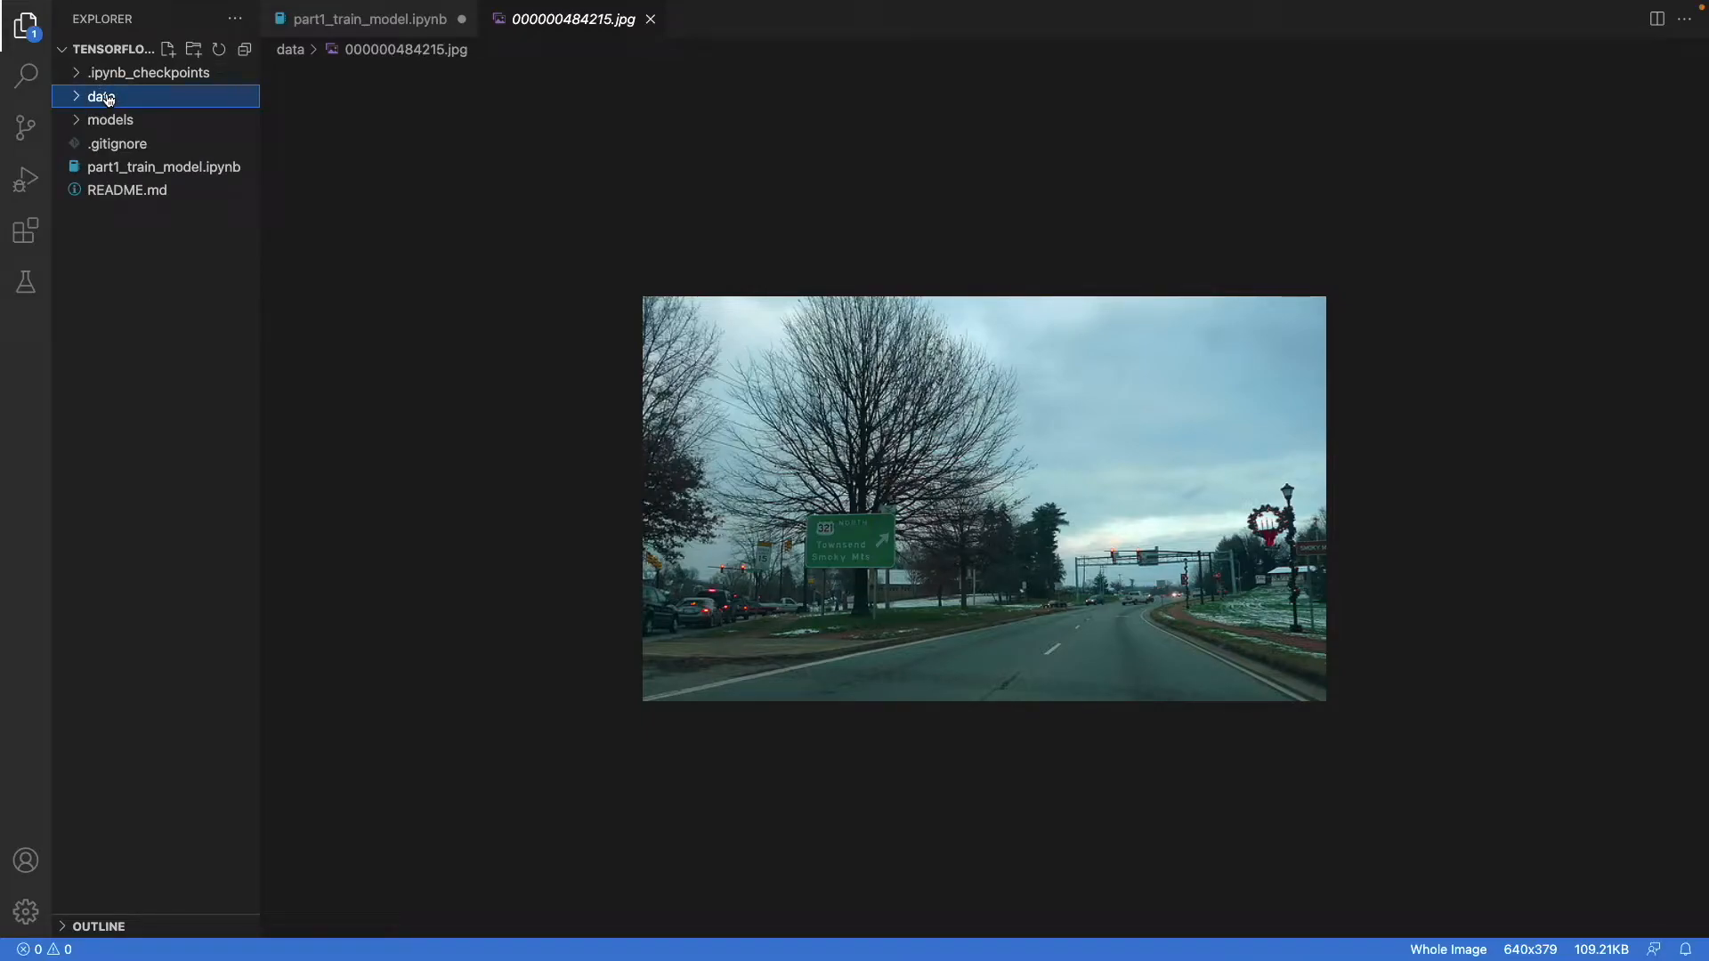
mouse_move(102, 96)
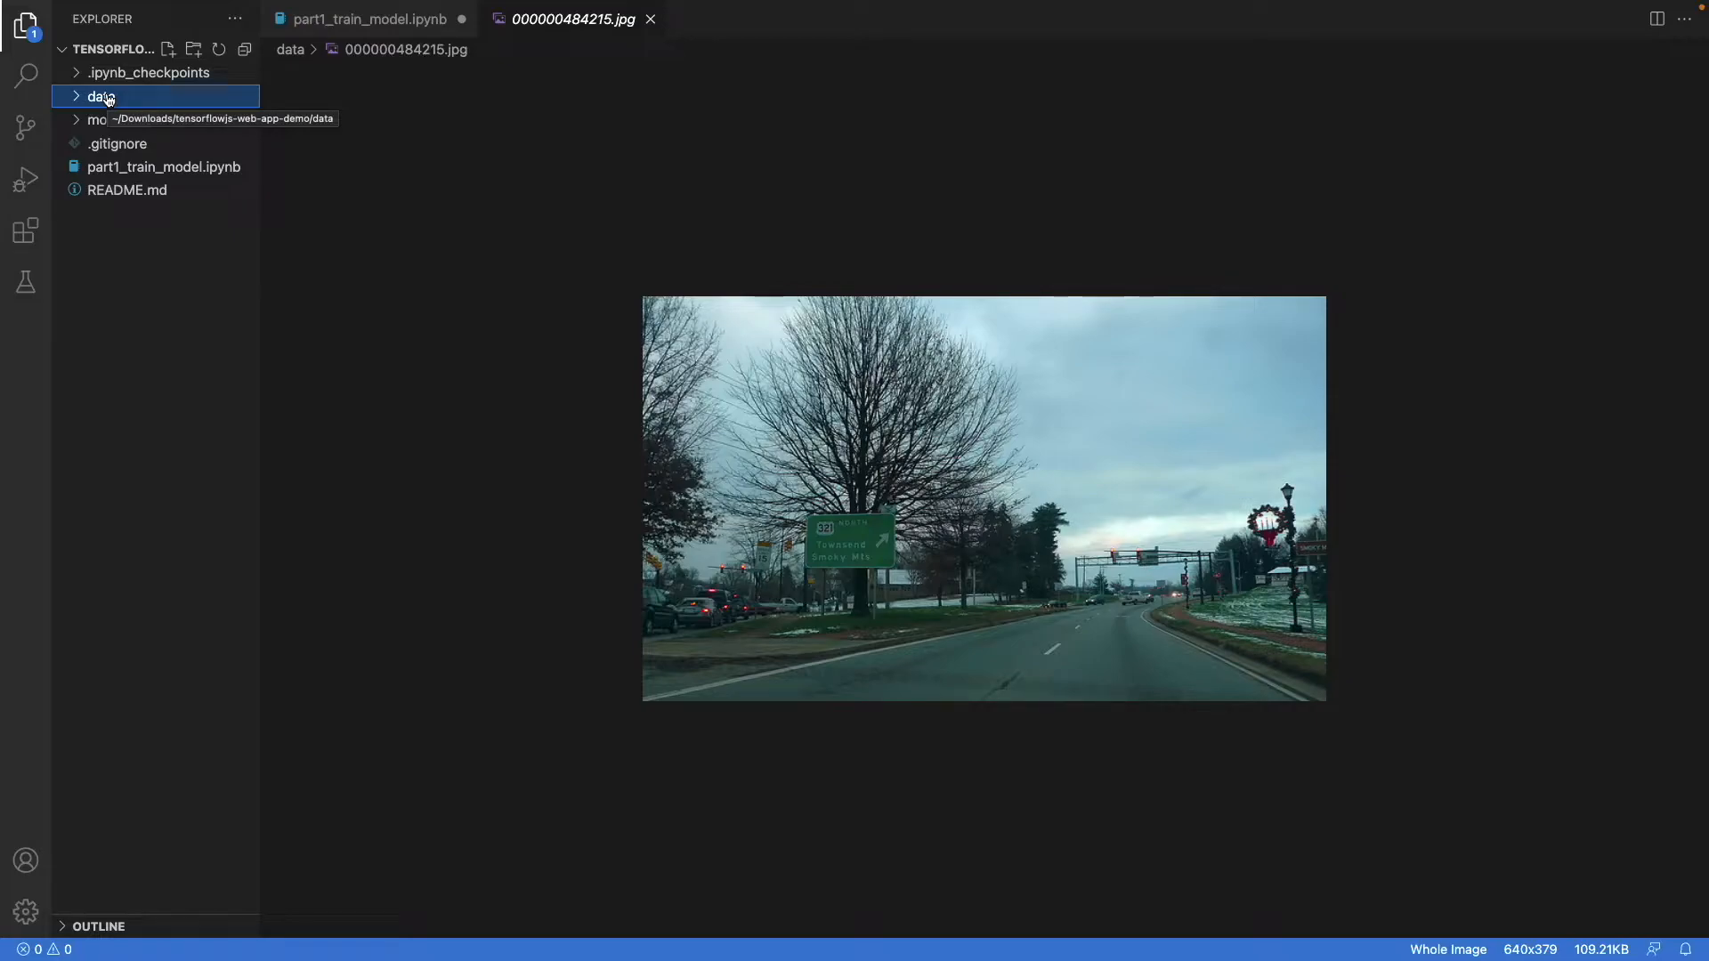
click(365, 18)
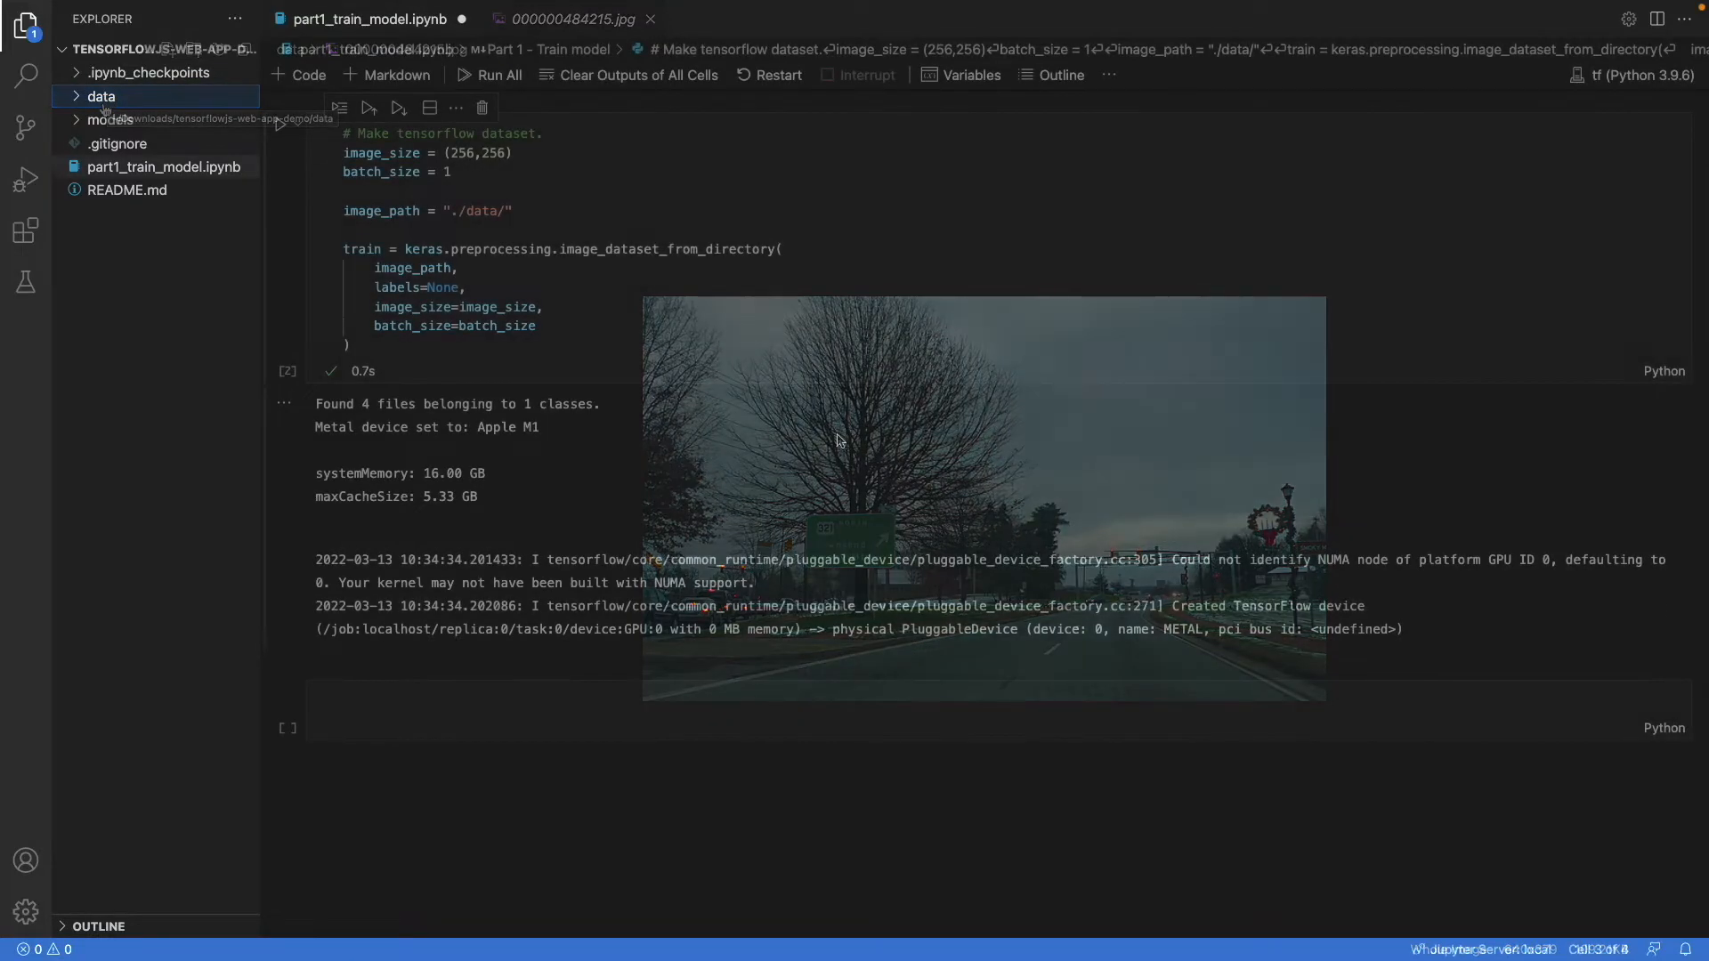
Step: Close the image preview so only the training notebook remains
click(651, 19)
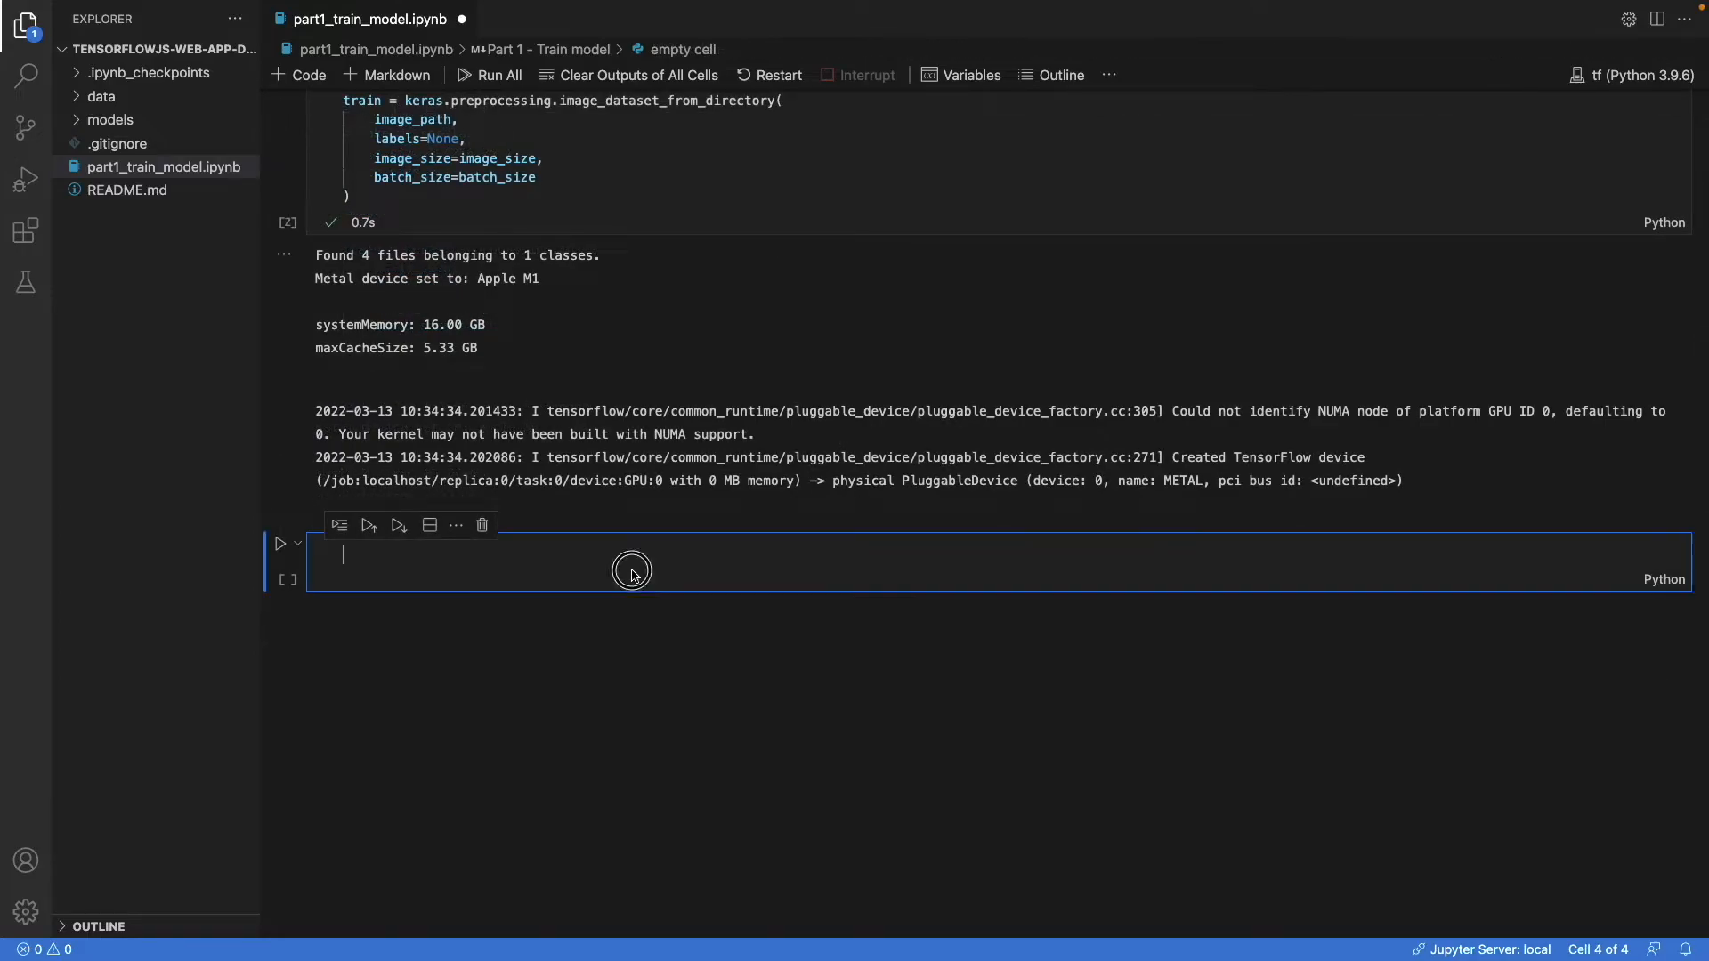
Step: Add the '# Model' get_model cell and review its fcn_model summary of 52,547 parameters
text(# Model)
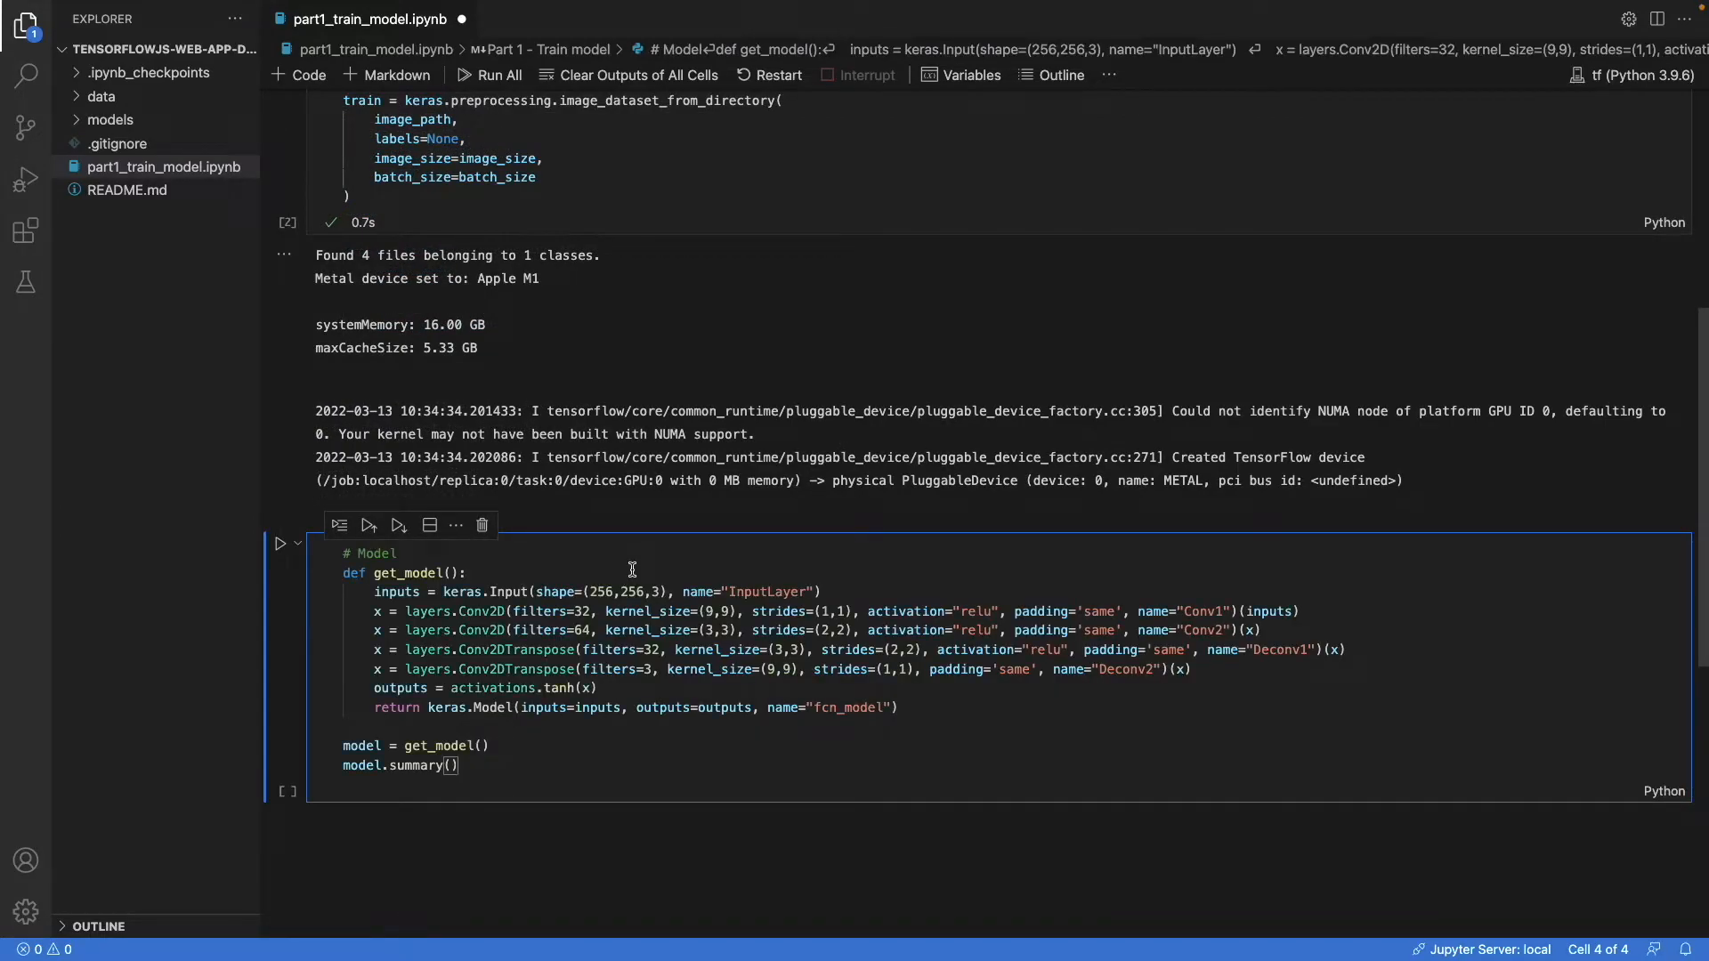
mouse_move(513, 588)
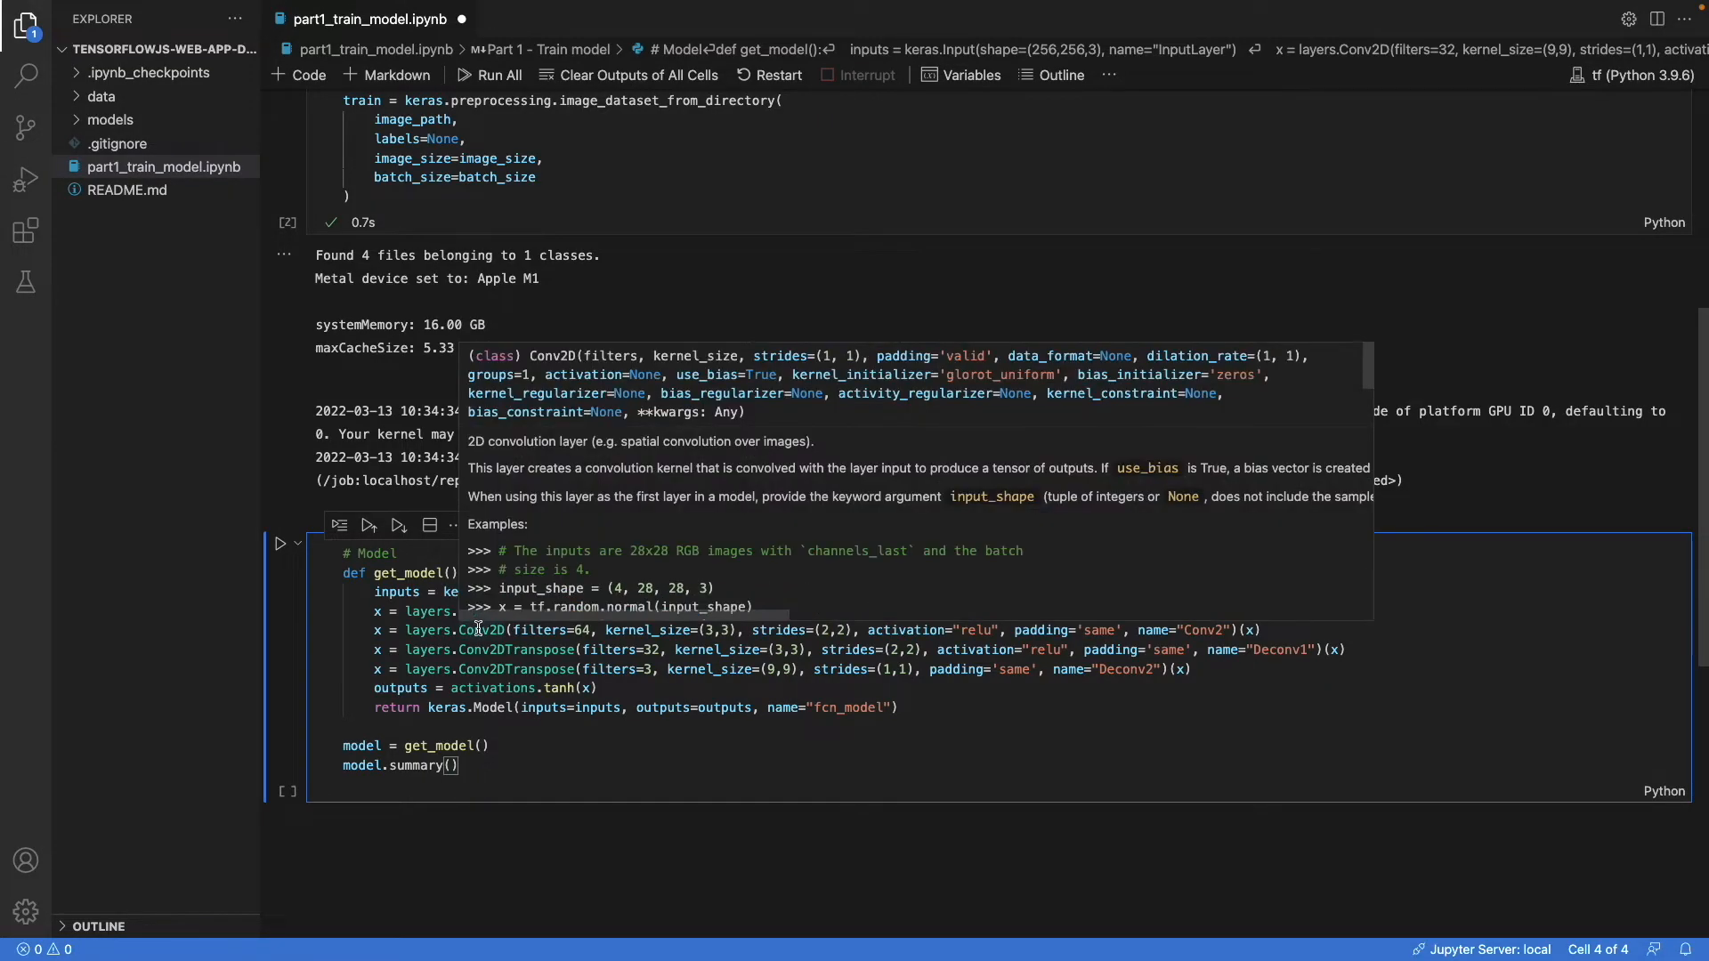
mouse_move(513, 649)
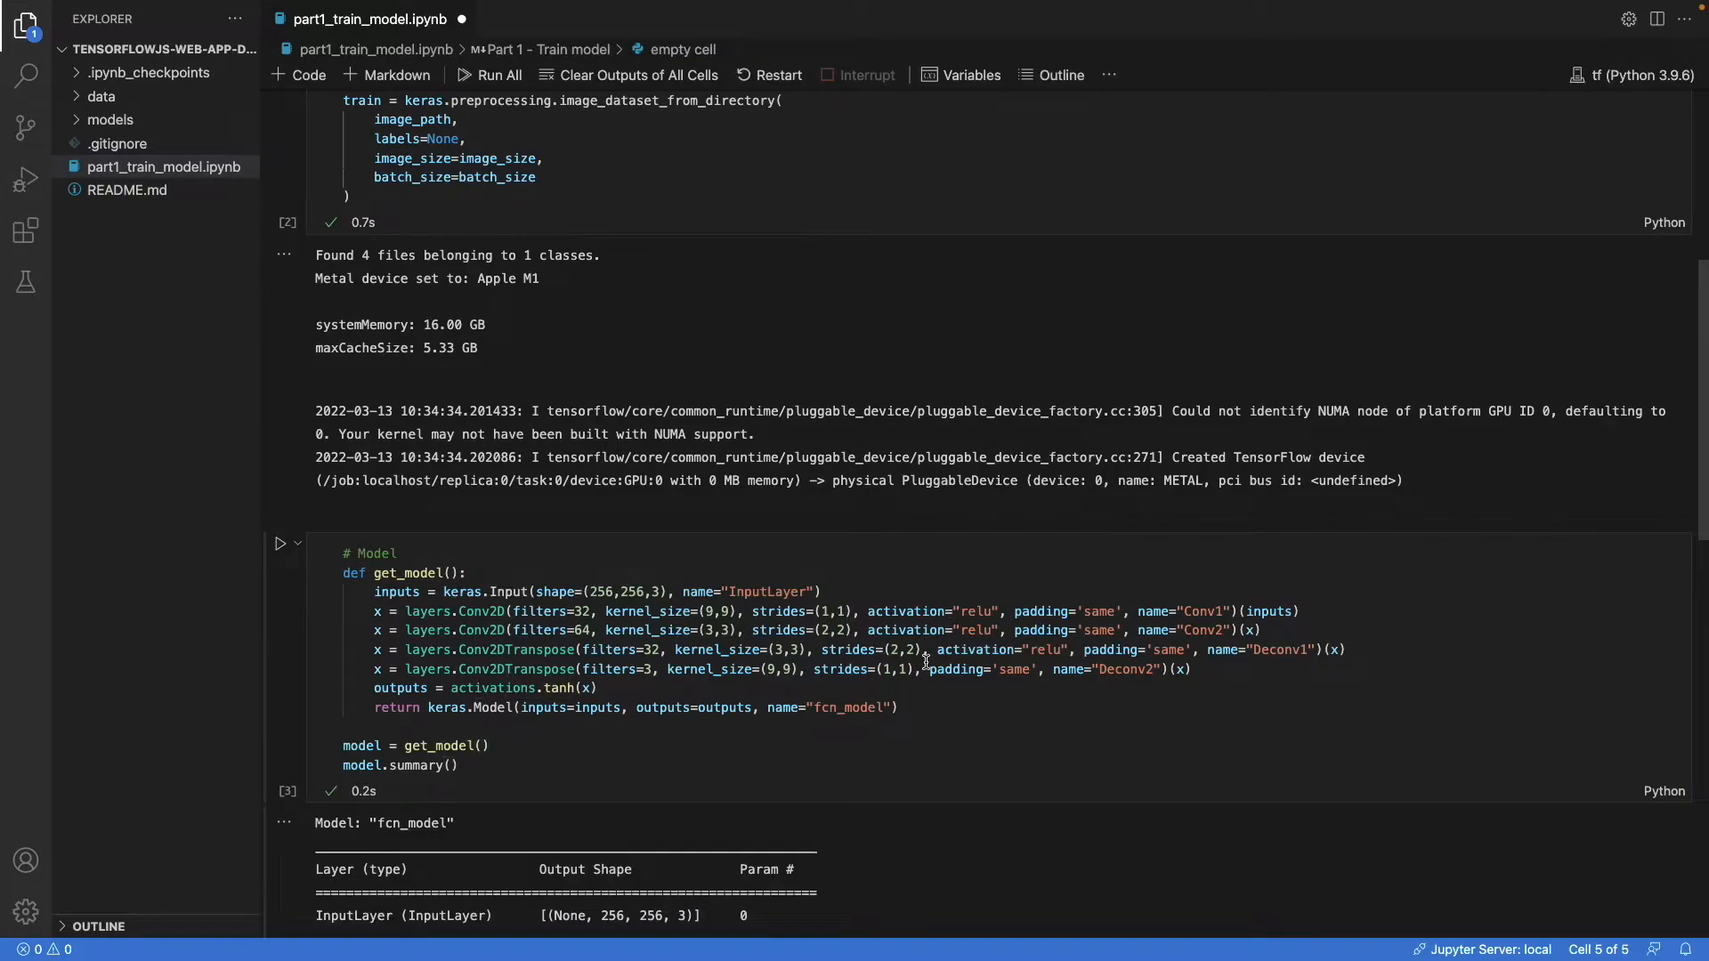
scroll(down, 3)
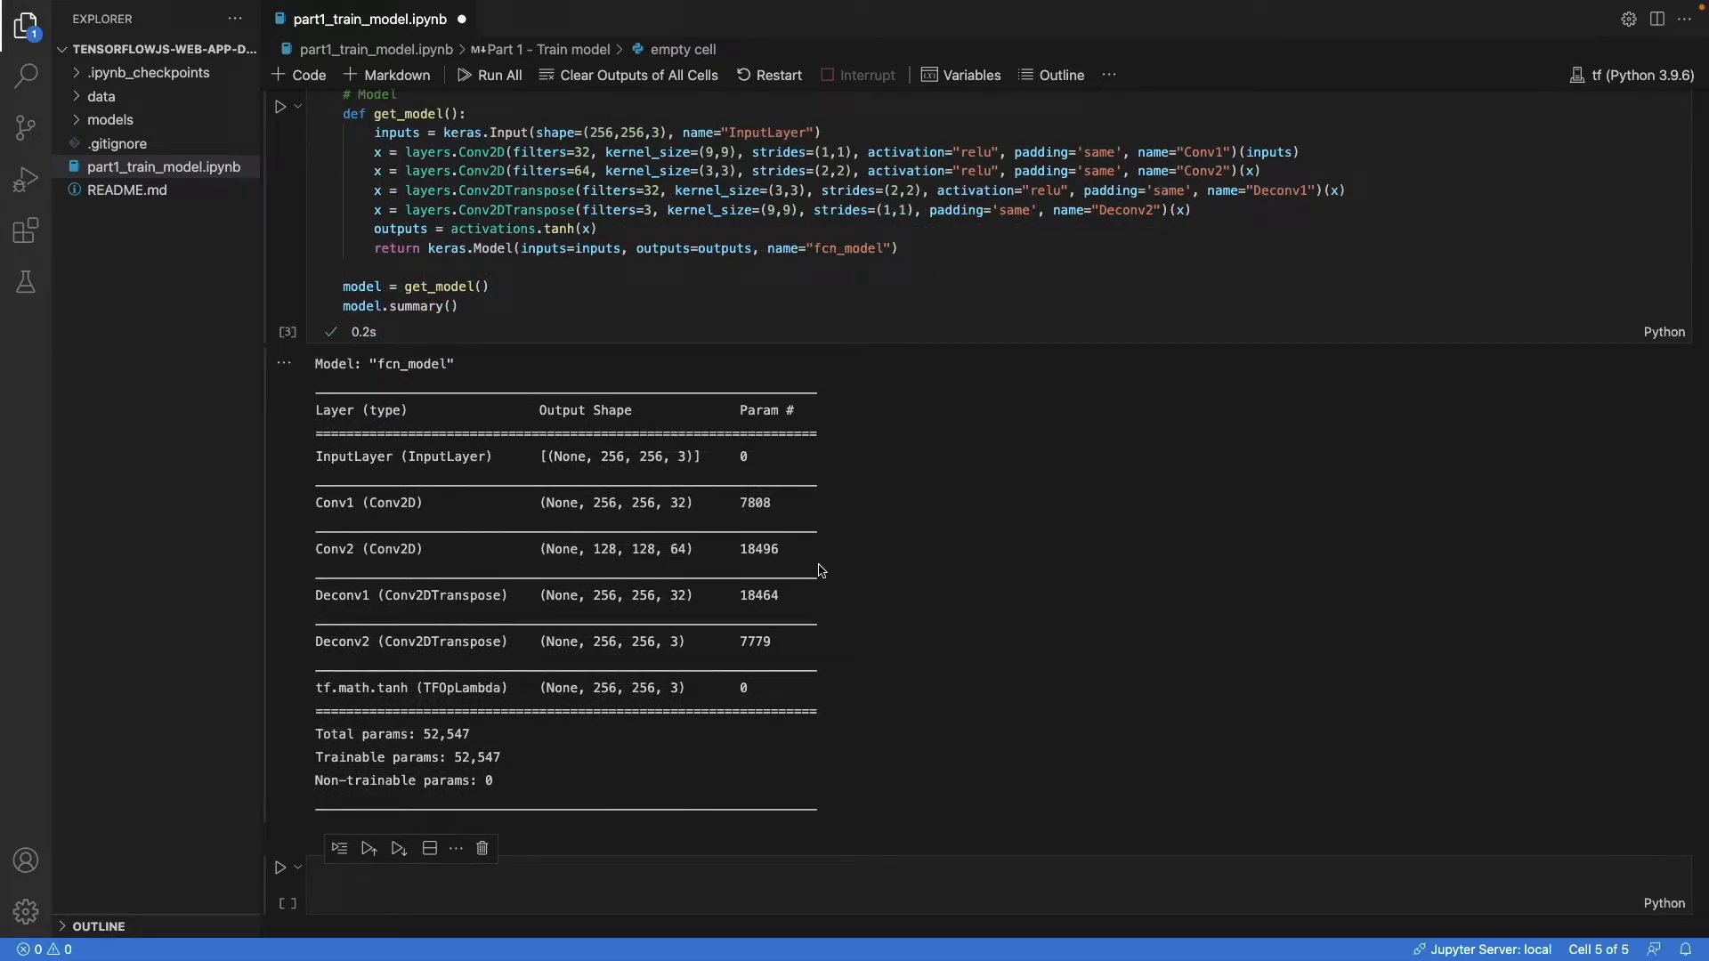
mouse_move(675, 514)
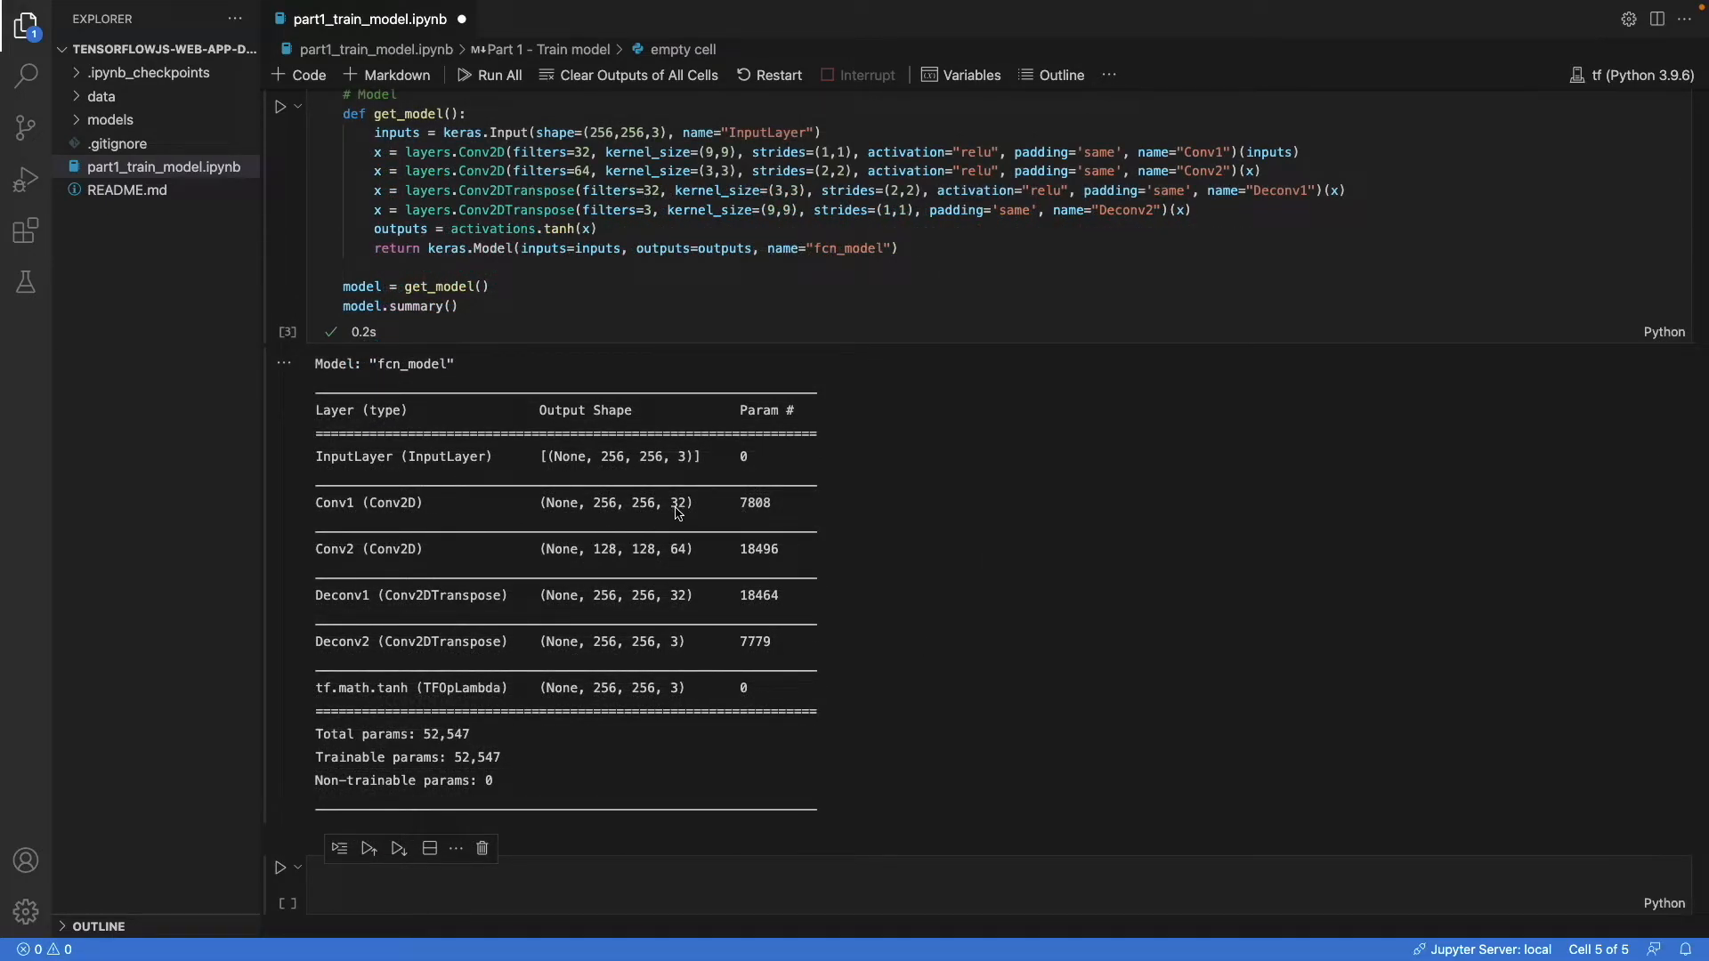
mouse_move(683, 617)
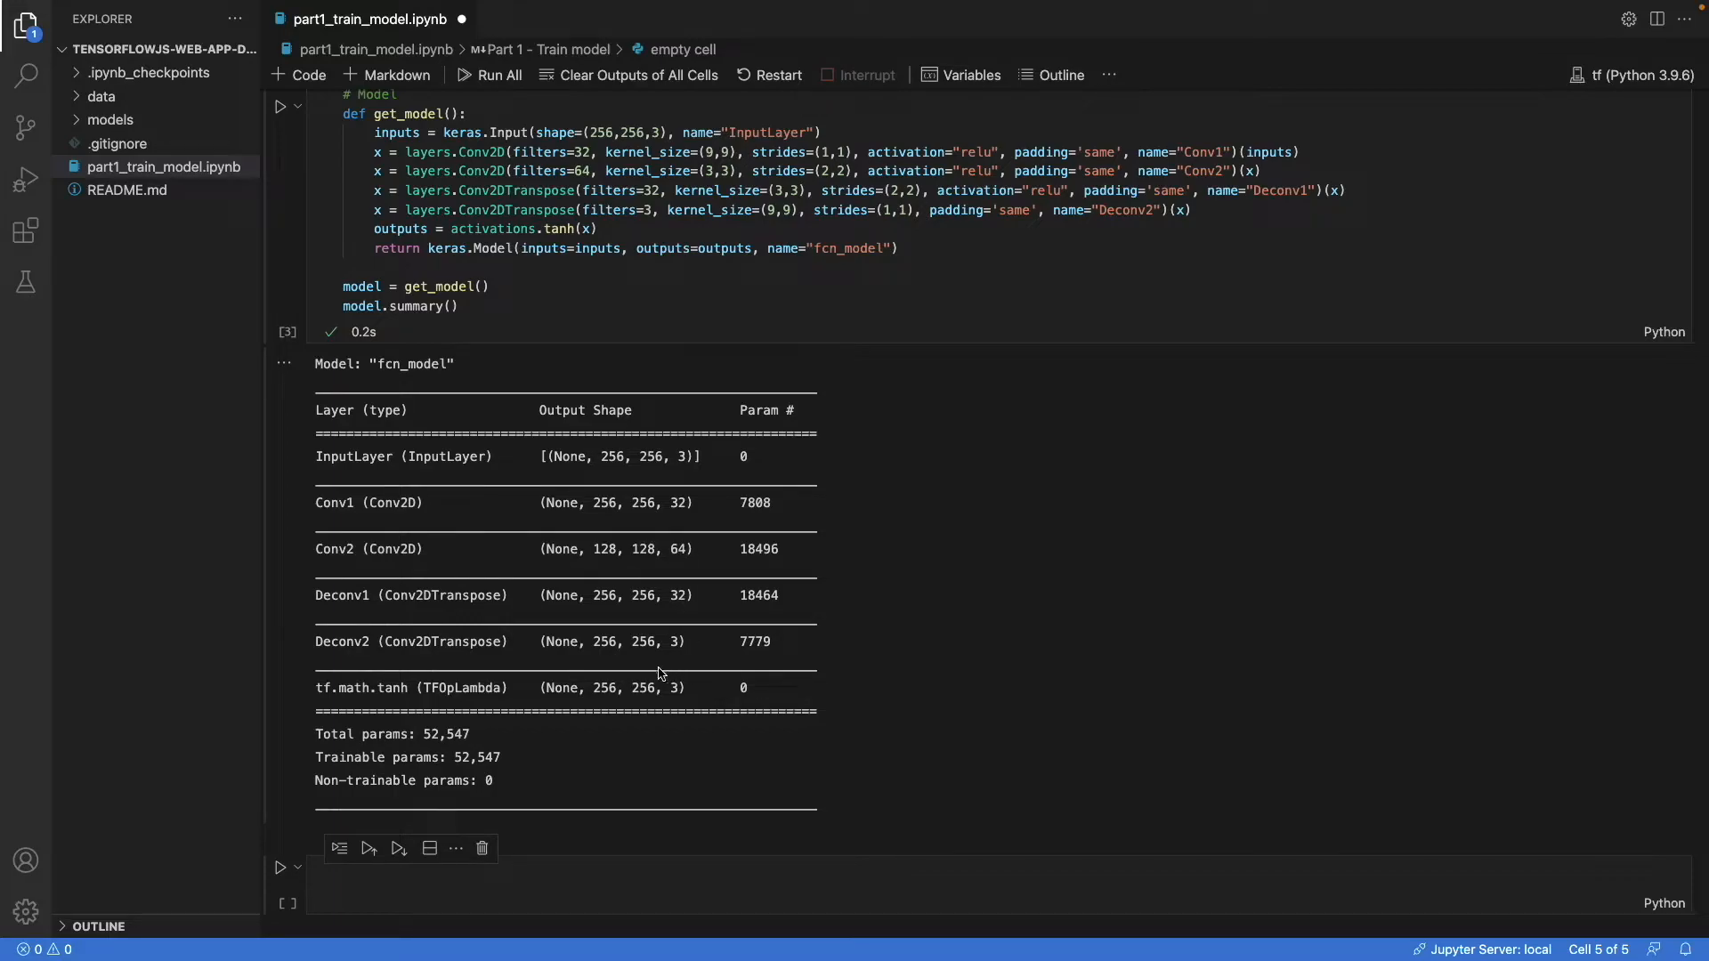
mouse_move(441, 761)
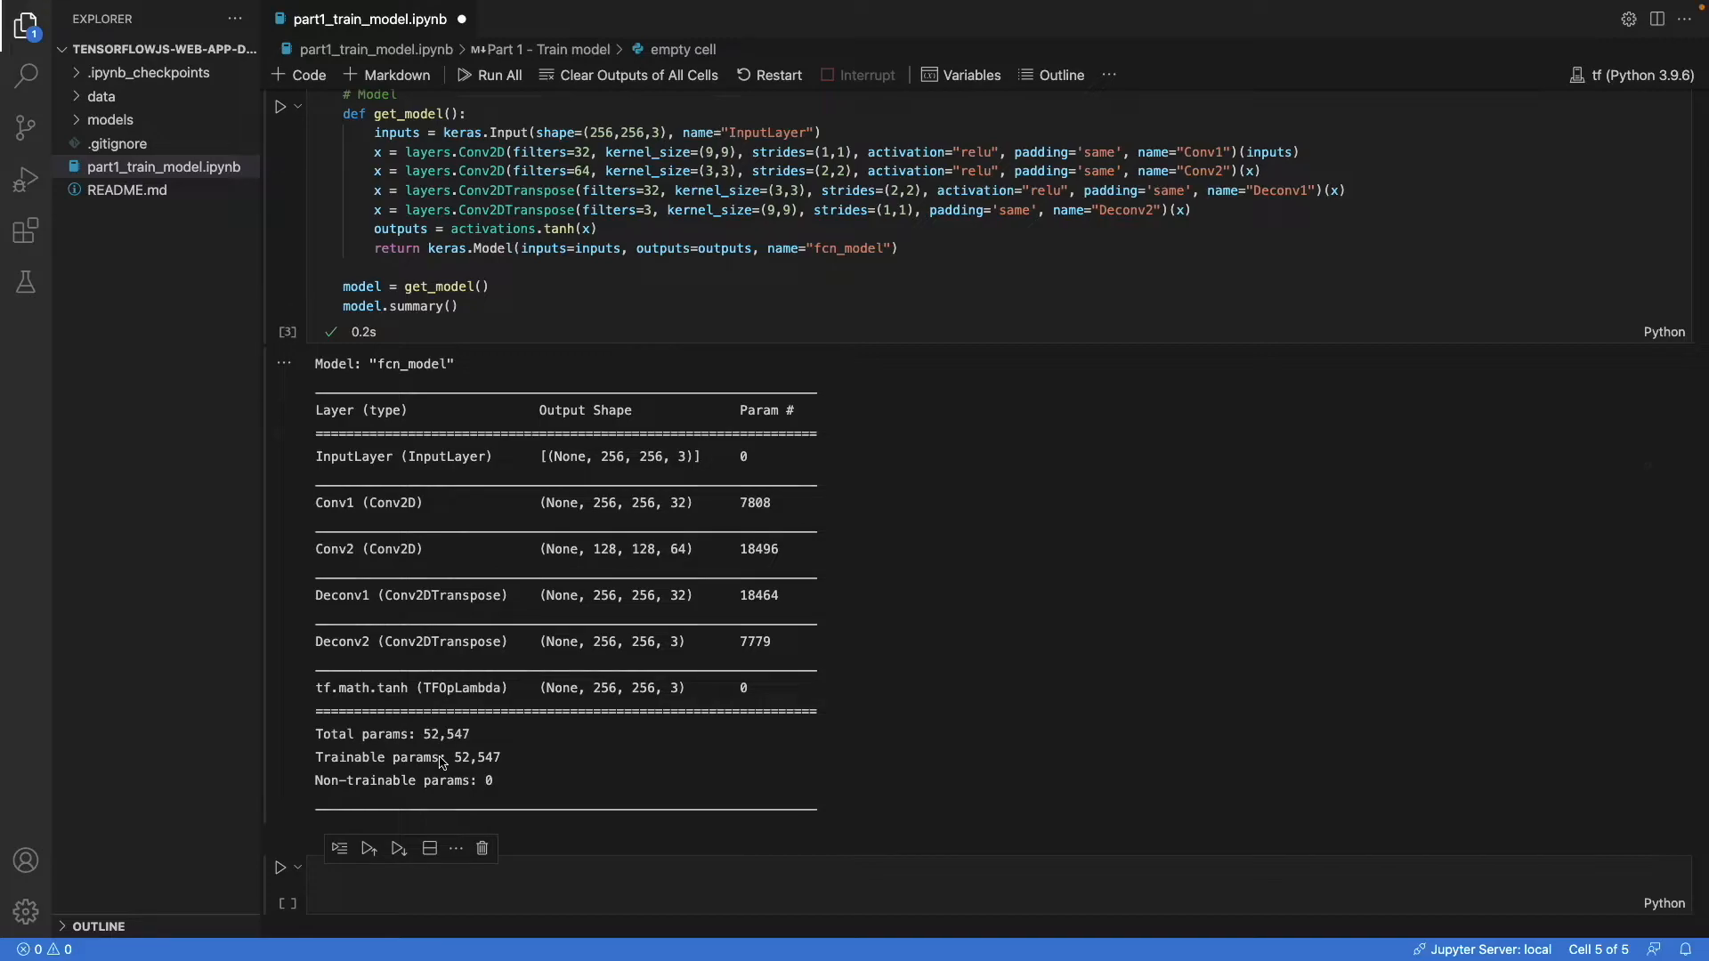
scroll(down, 3)
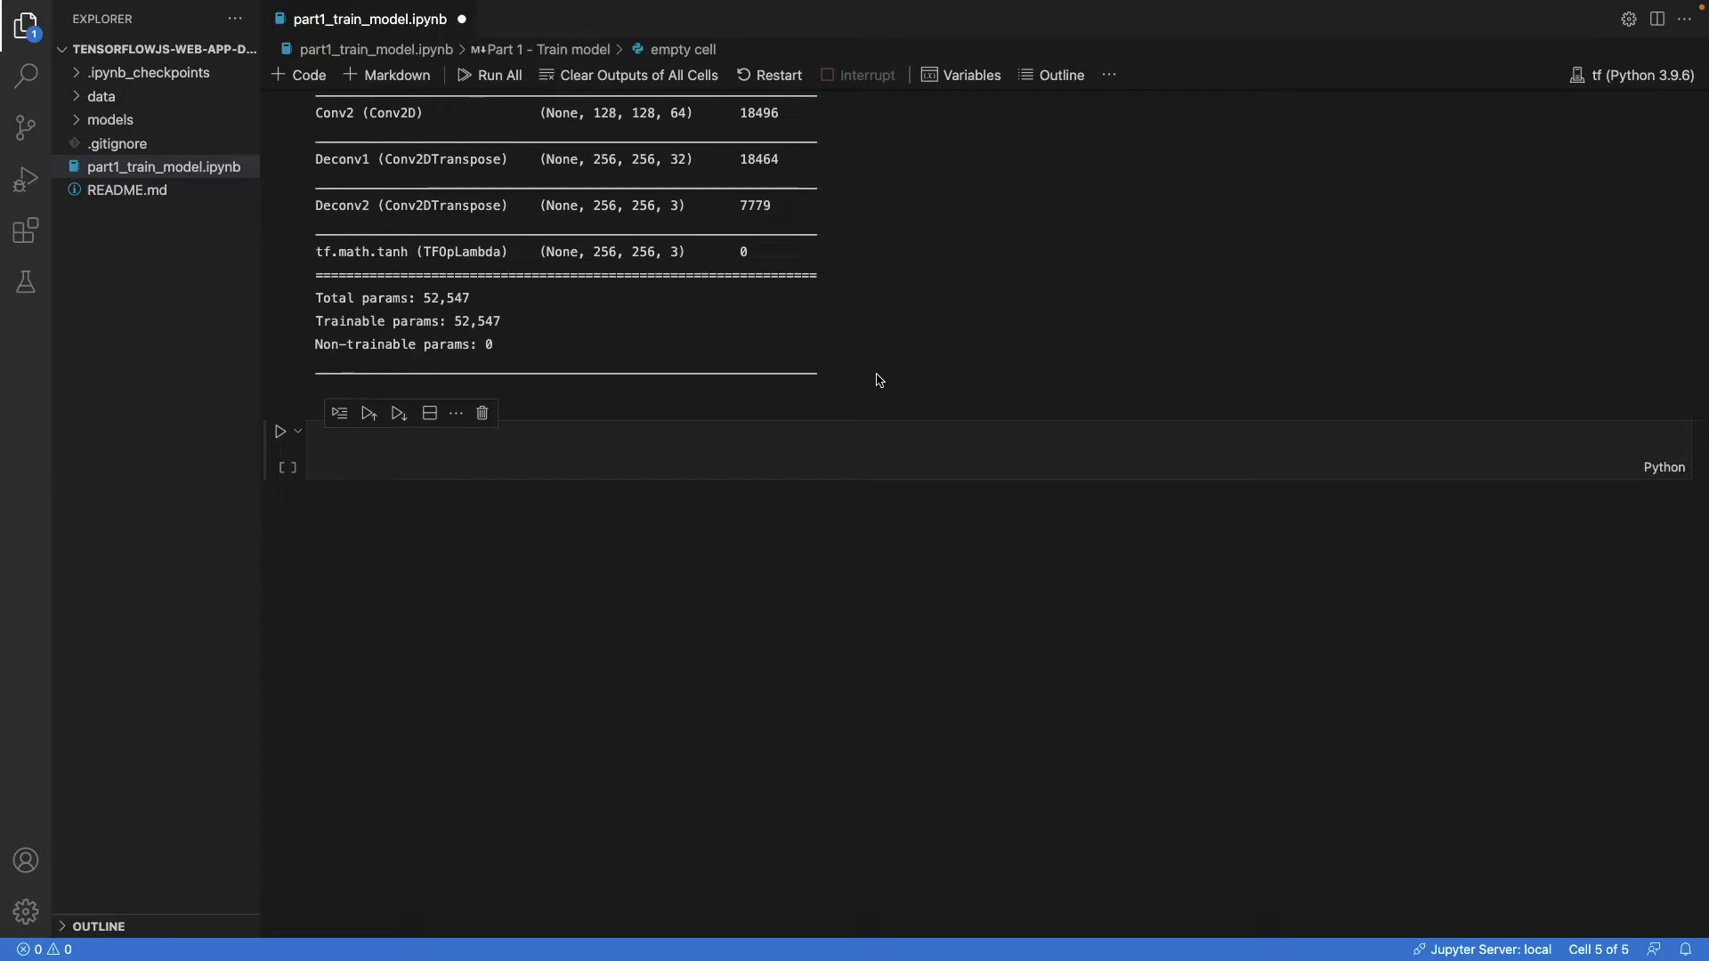
click(705, 446)
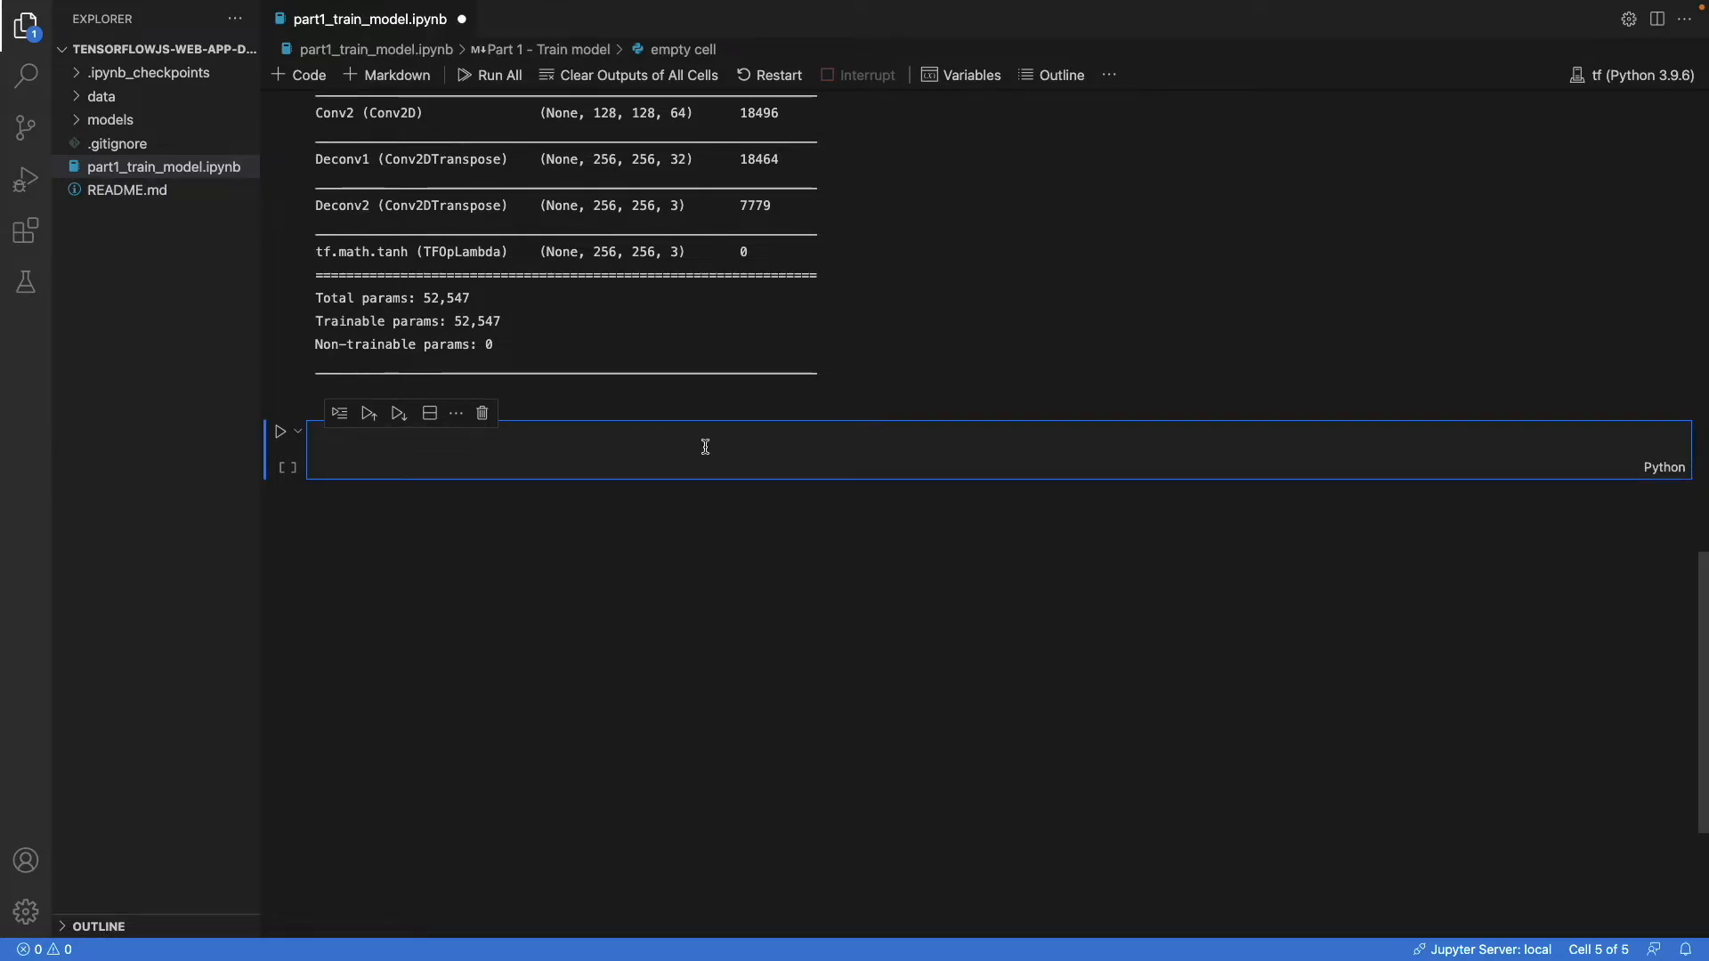
Step: Run the '# Pixel loss' cell and start a 'Compute loss and gradients for training loop' cell
text(# Pixel loss)
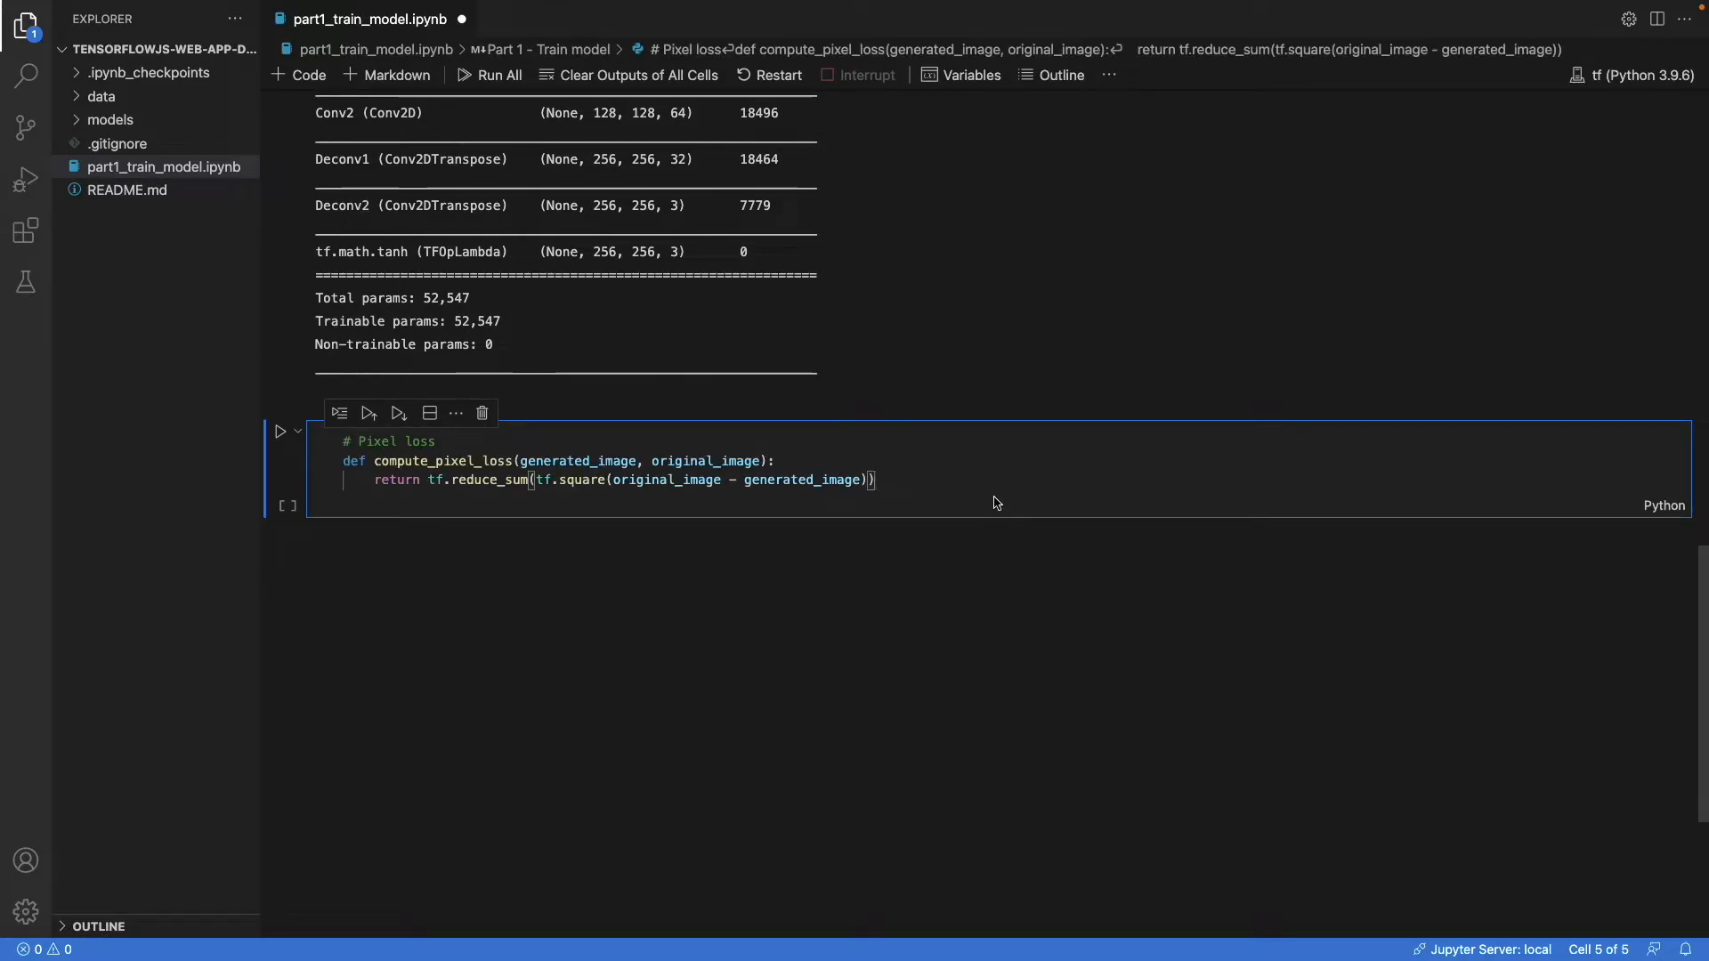
key(shift+enter)
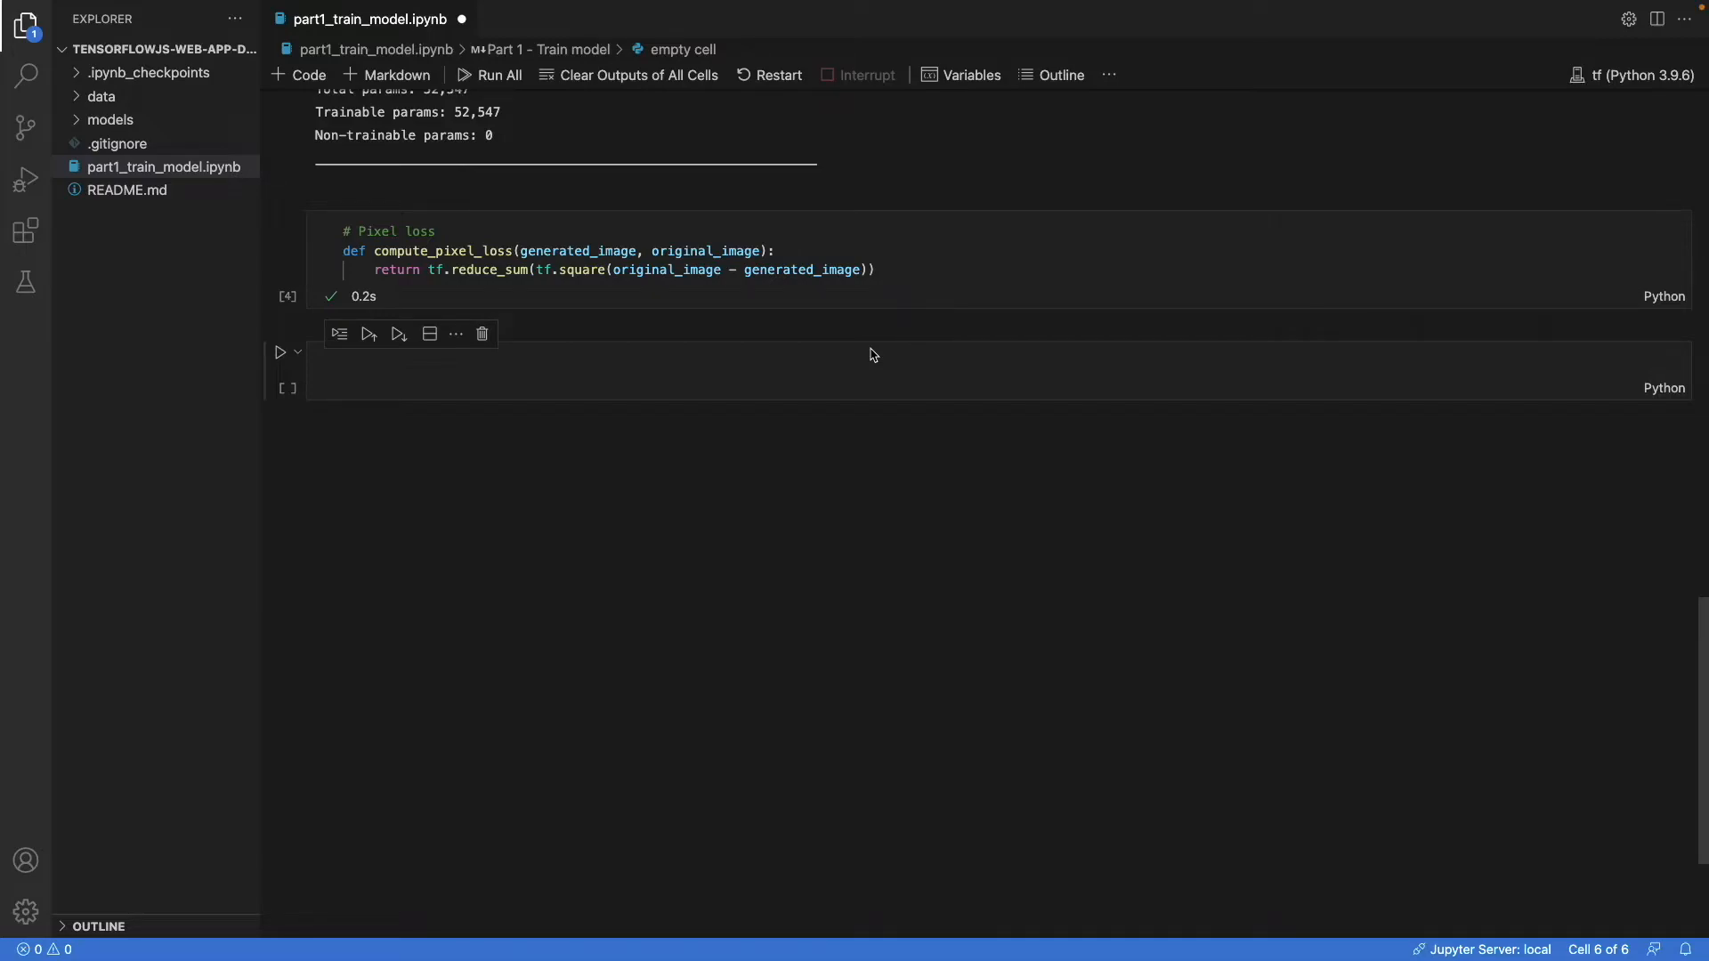
click(647, 368)
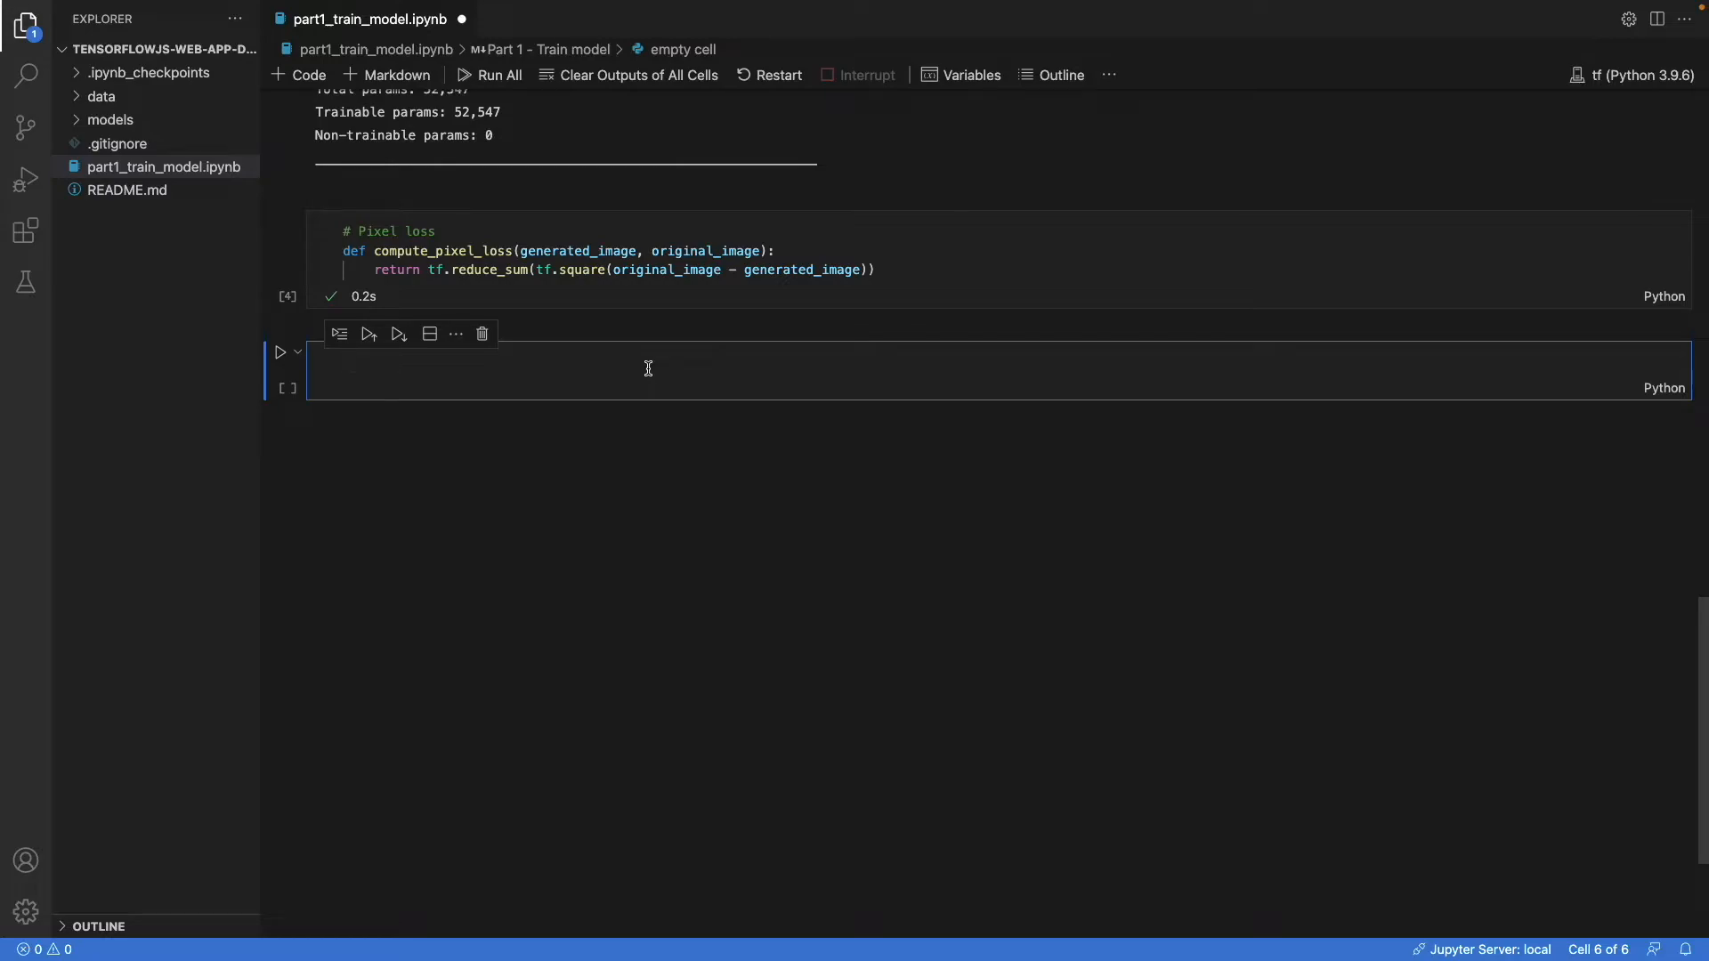
text(# Compute loss and gradients for training loop.)
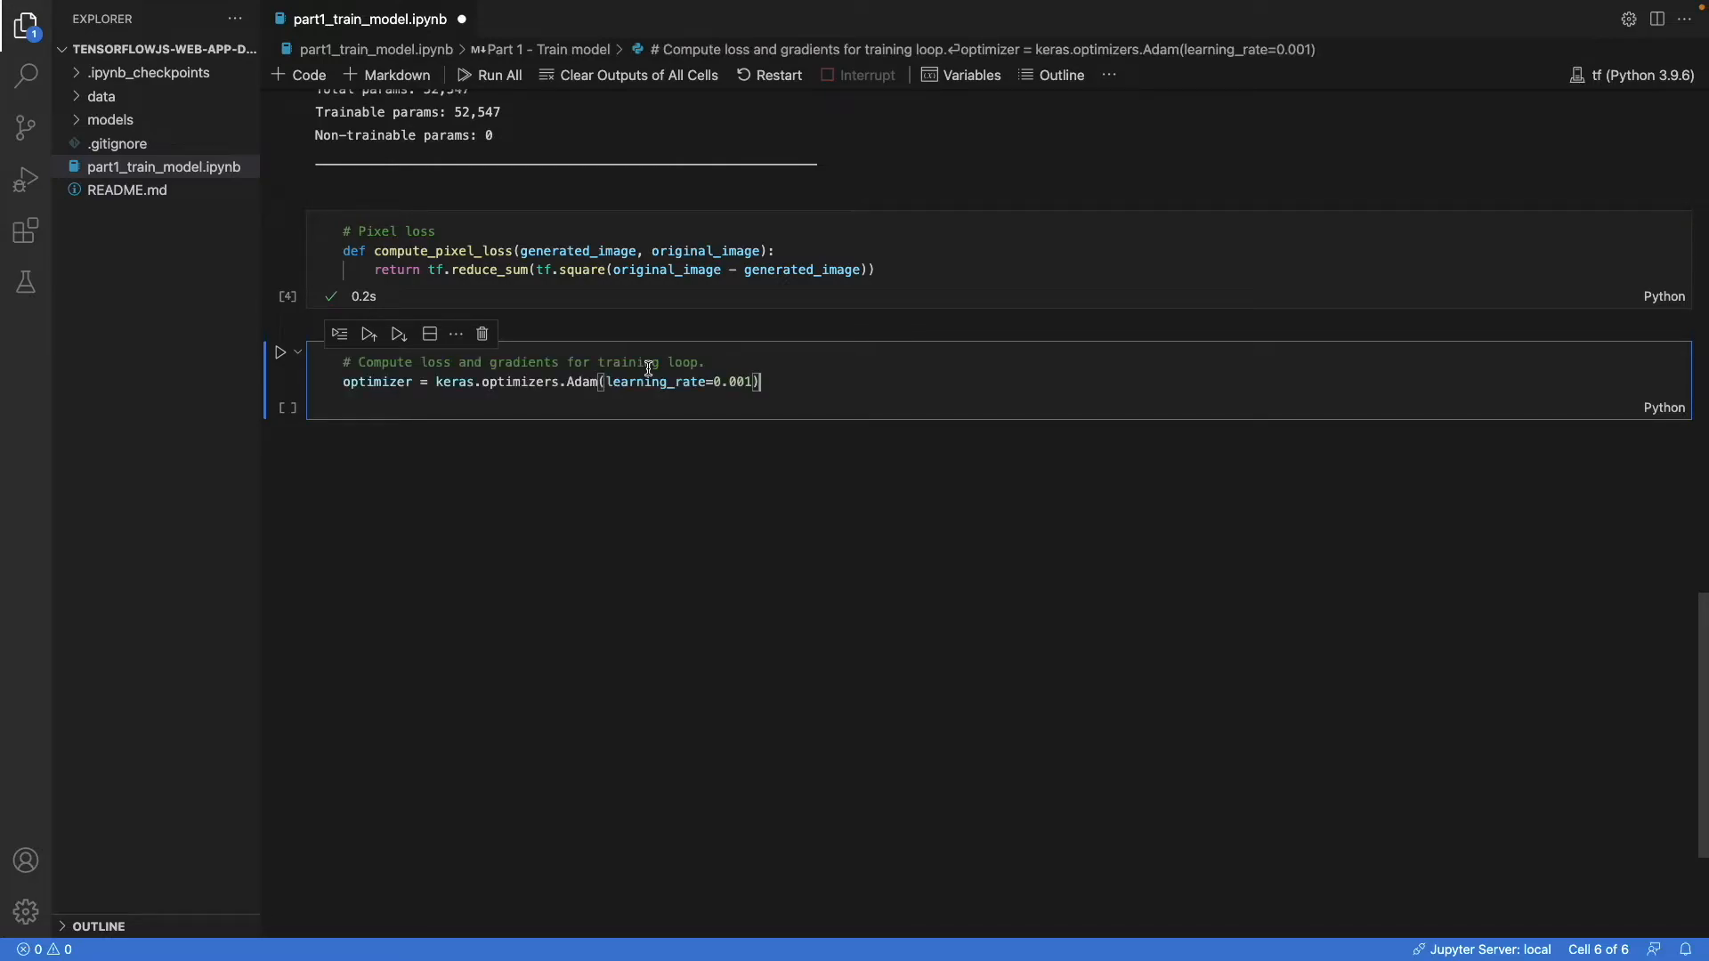
key(enter)
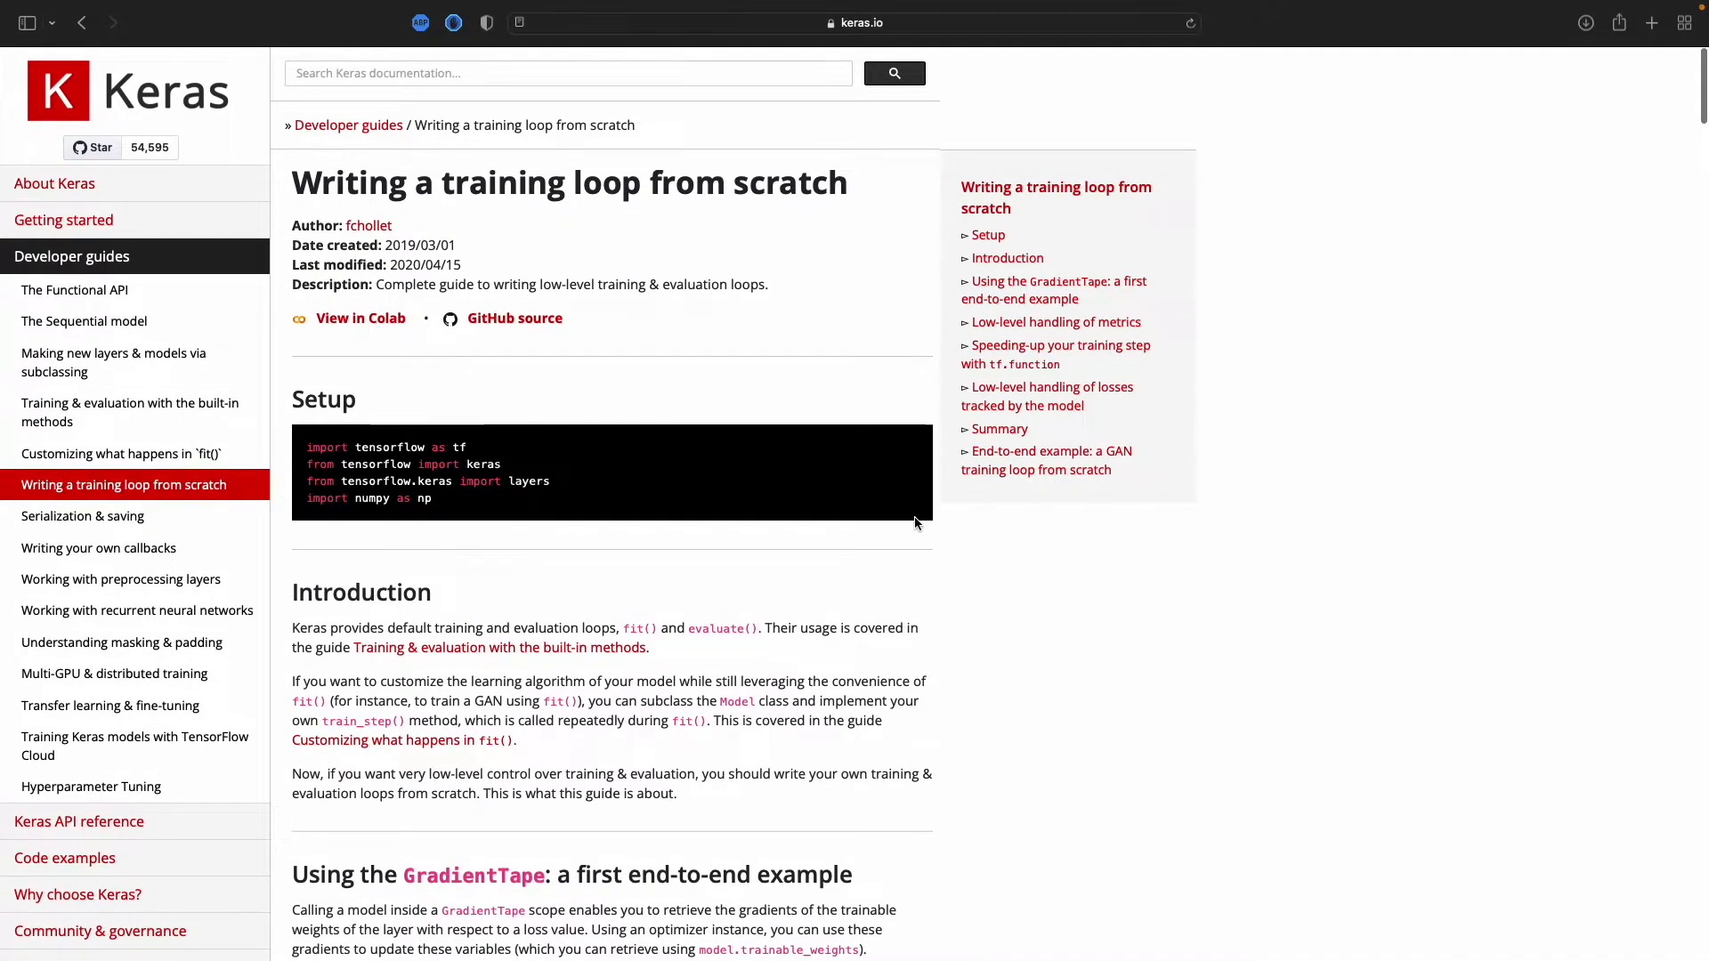
Step: Scroll the keras.io guide to the GradientTape end-to-end training loop example
scroll(down, 3)
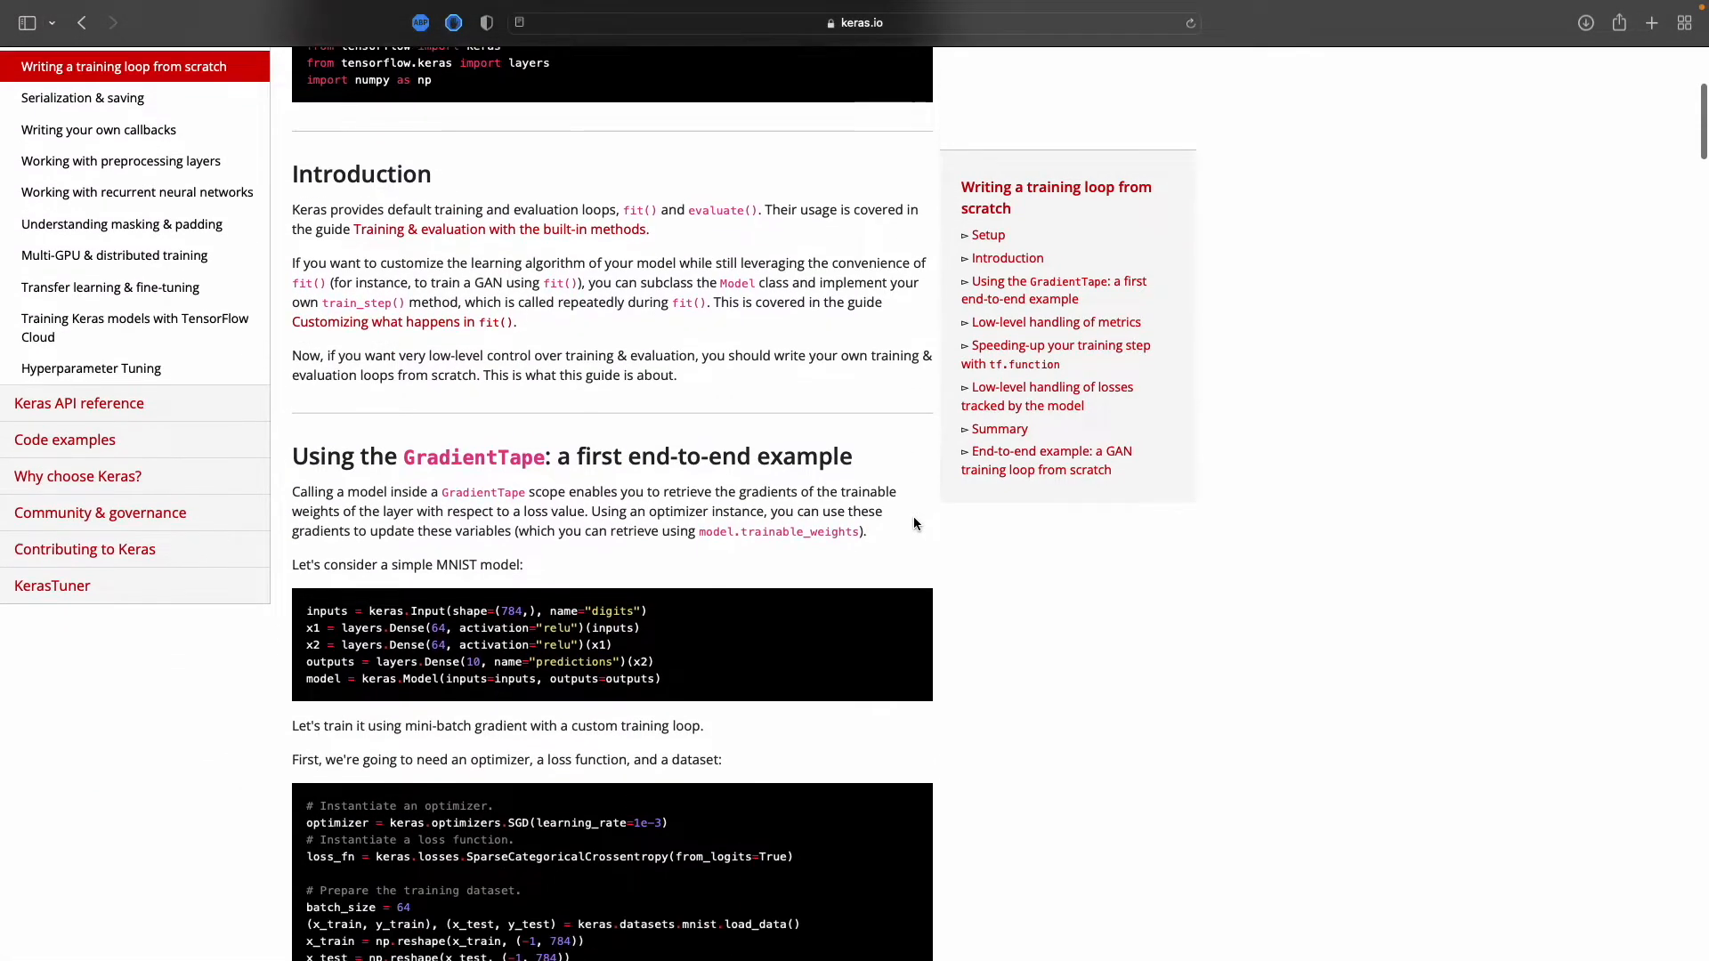
scroll(down, 3)
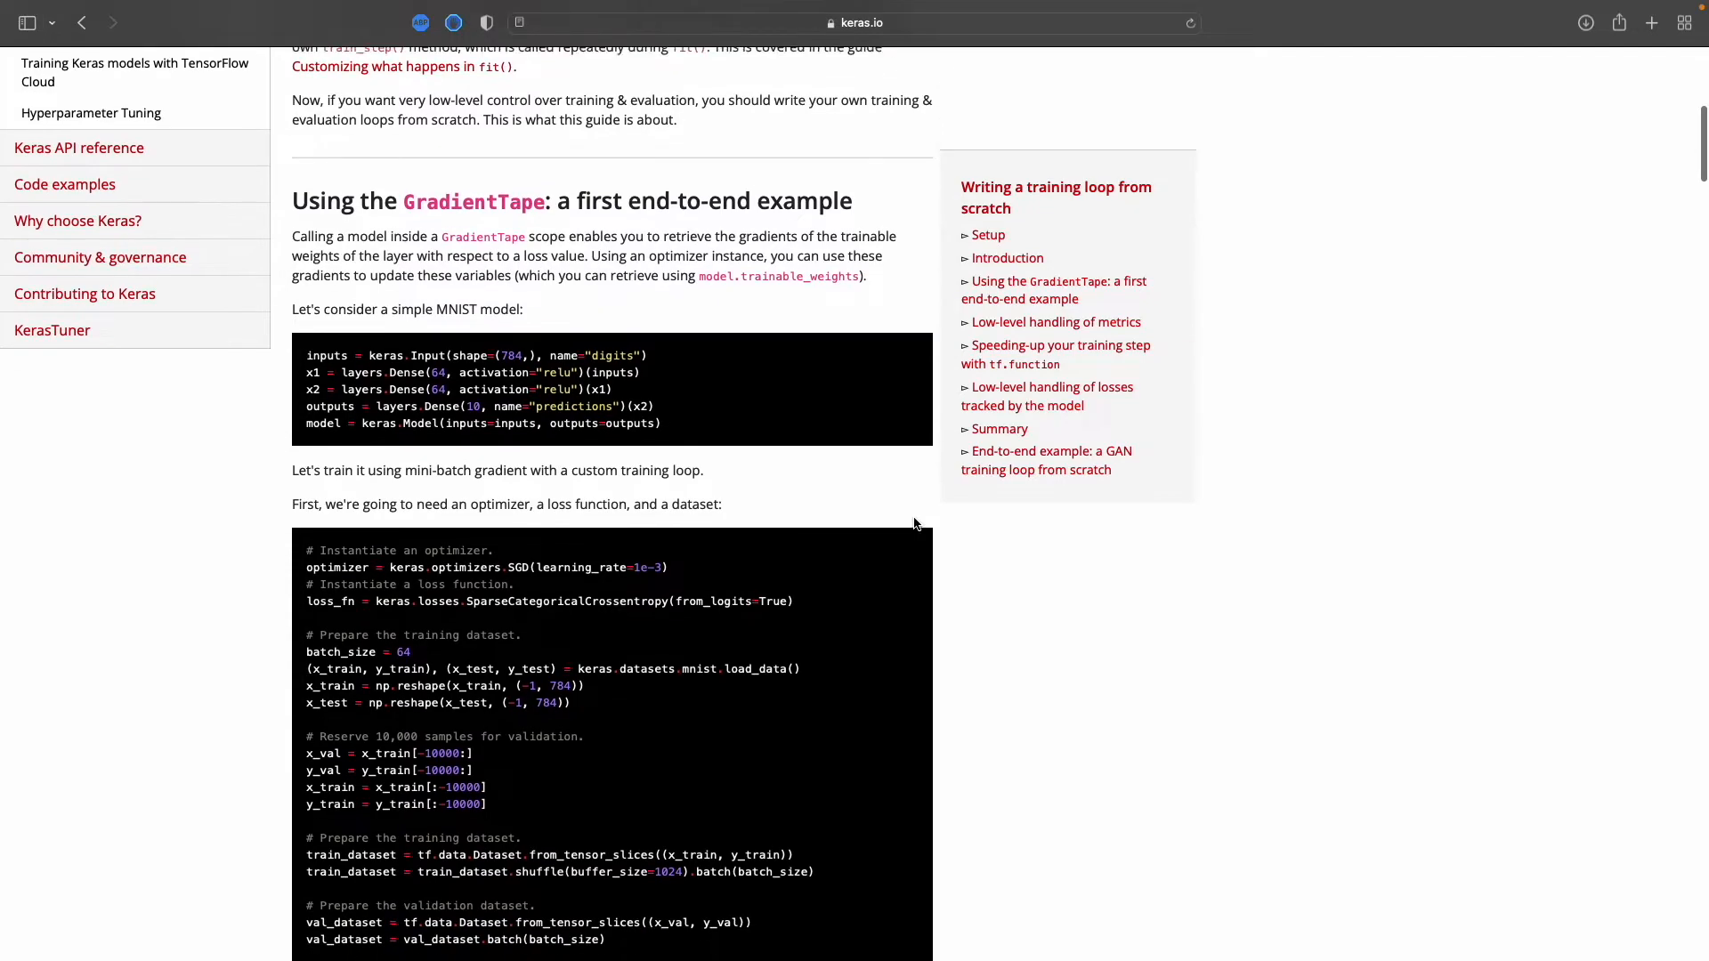
scroll(down, 3)
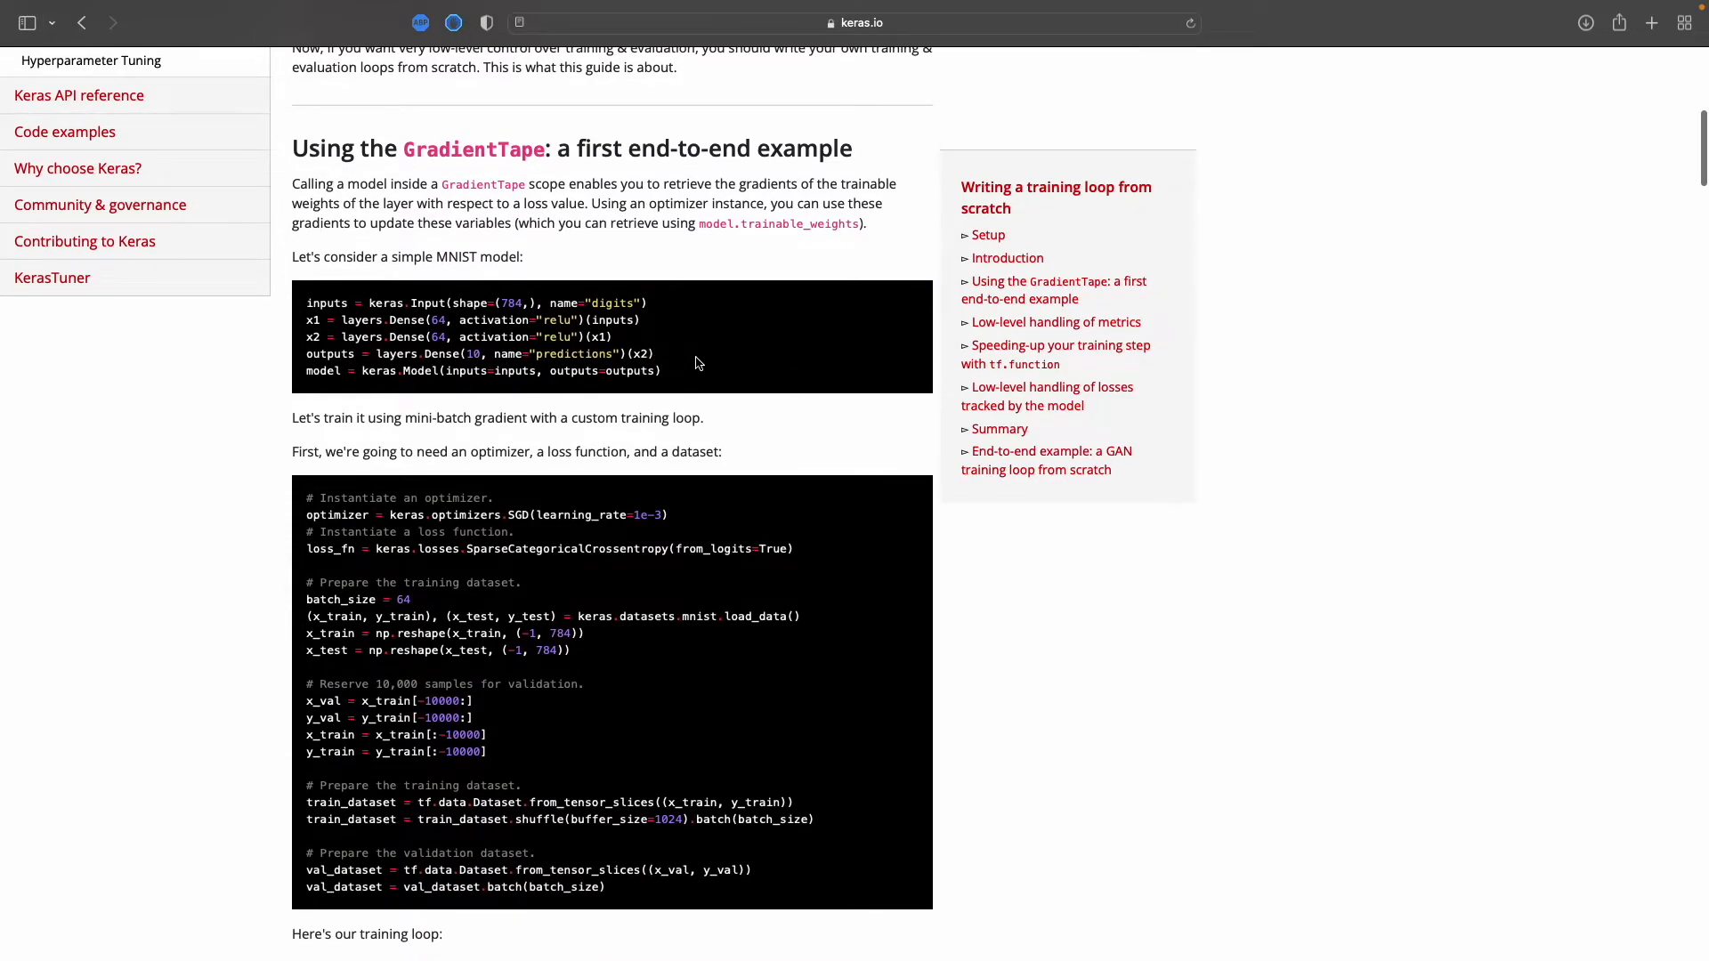
scroll(down, 3)
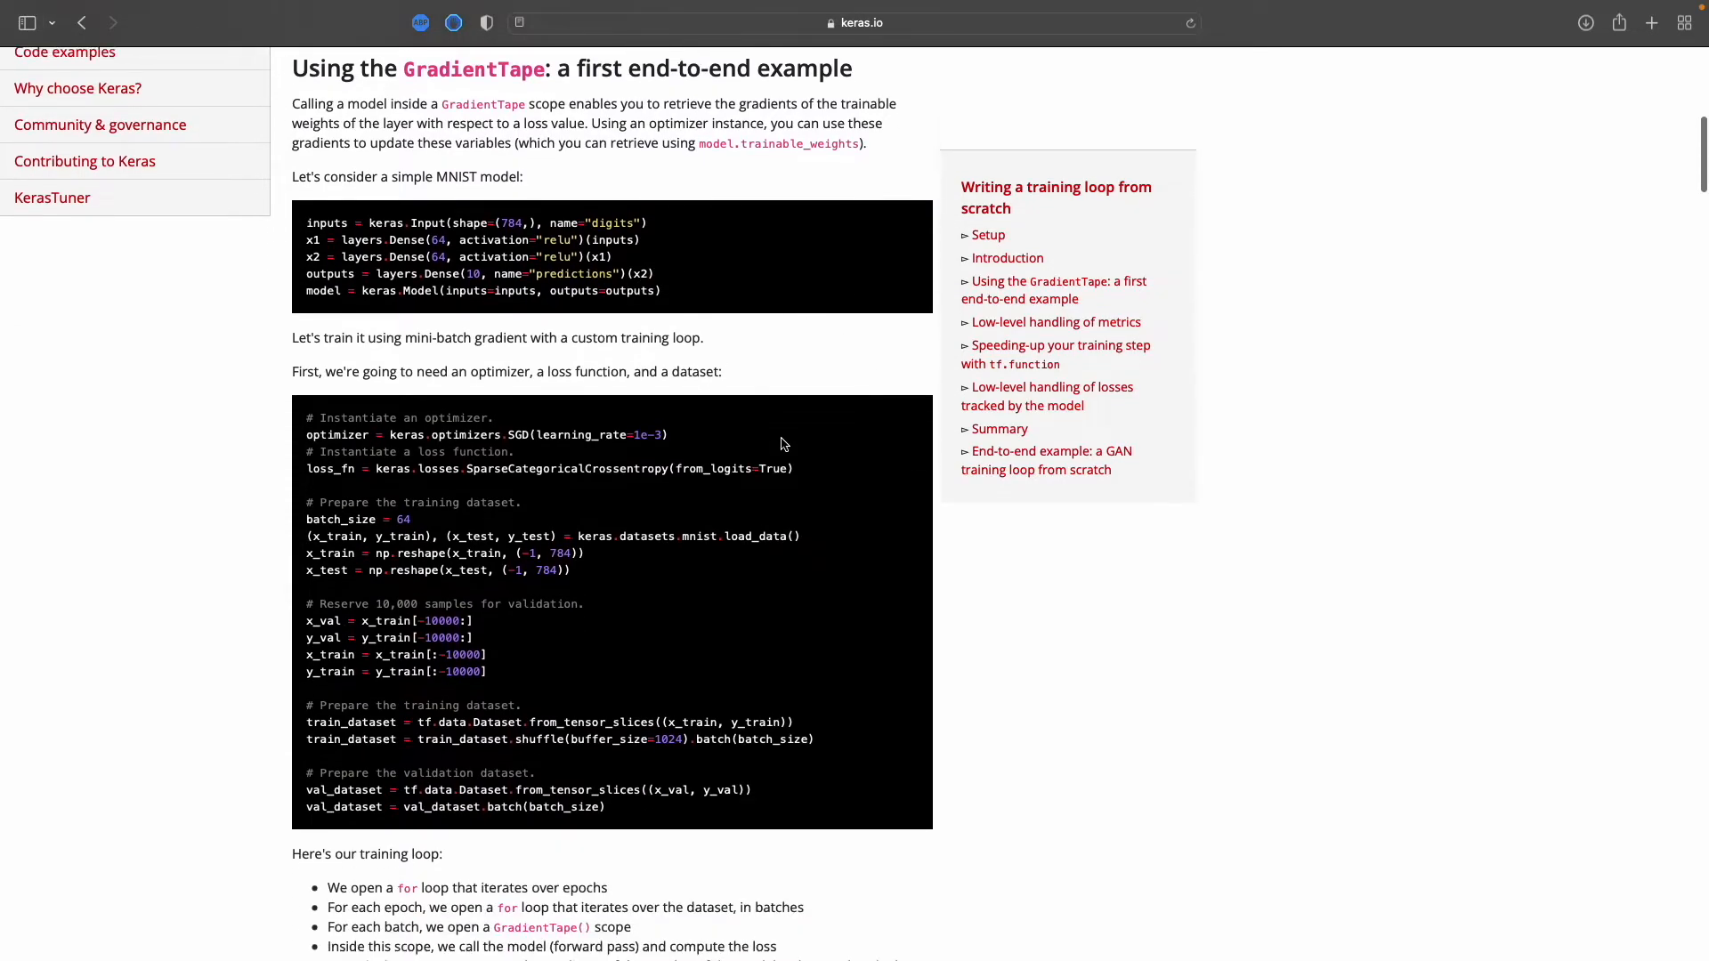
scroll(down, 3)
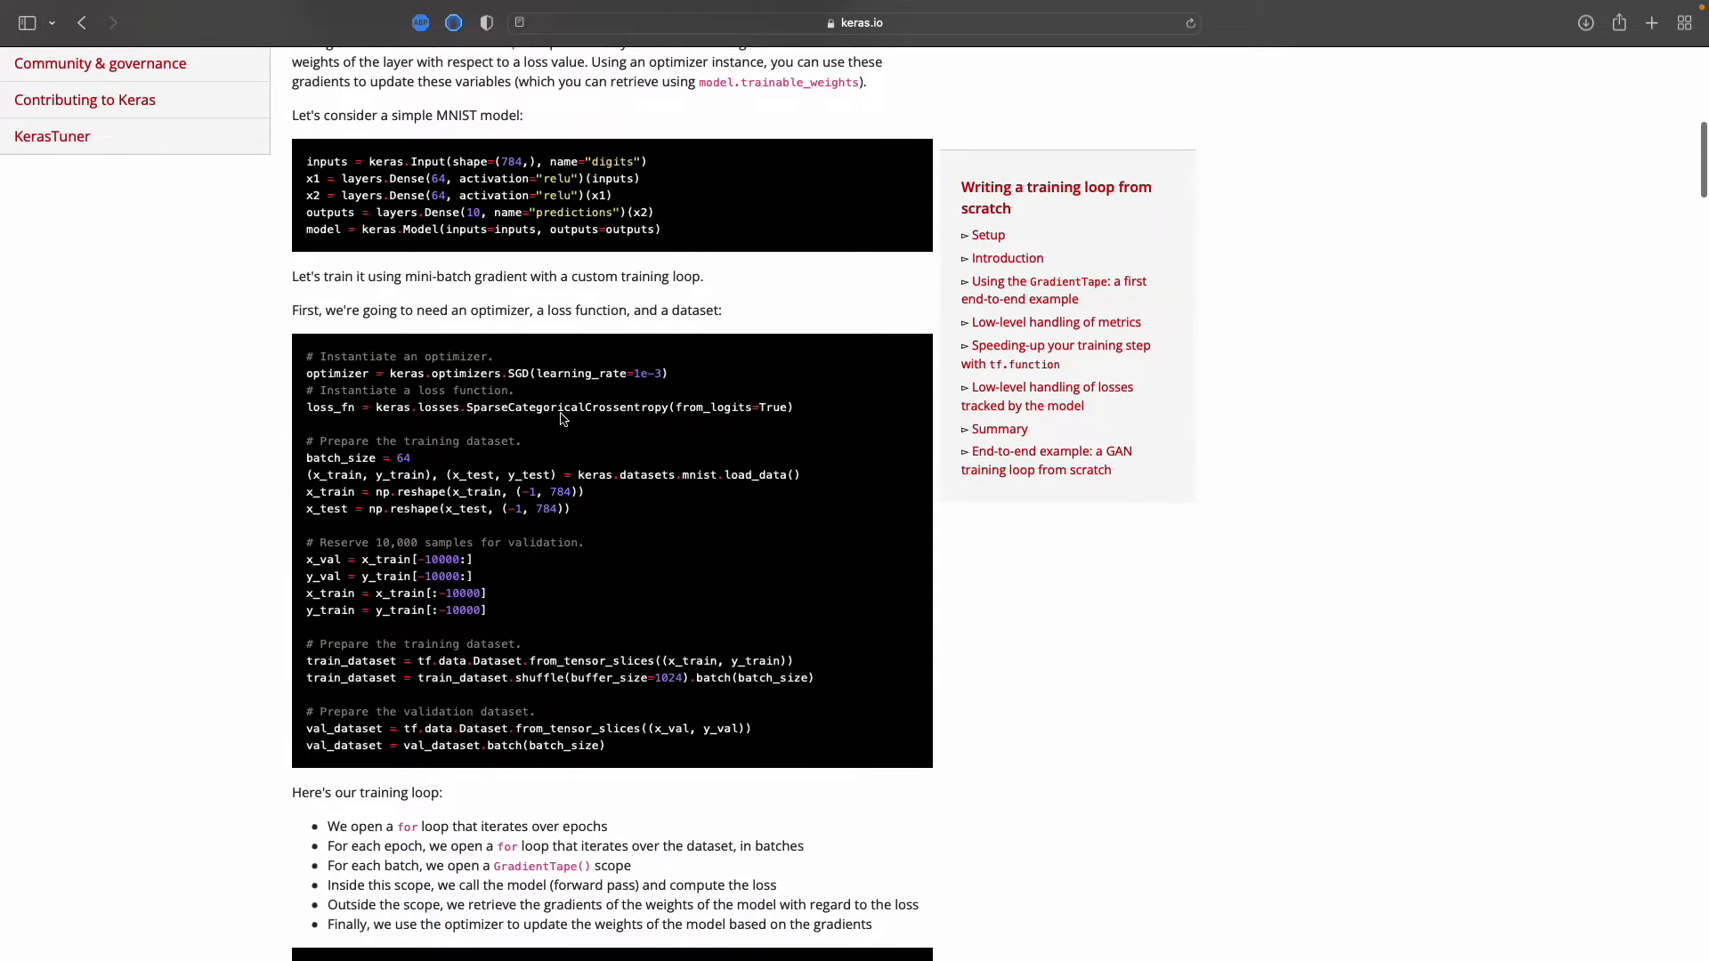
scroll(down, 3)
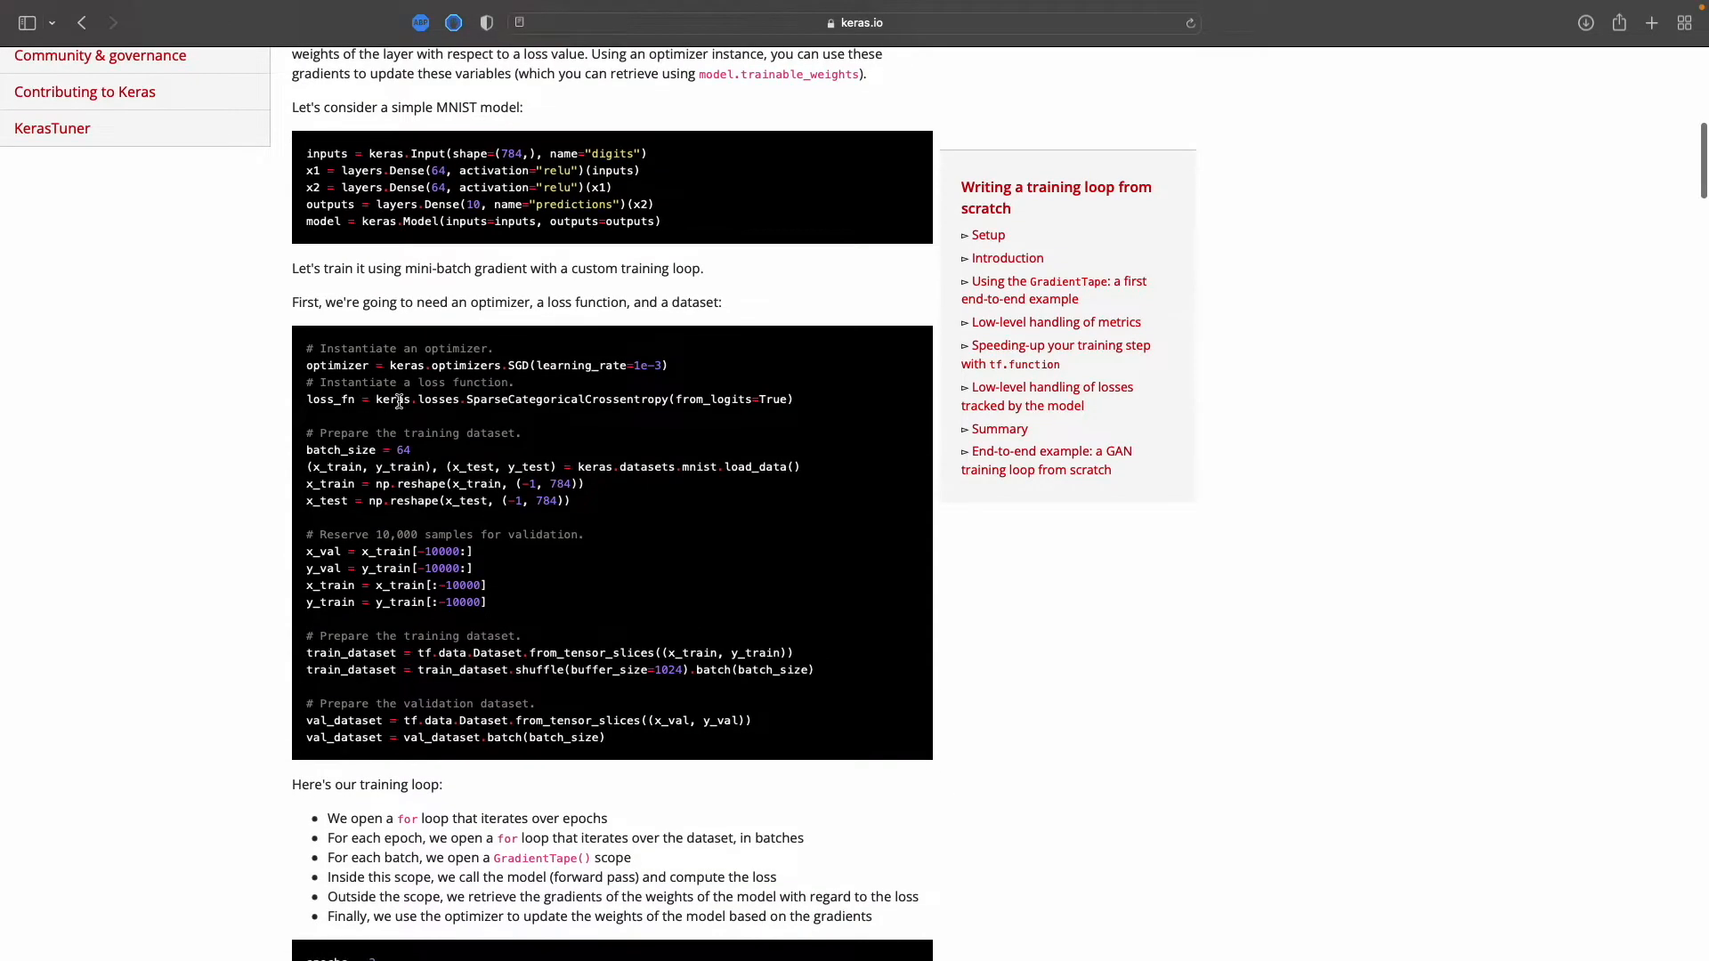
mouse_move(378, 445)
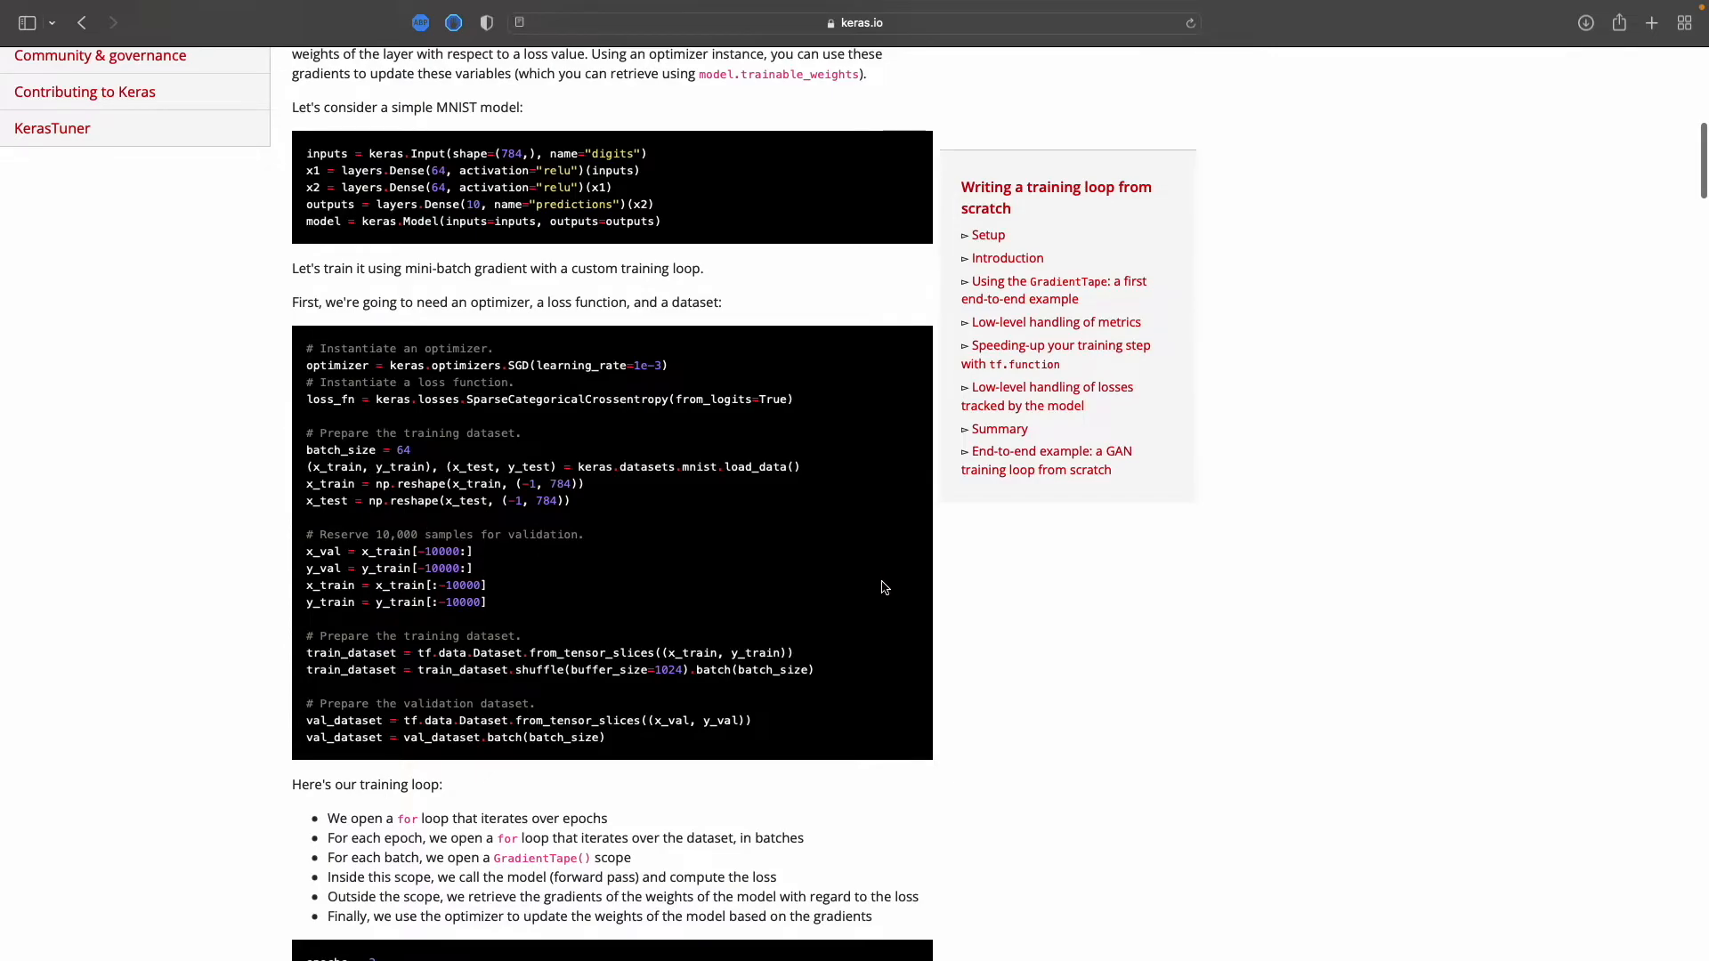
scroll(down, 3)
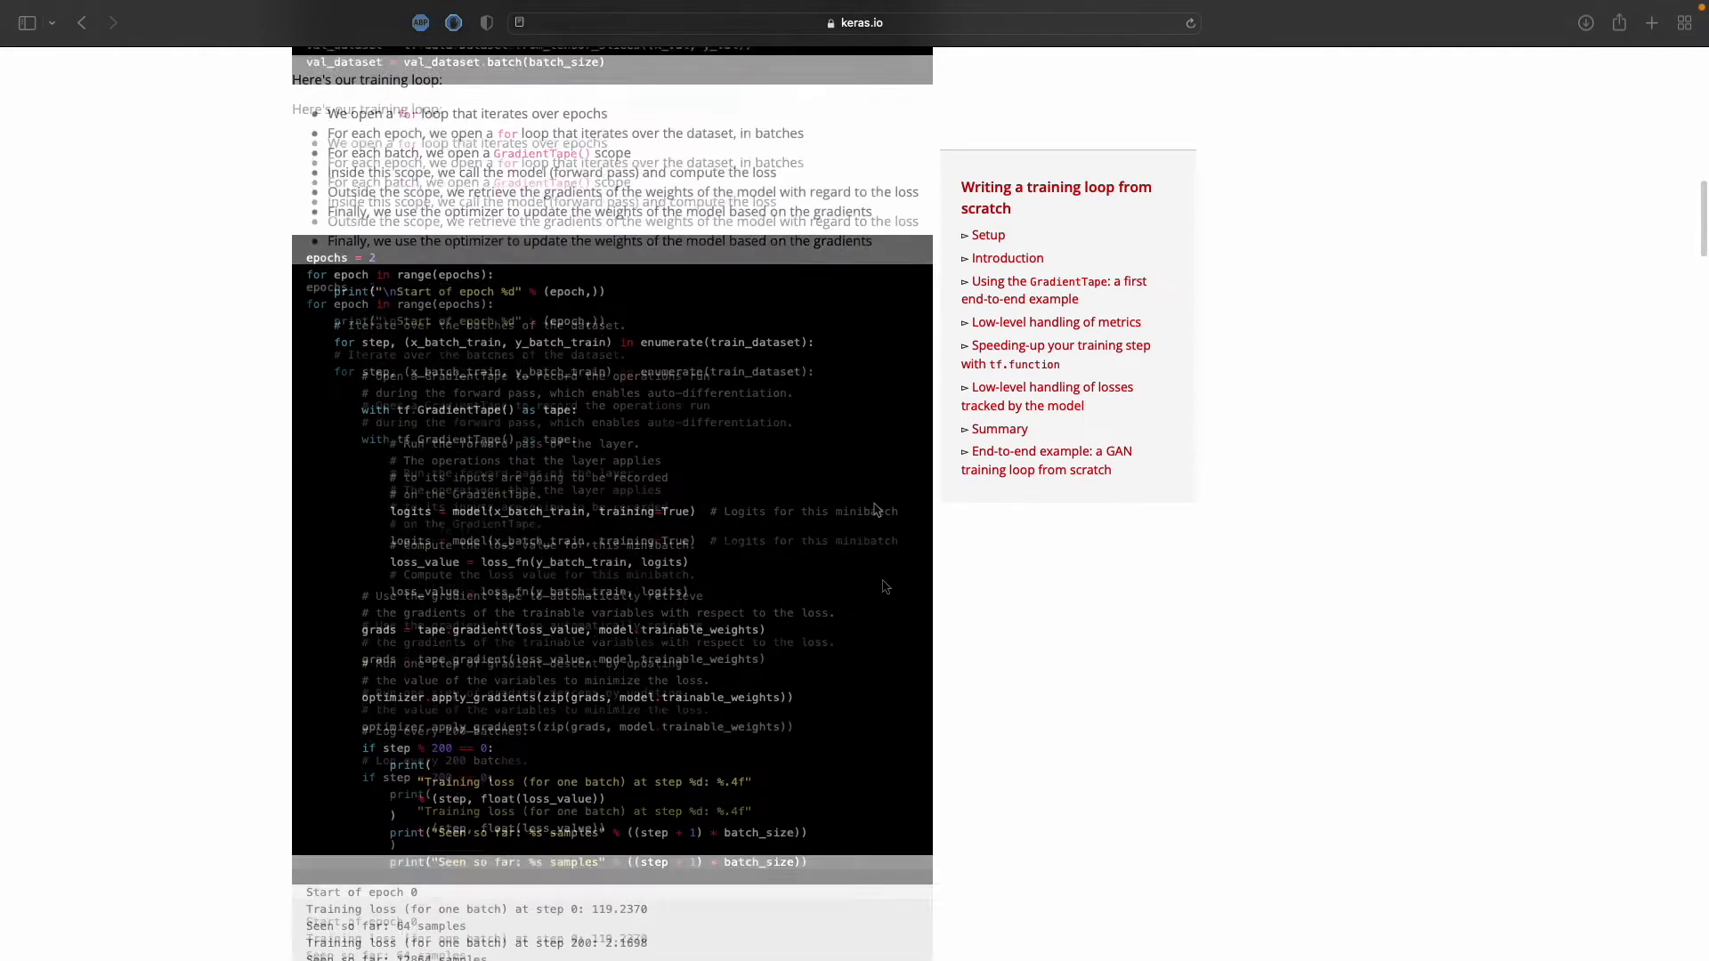
scroll(down, 3)
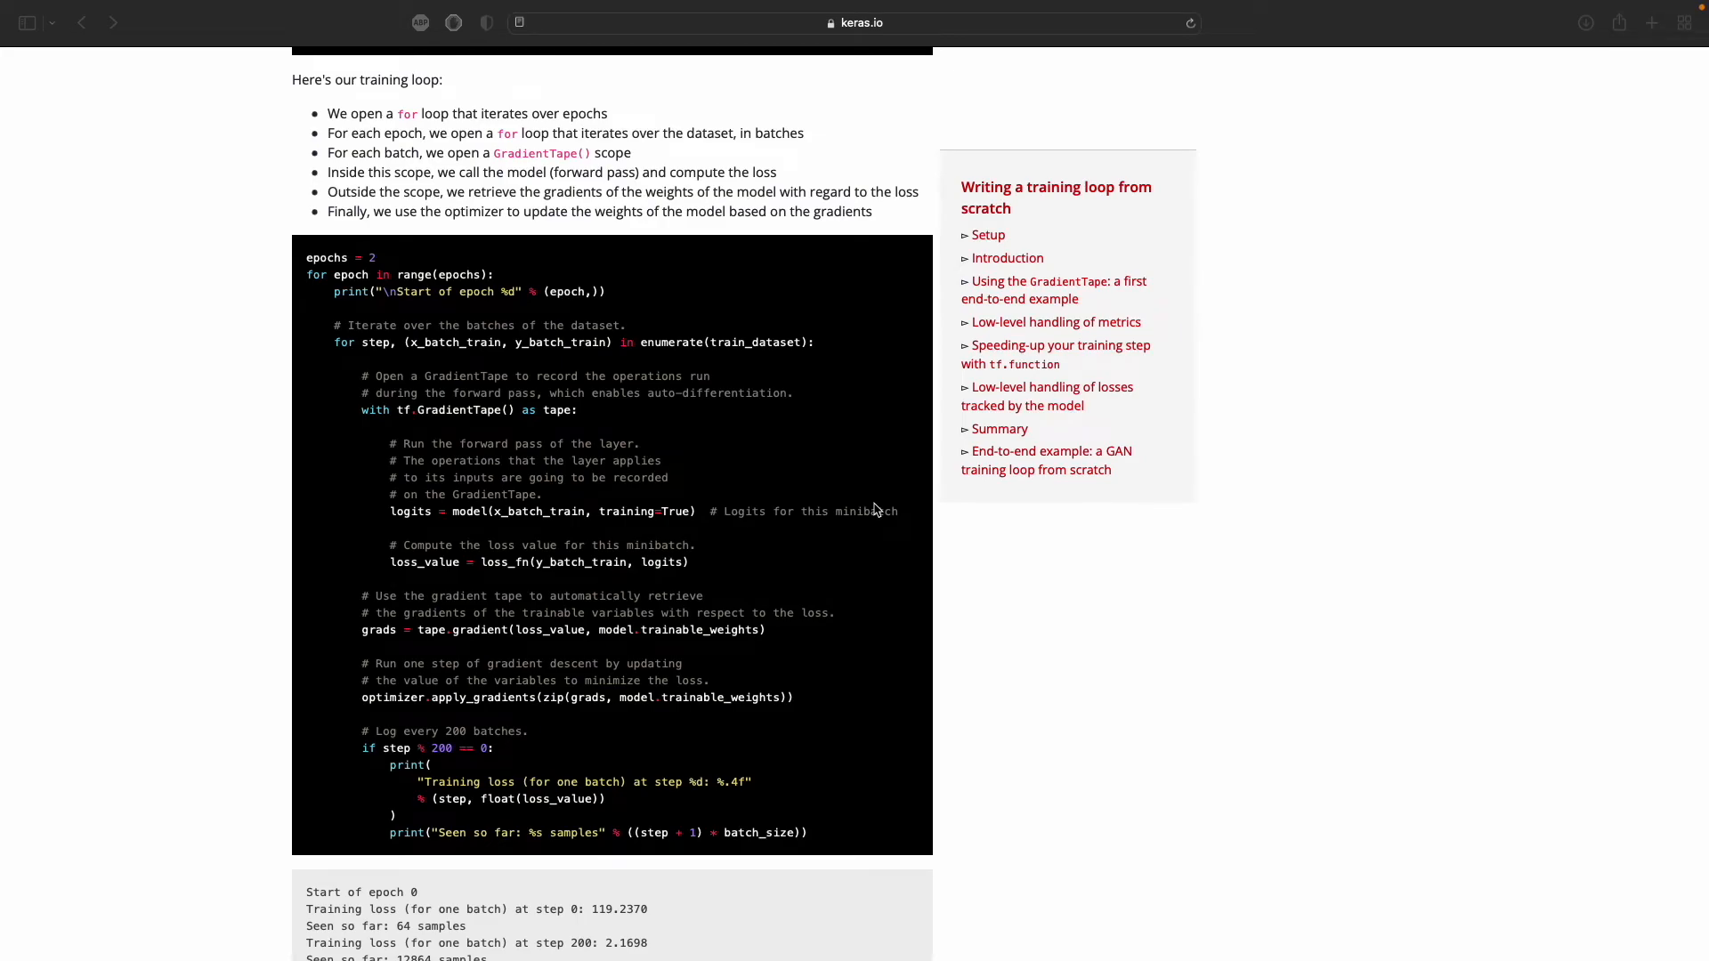
mouse_move(426, 325)
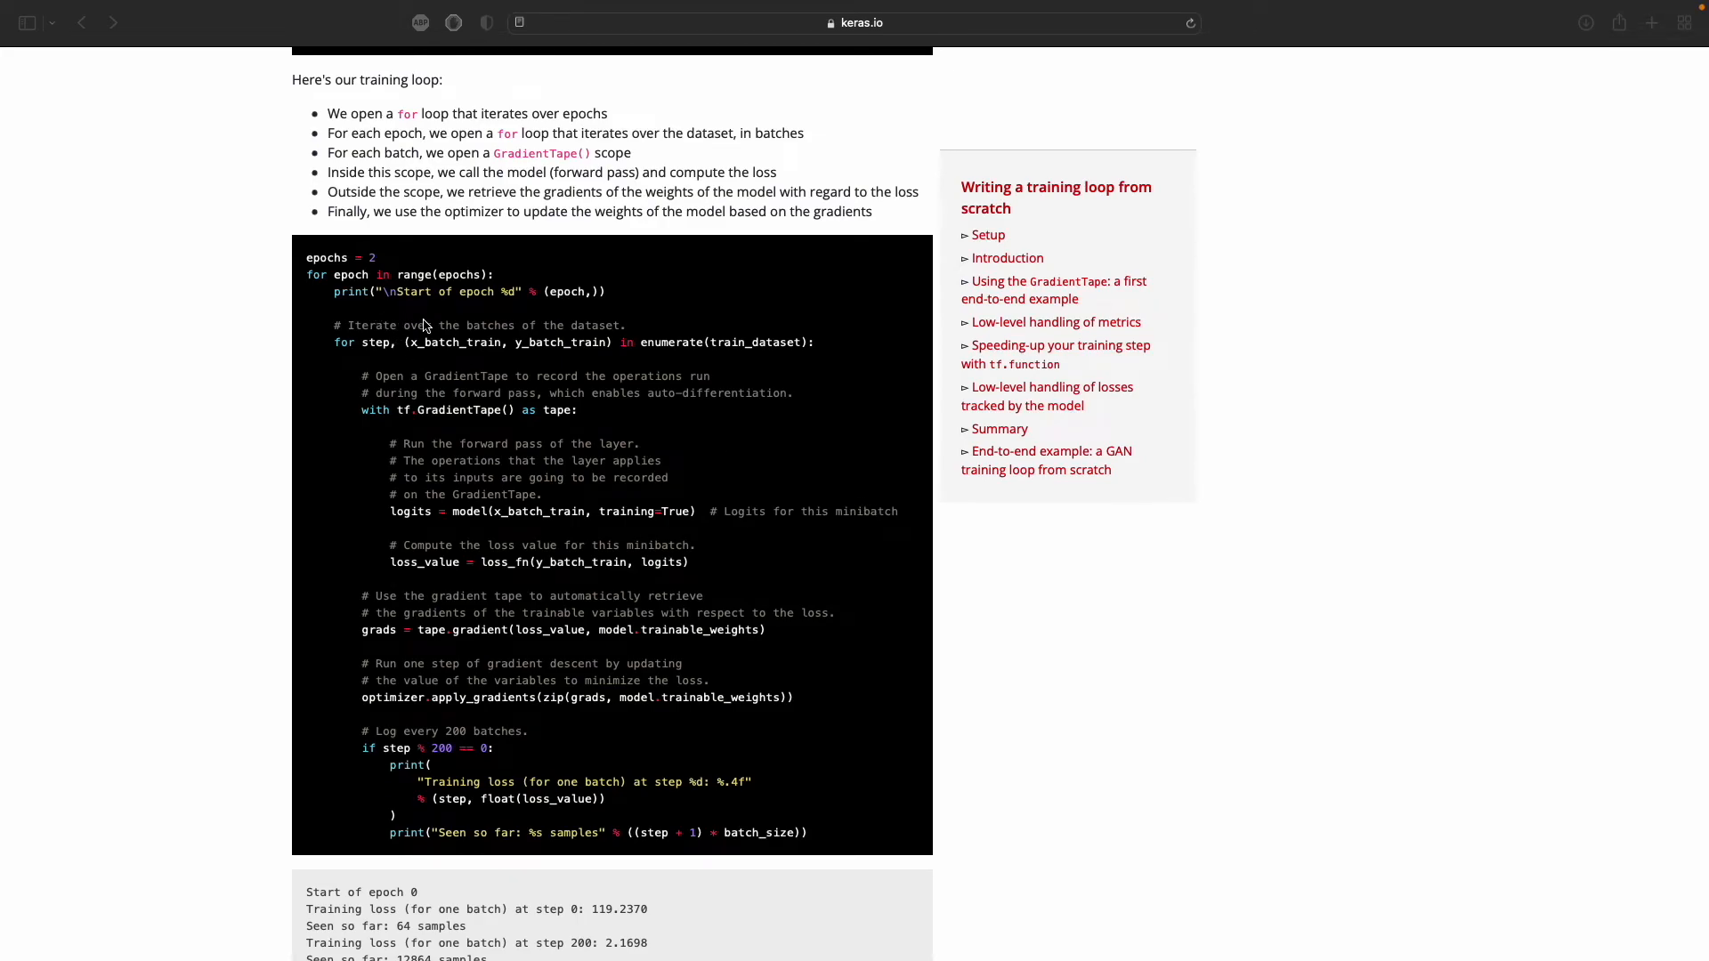
mouse_move(404, 350)
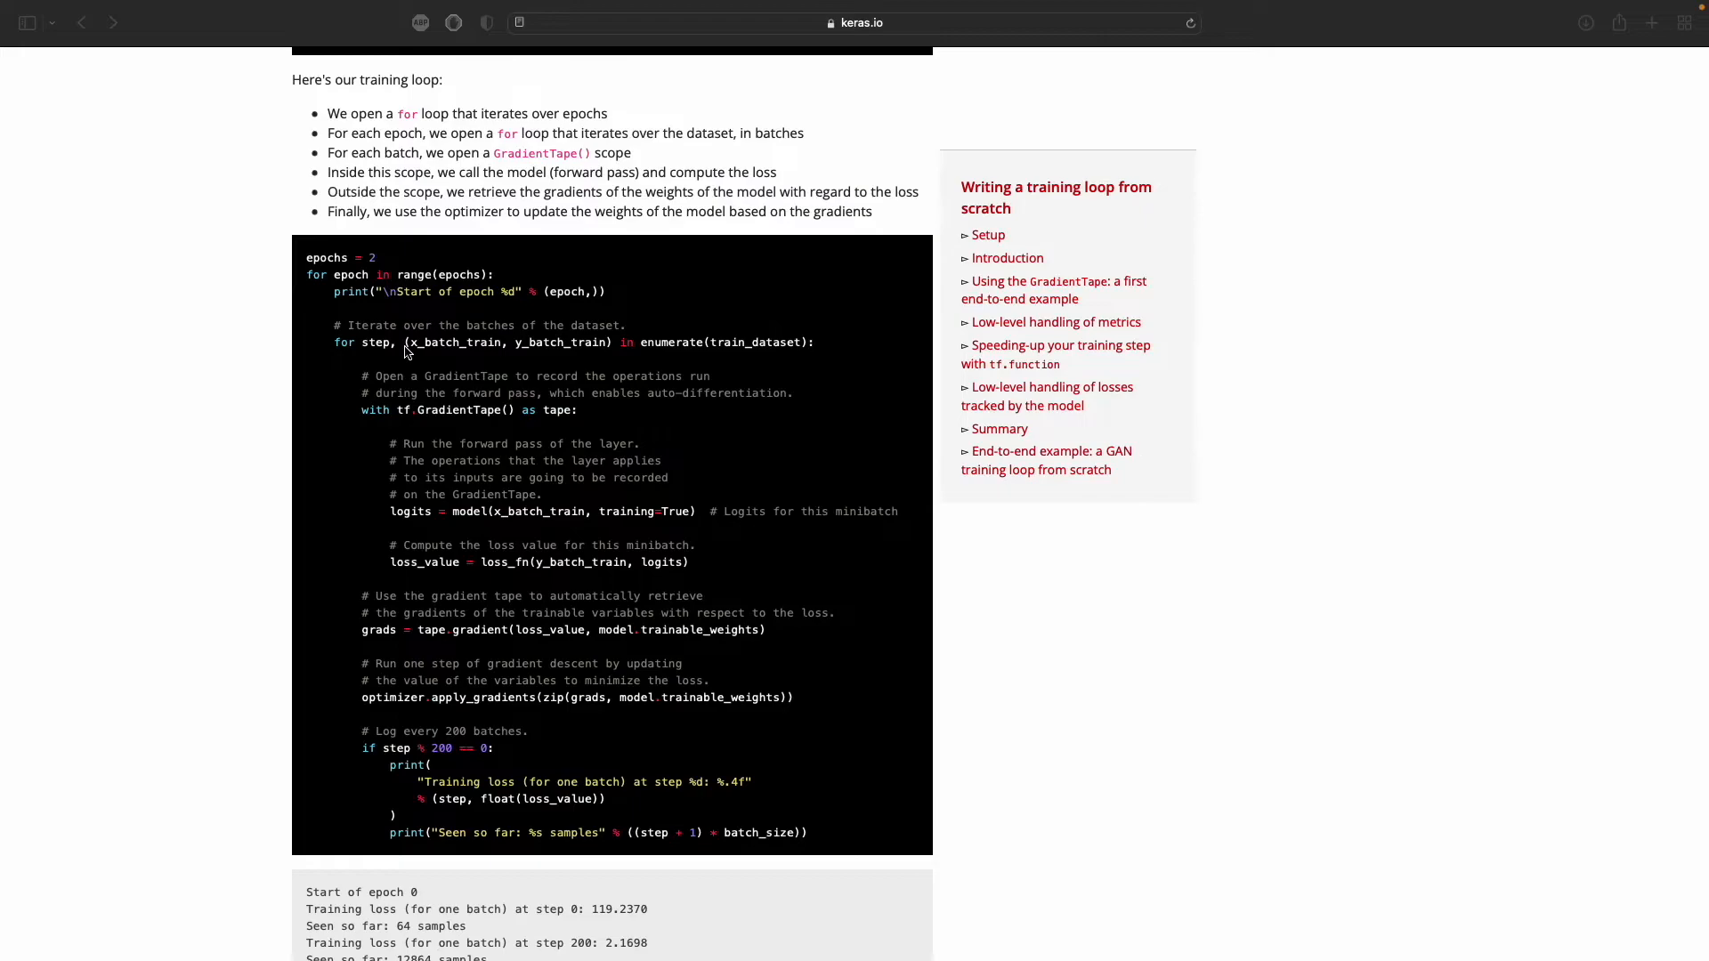
mouse_move(667, 353)
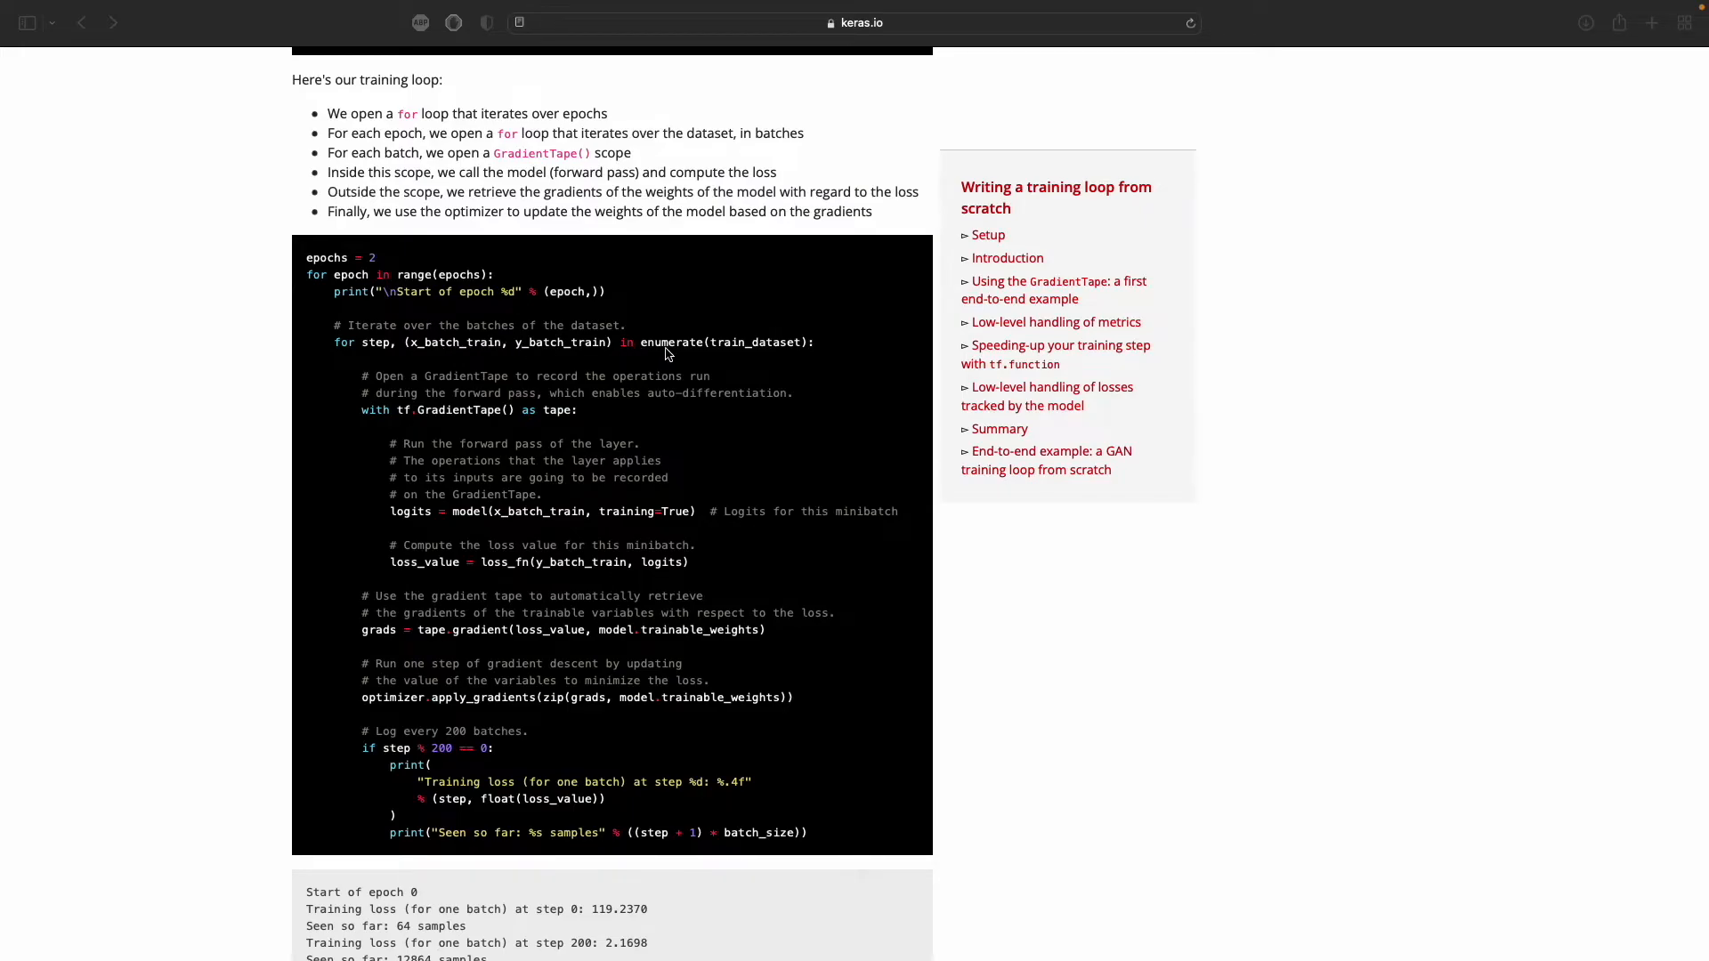
mouse_move(399, 422)
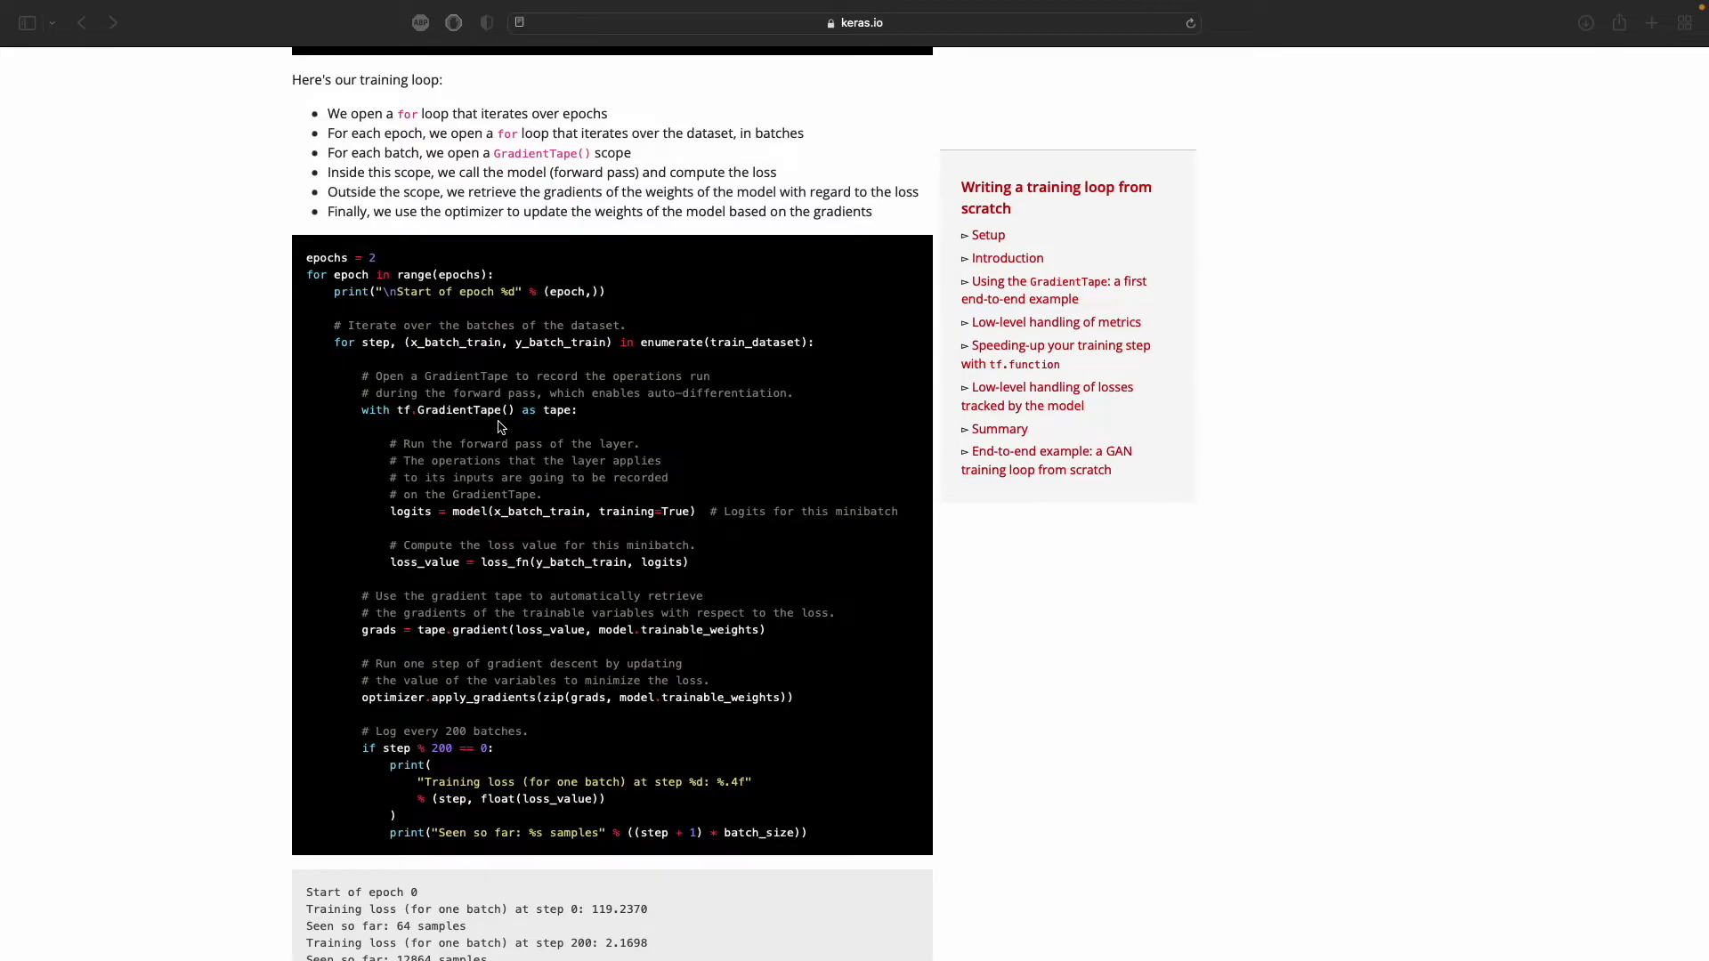
mouse_move(504, 660)
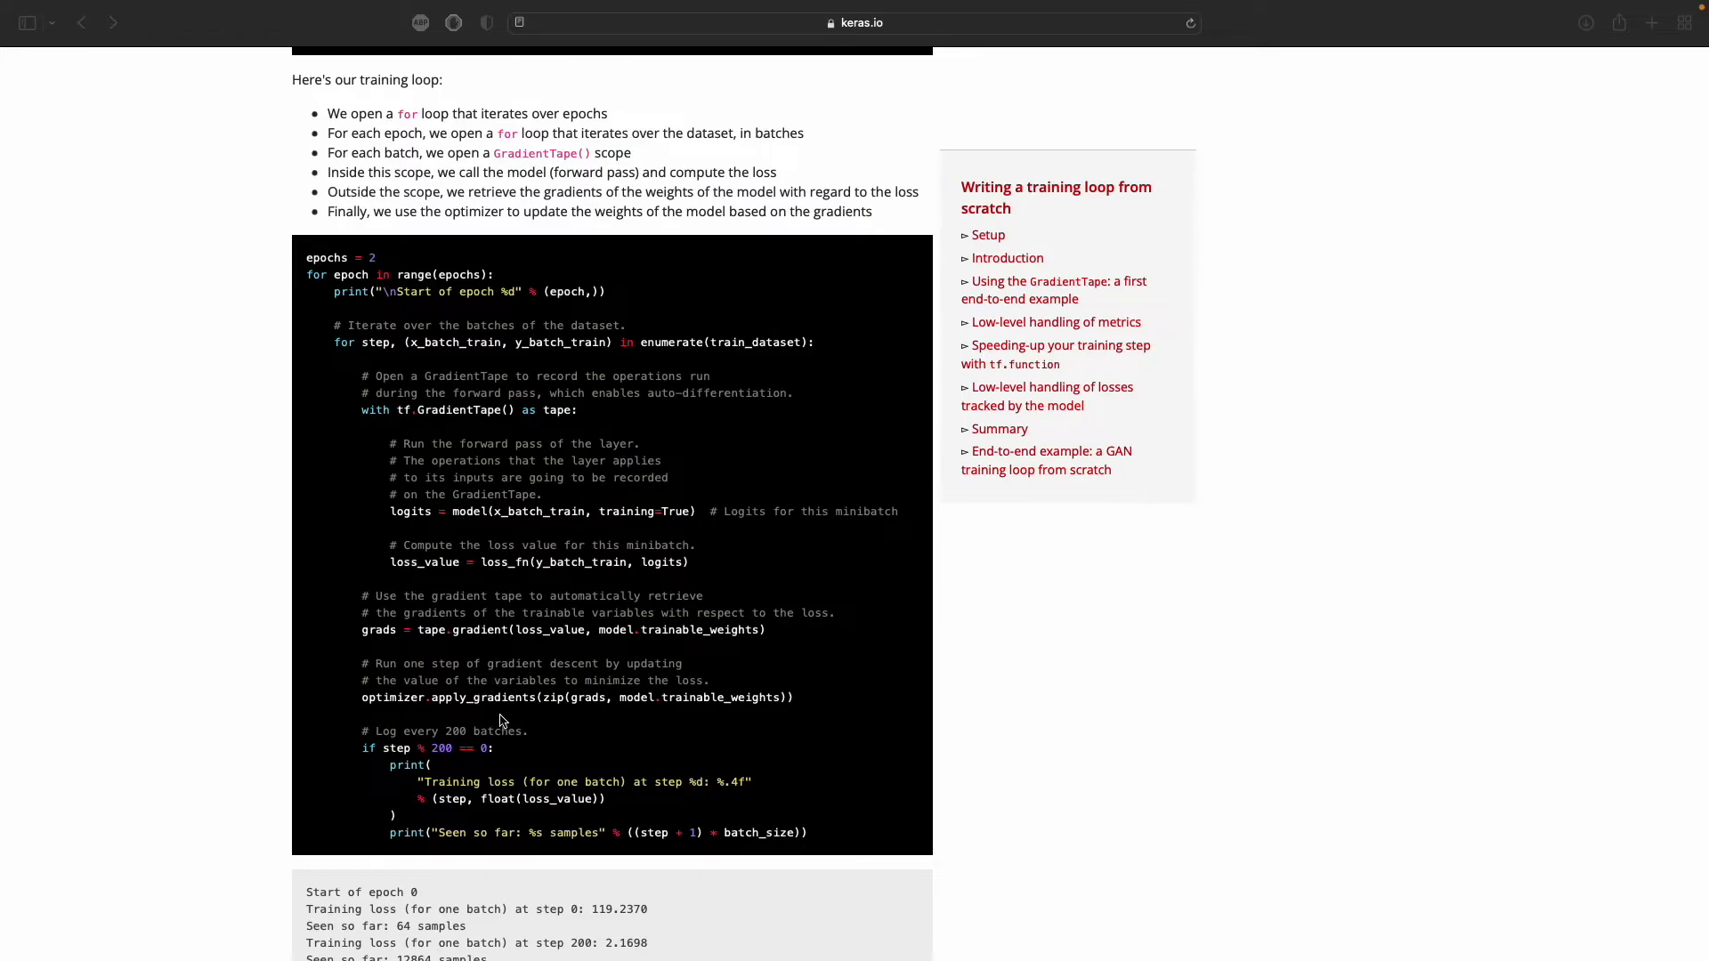
mouse_move(534, 716)
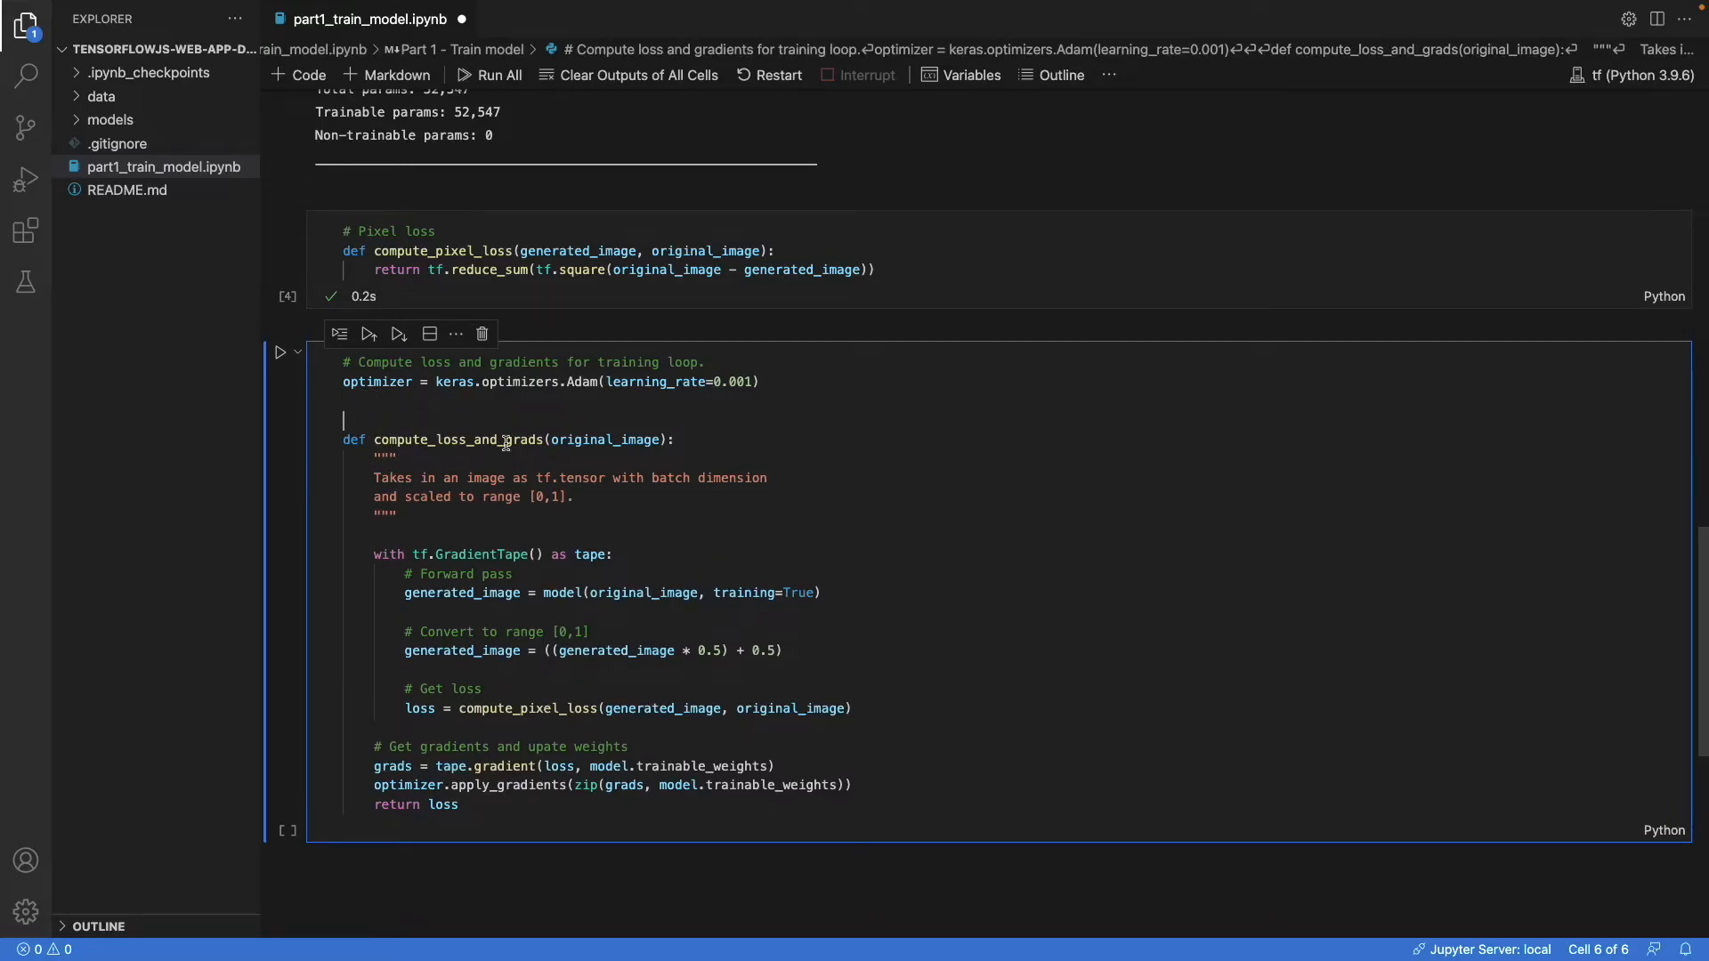
mouse_move(592, 554)
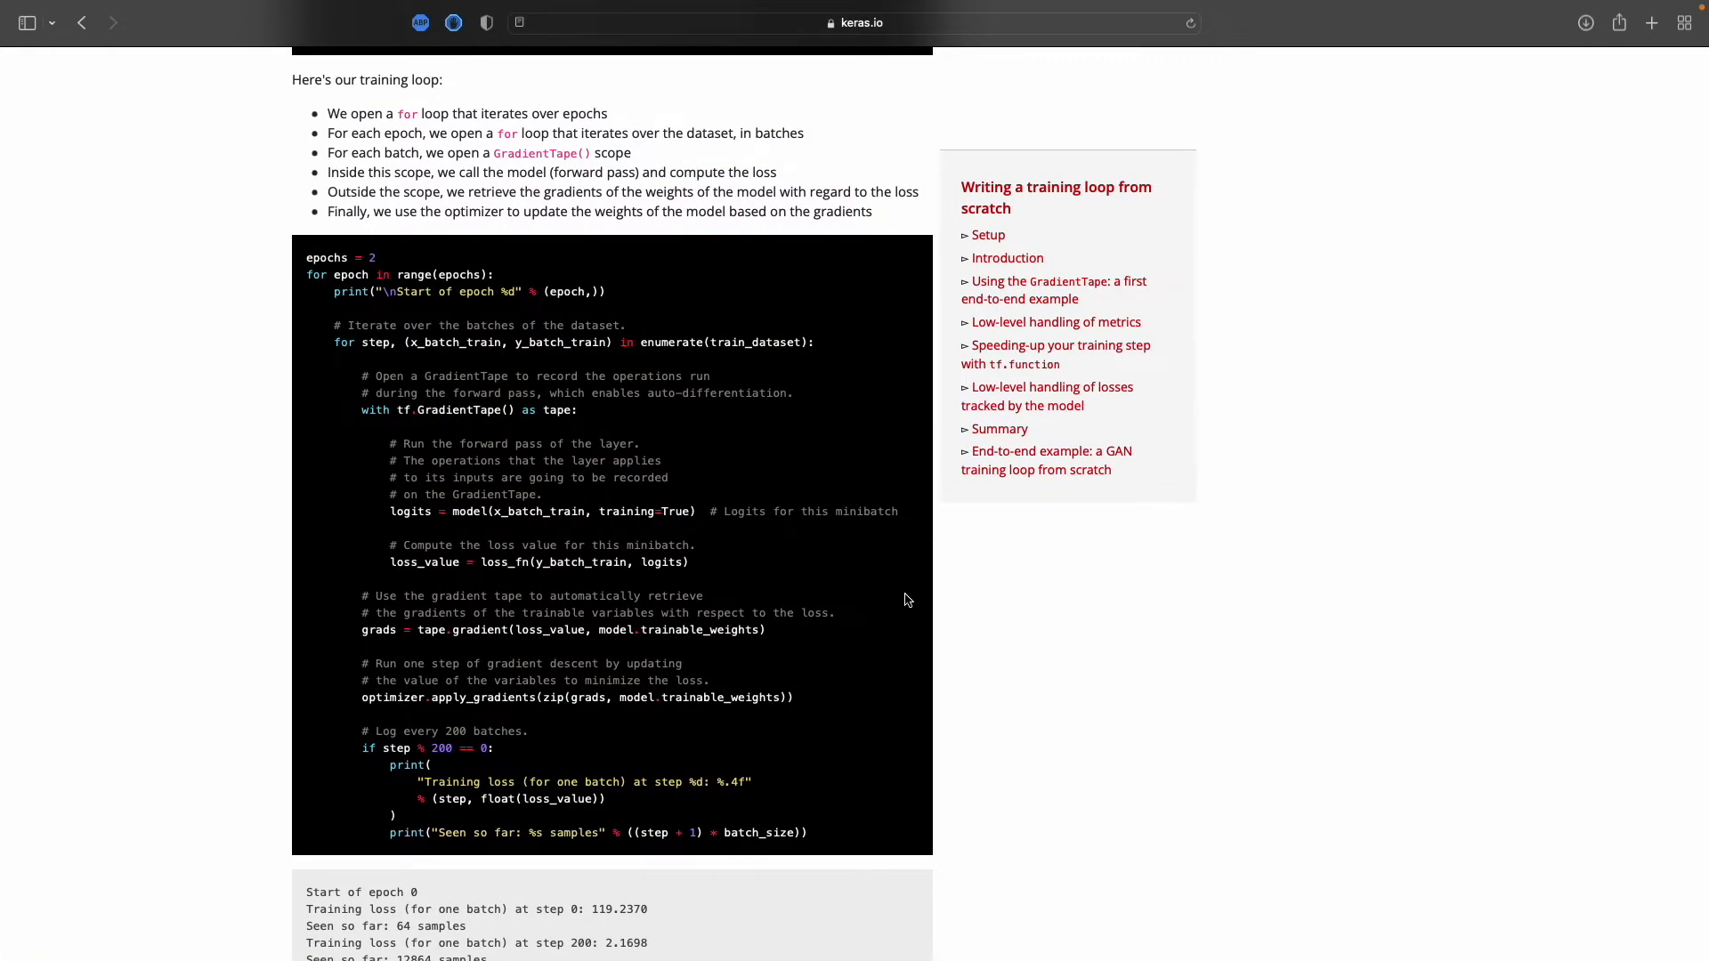
Step: Scroll the keras.io guide to the 'Speeding-up your training step with tf.function' section
scroll(down, 3)
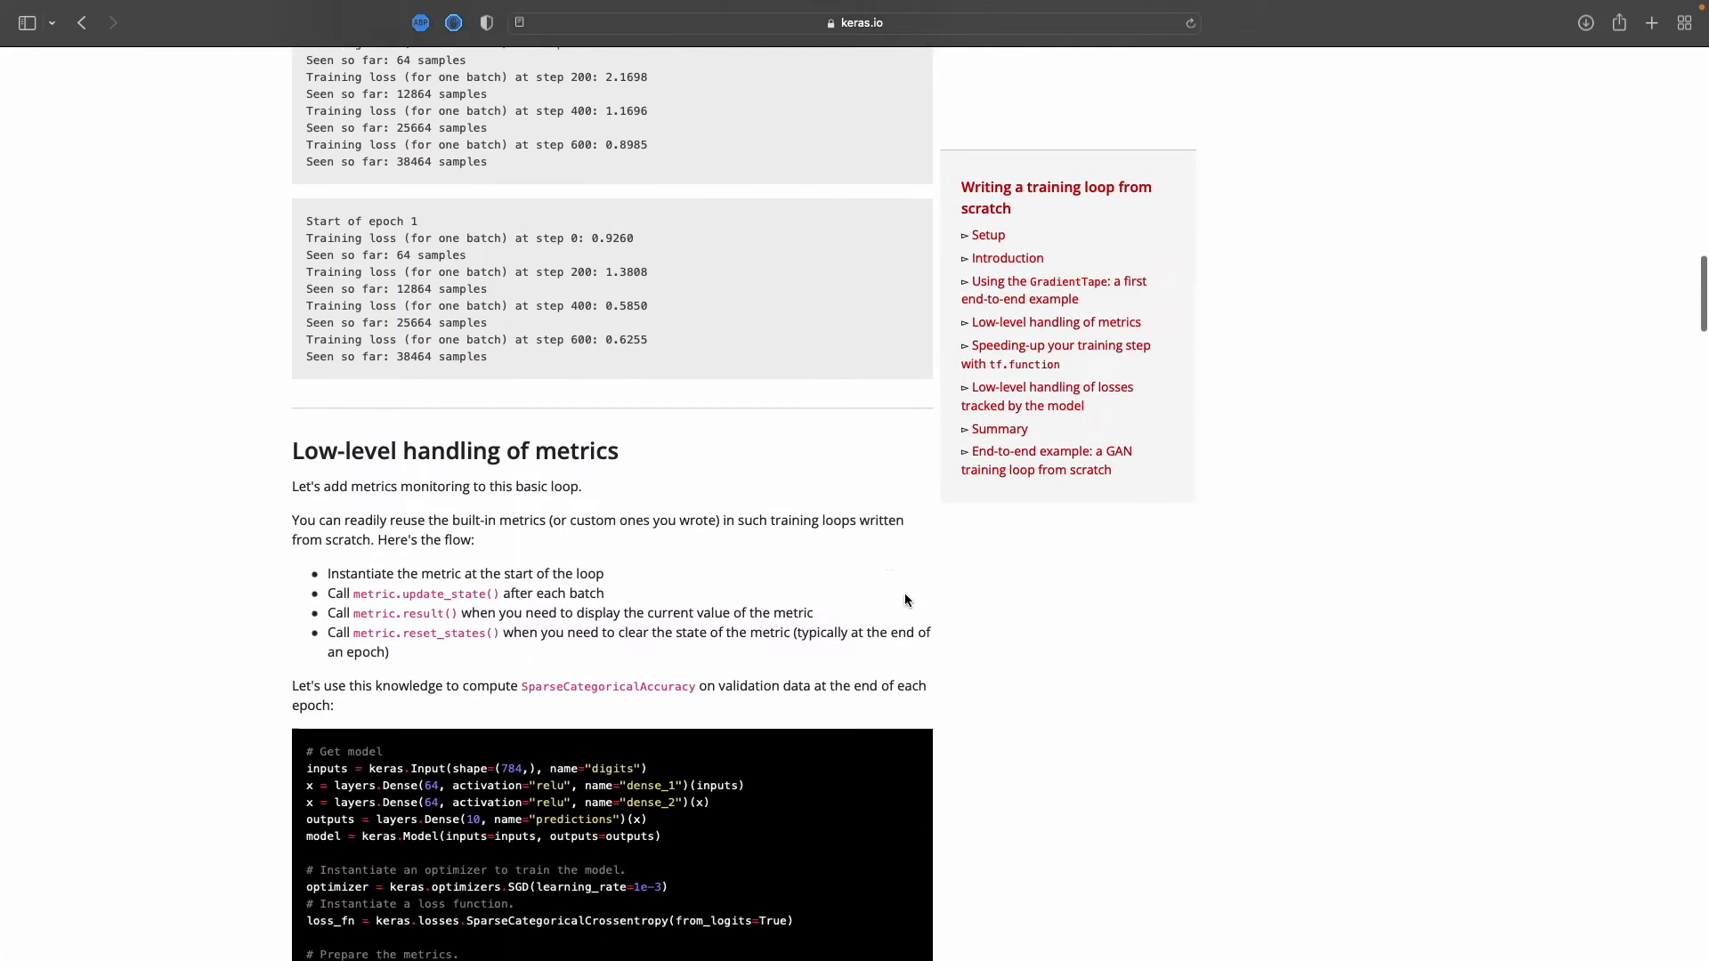
scroll(down, 3)
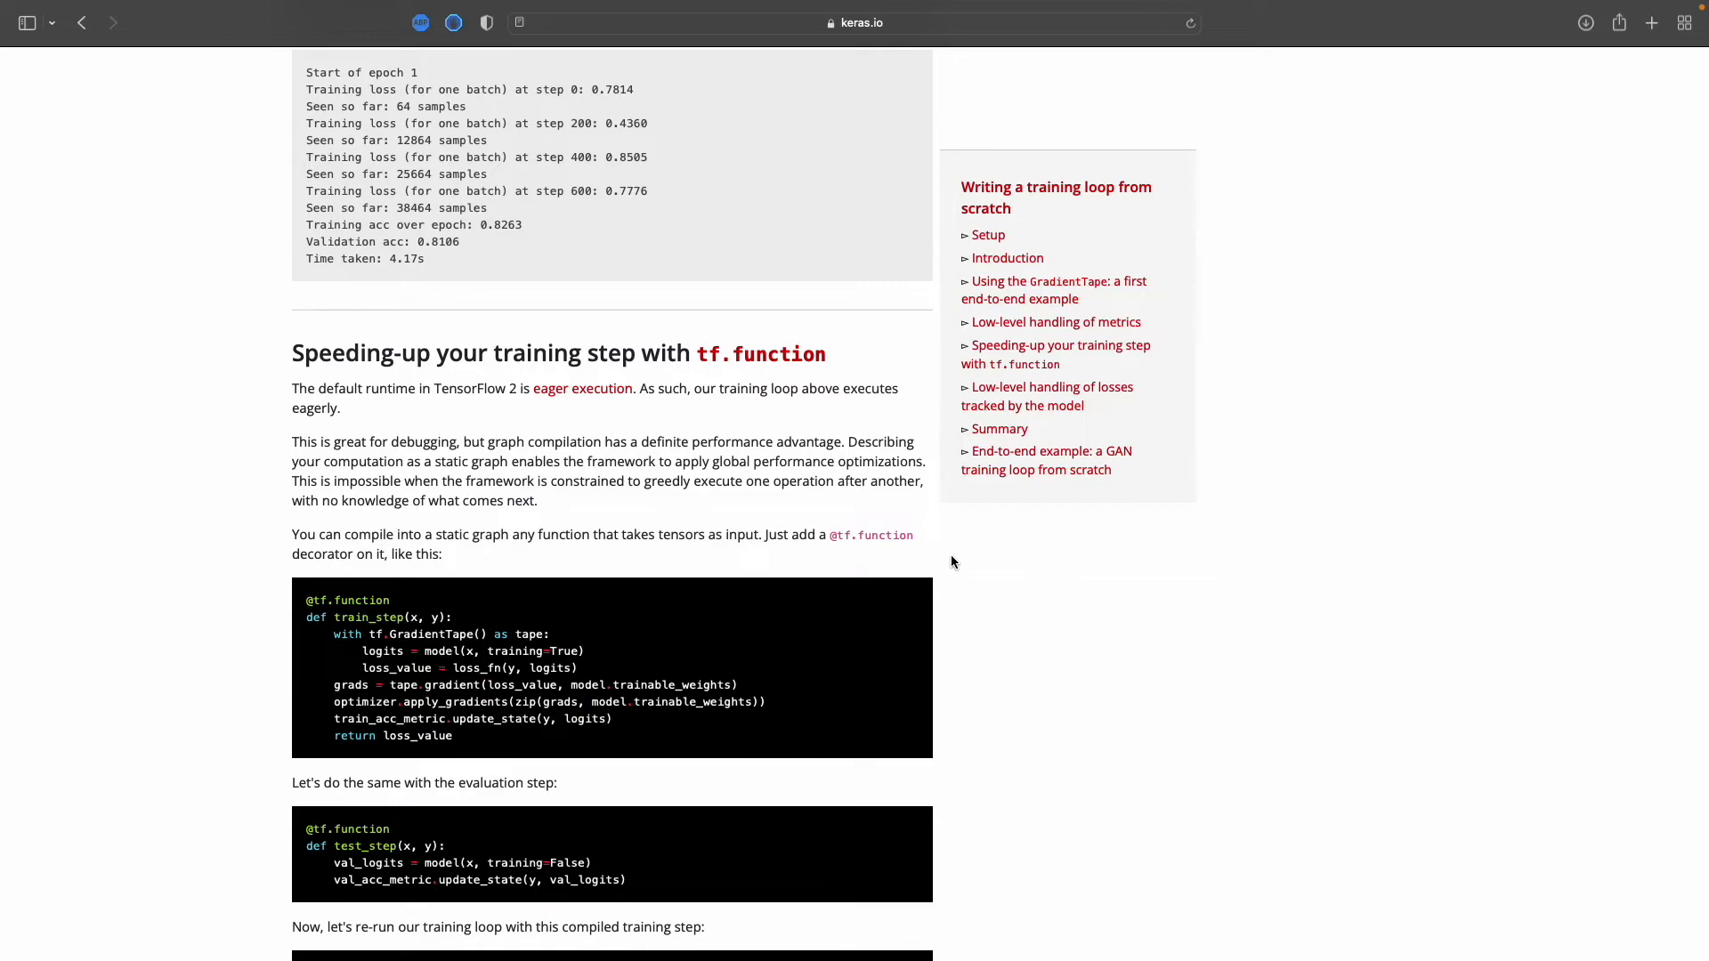
scroll(down, 3)
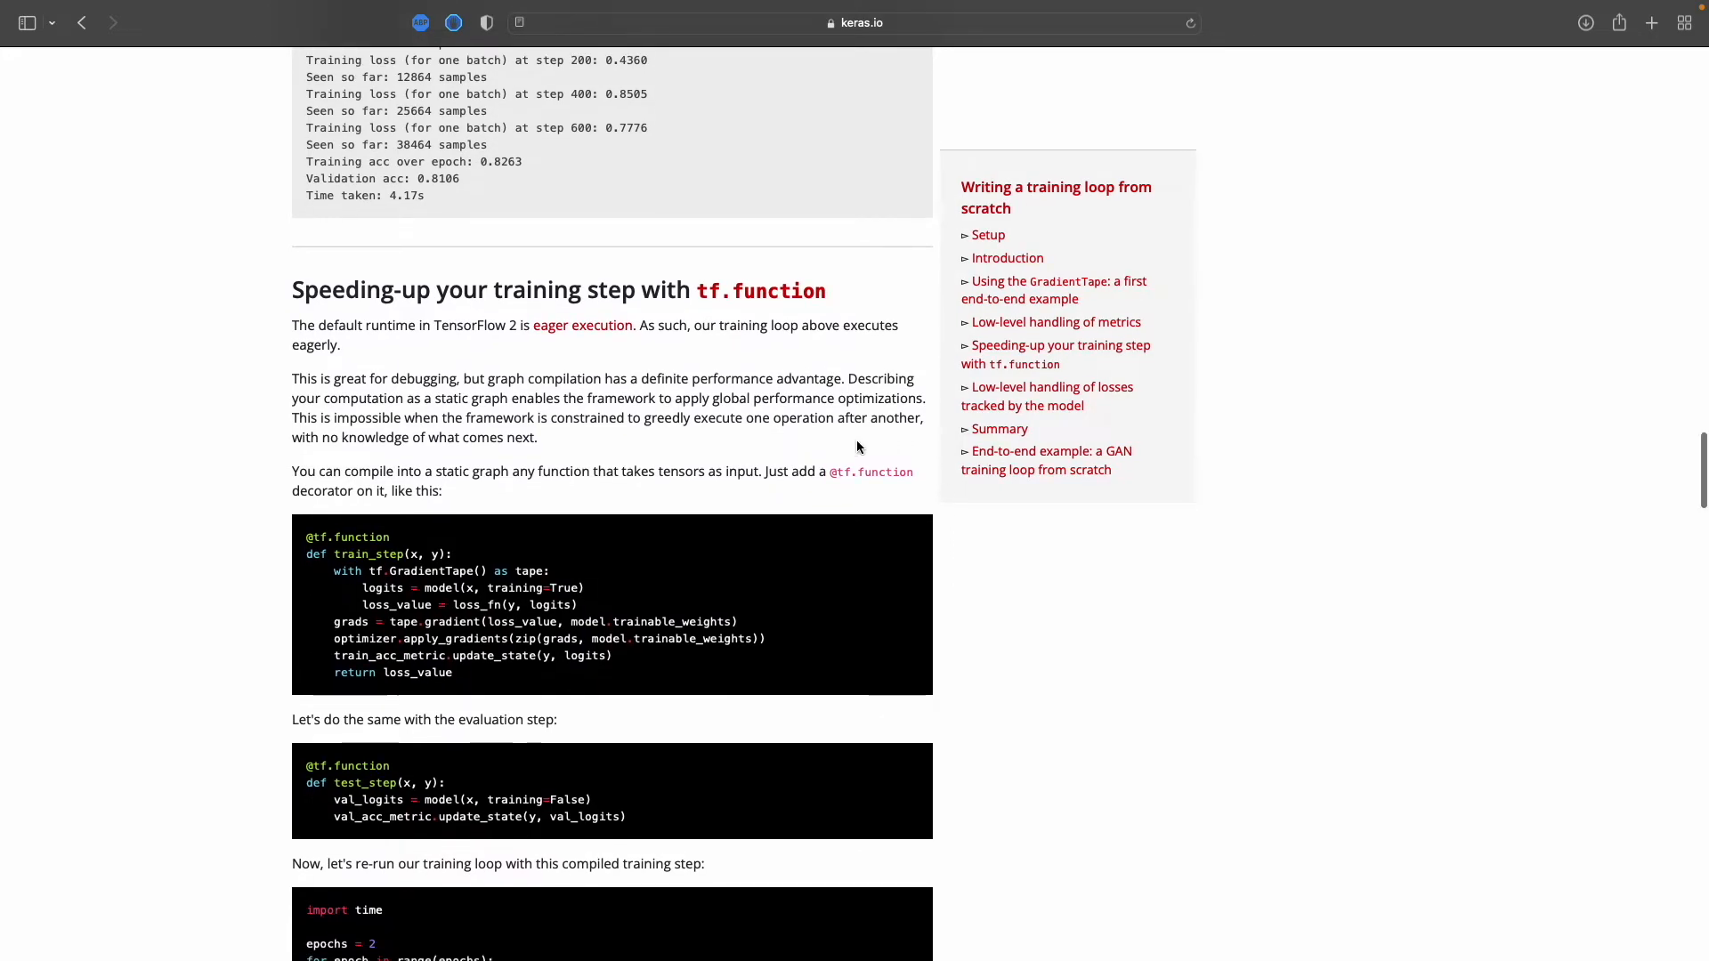
mouse_move(666, 411)
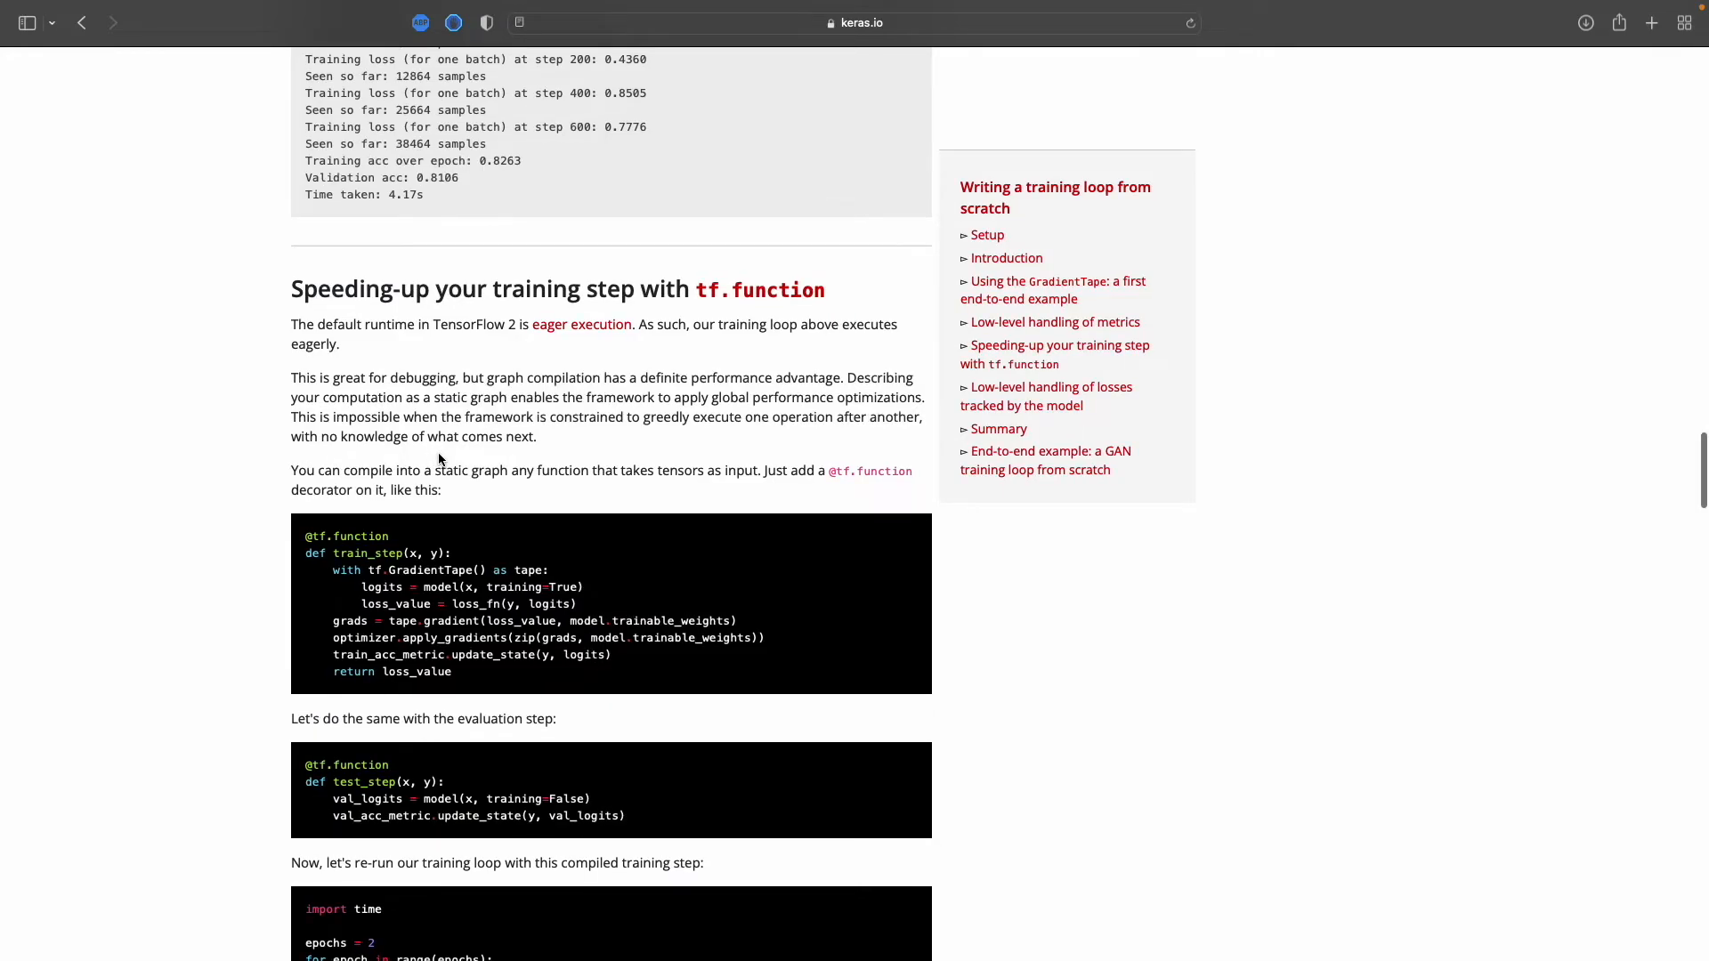
scroll(down, 3)
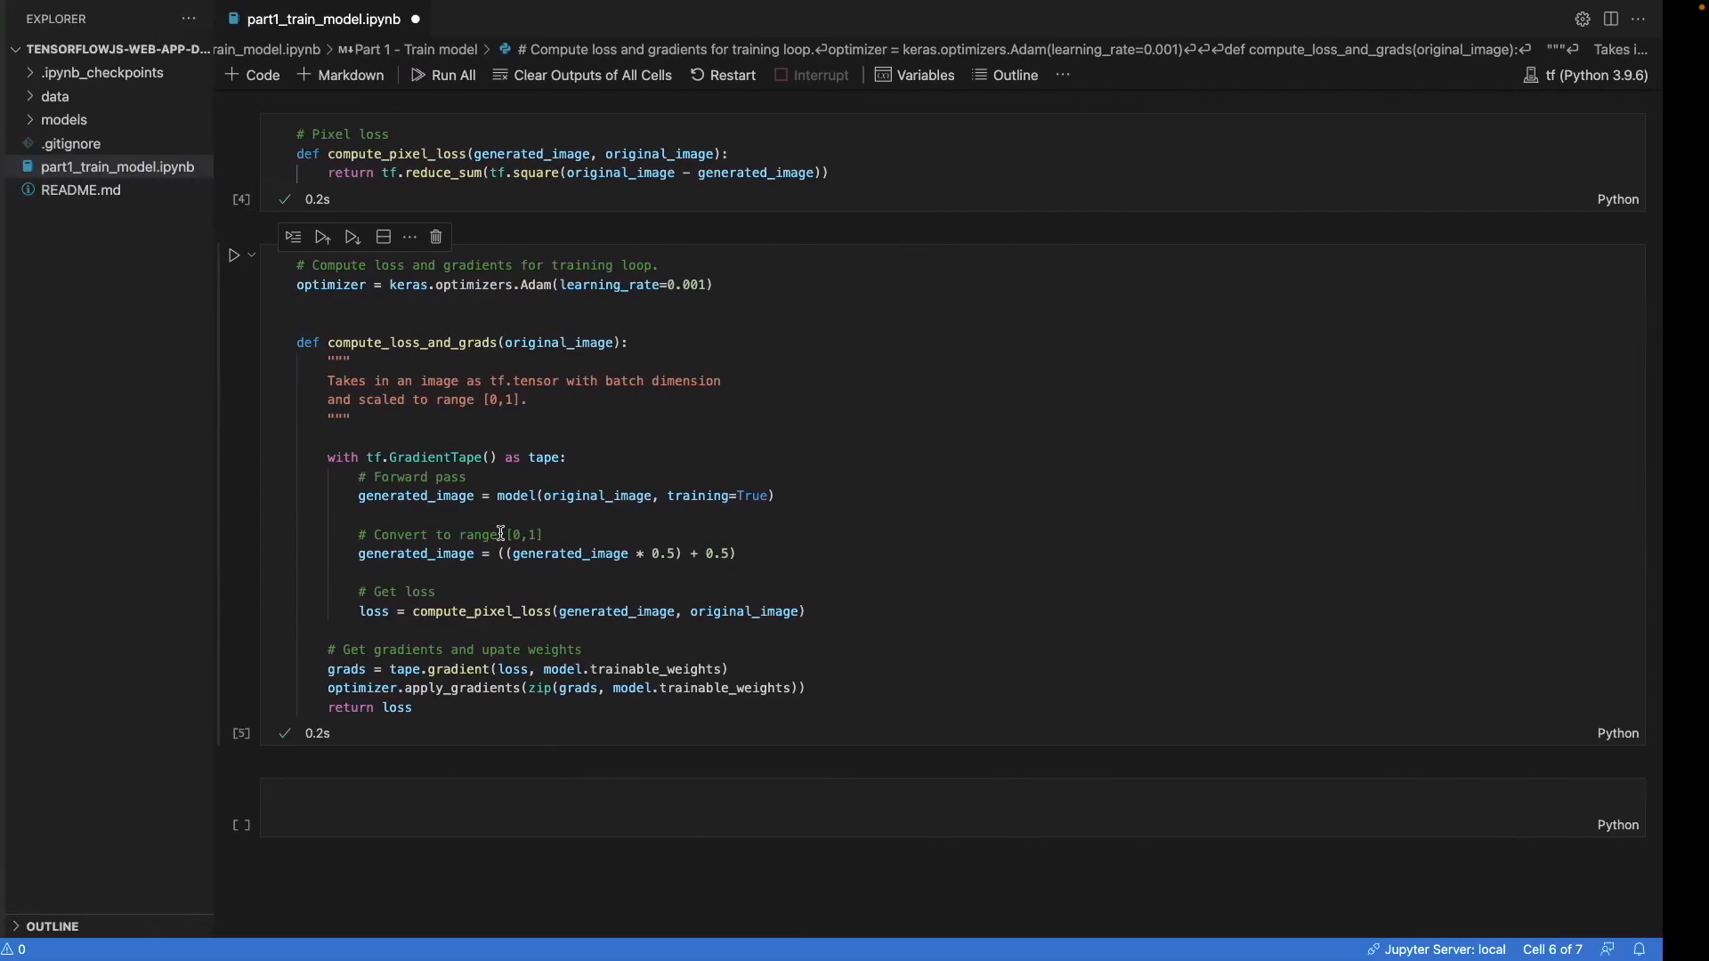
text(@)
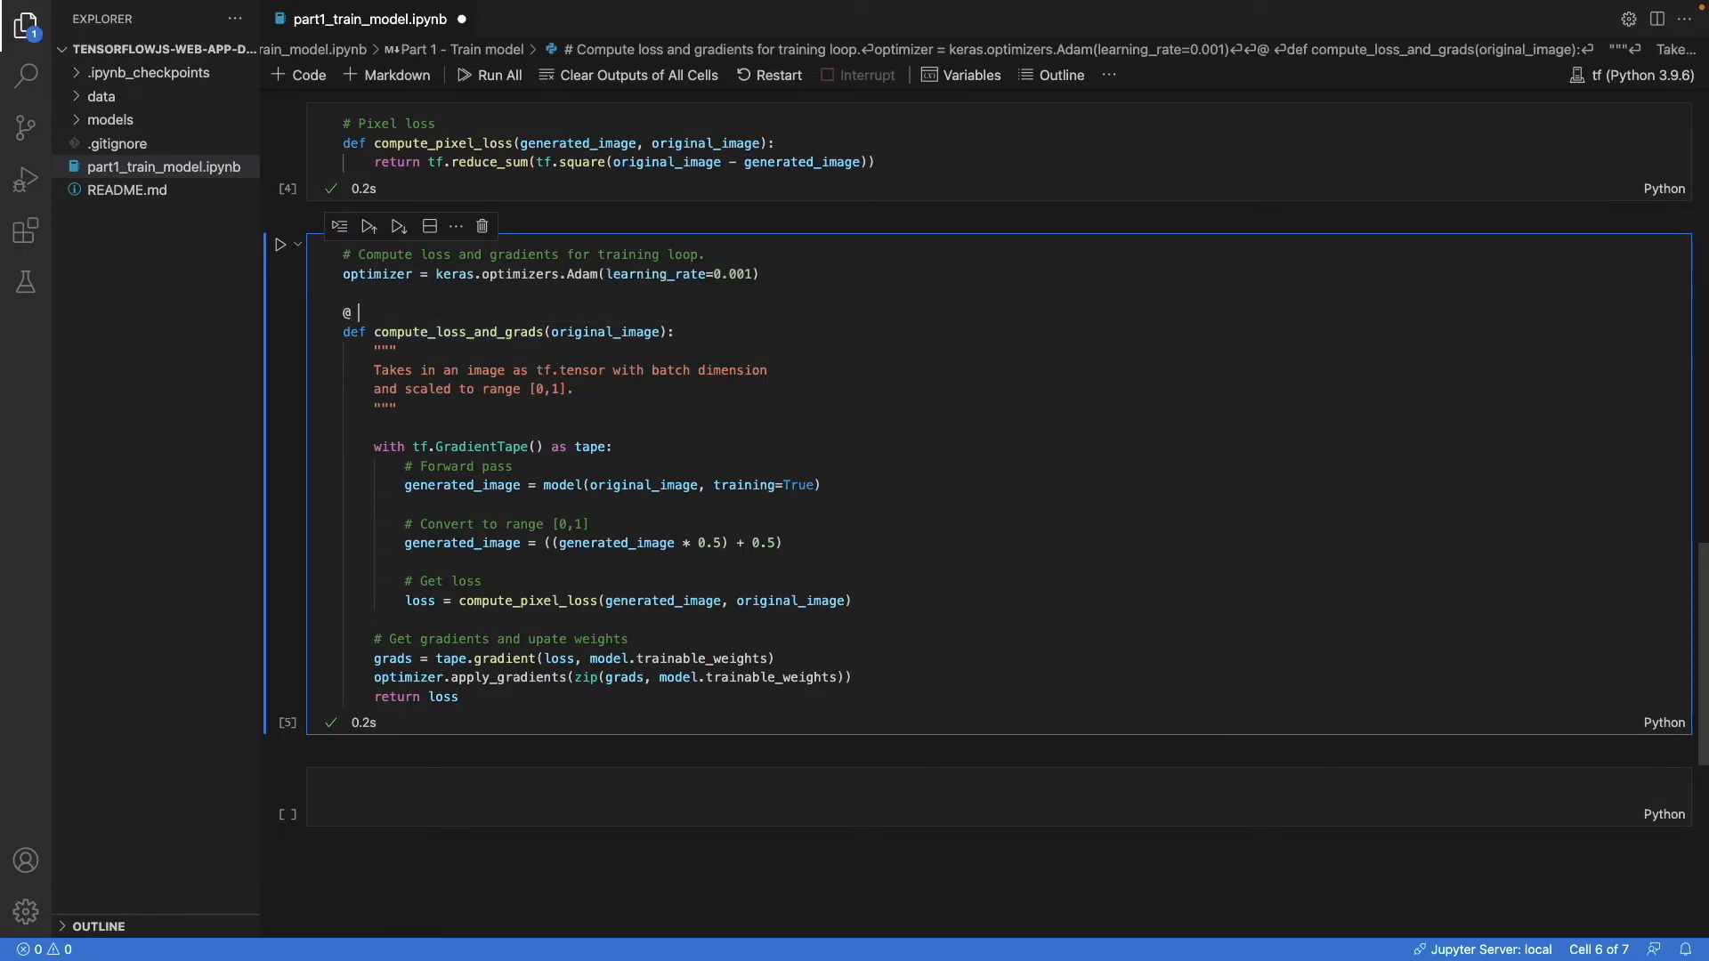
text(tf.f)
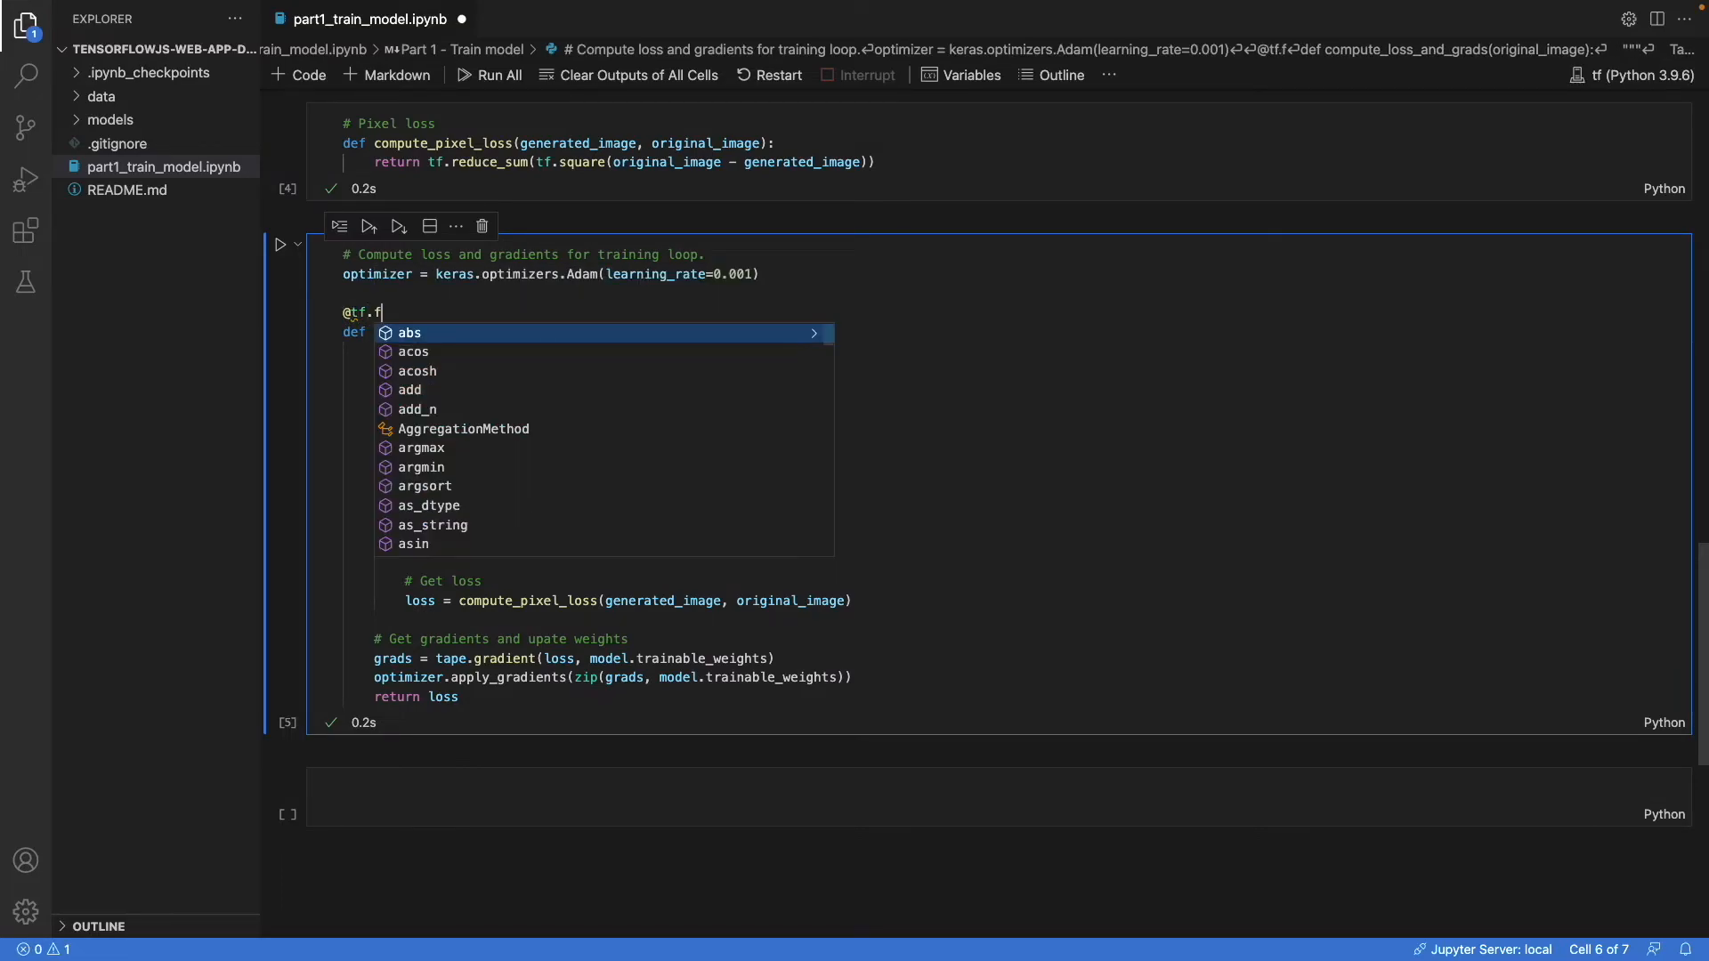
text(unction)
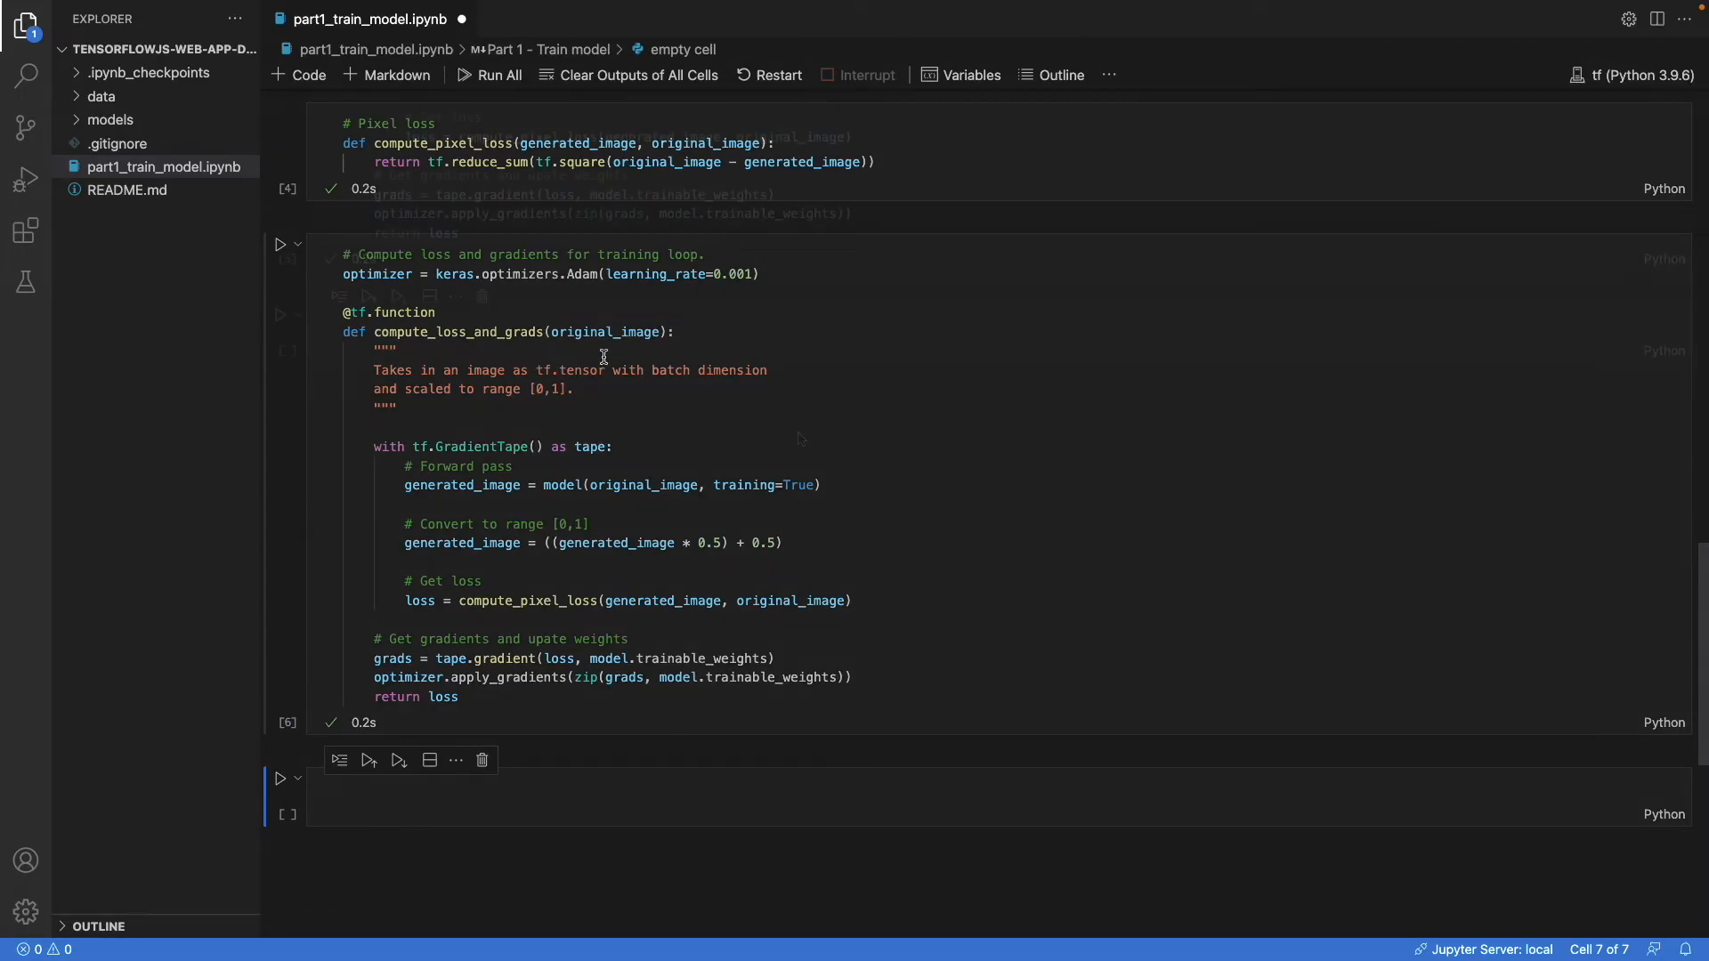
scroll(down, 3)
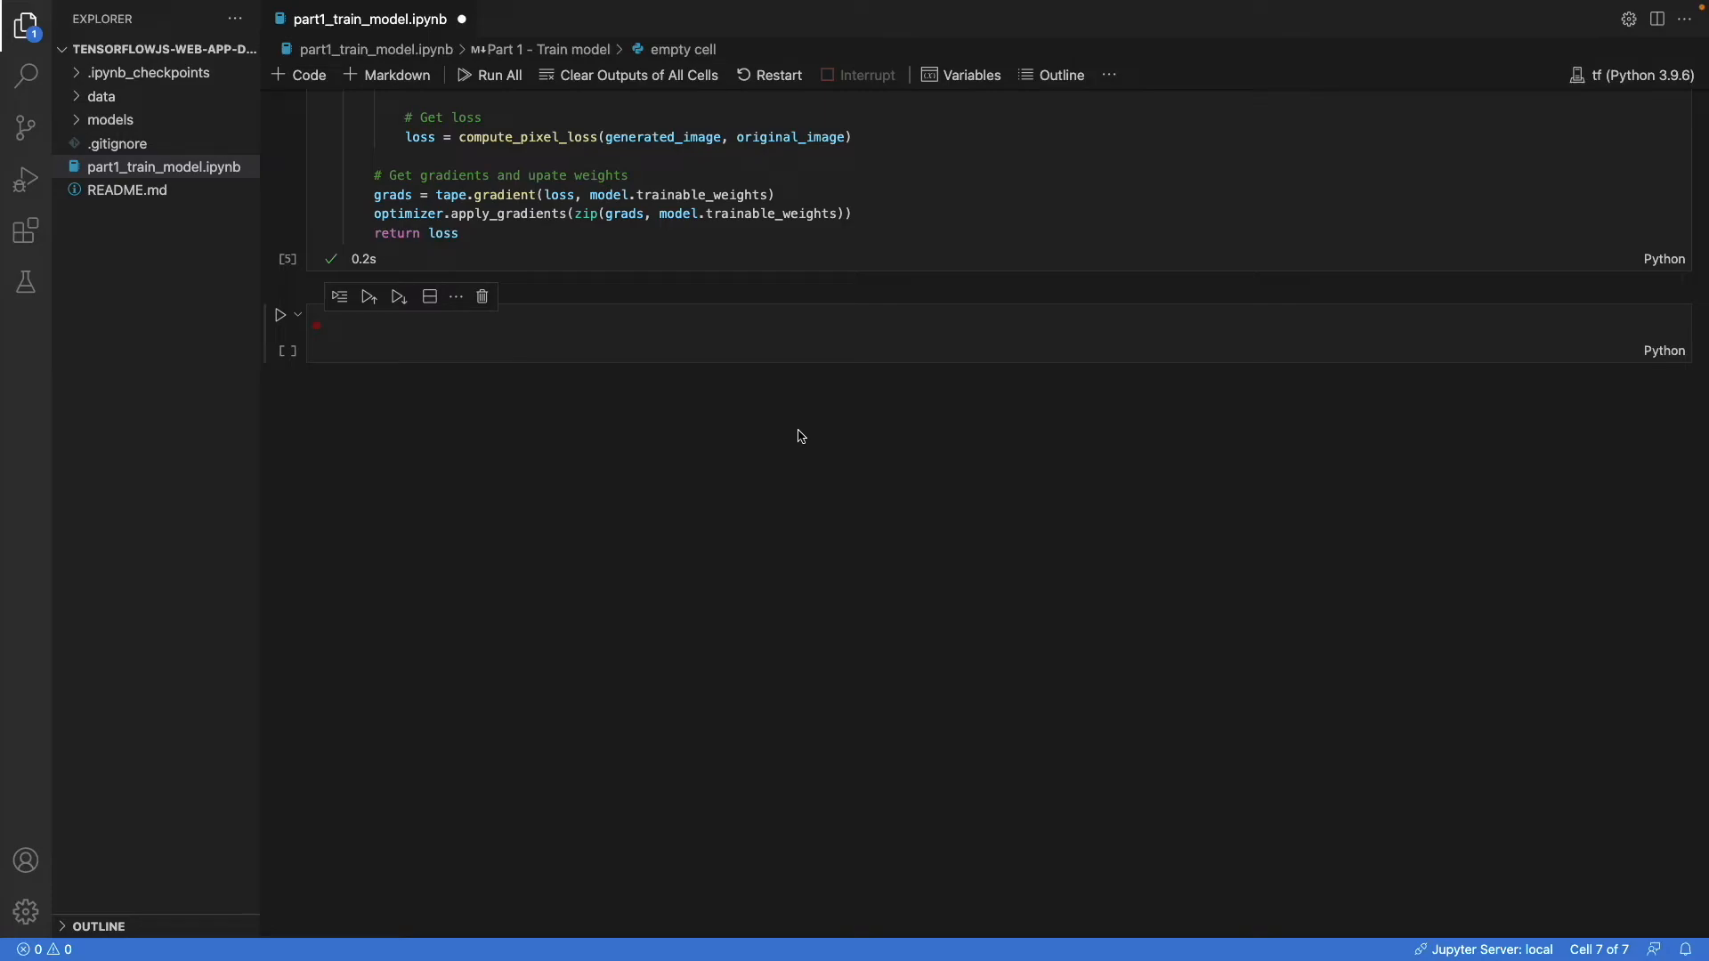
mouse_move(642, 366)
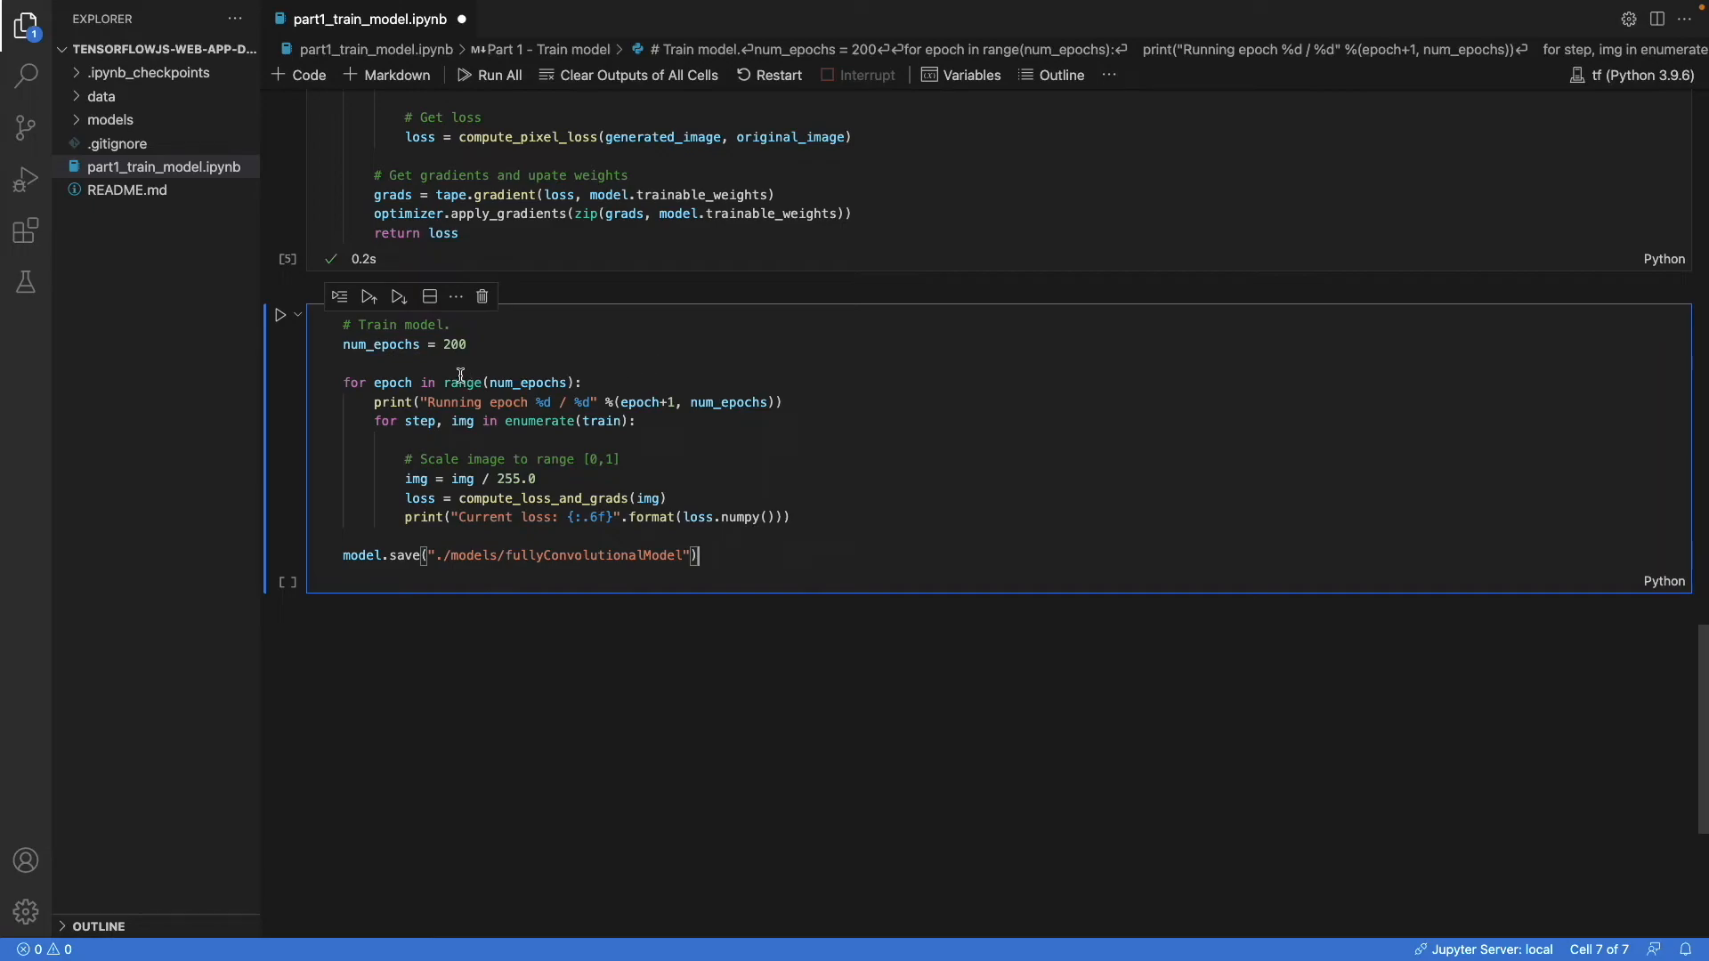
mouse_move(476, 360)
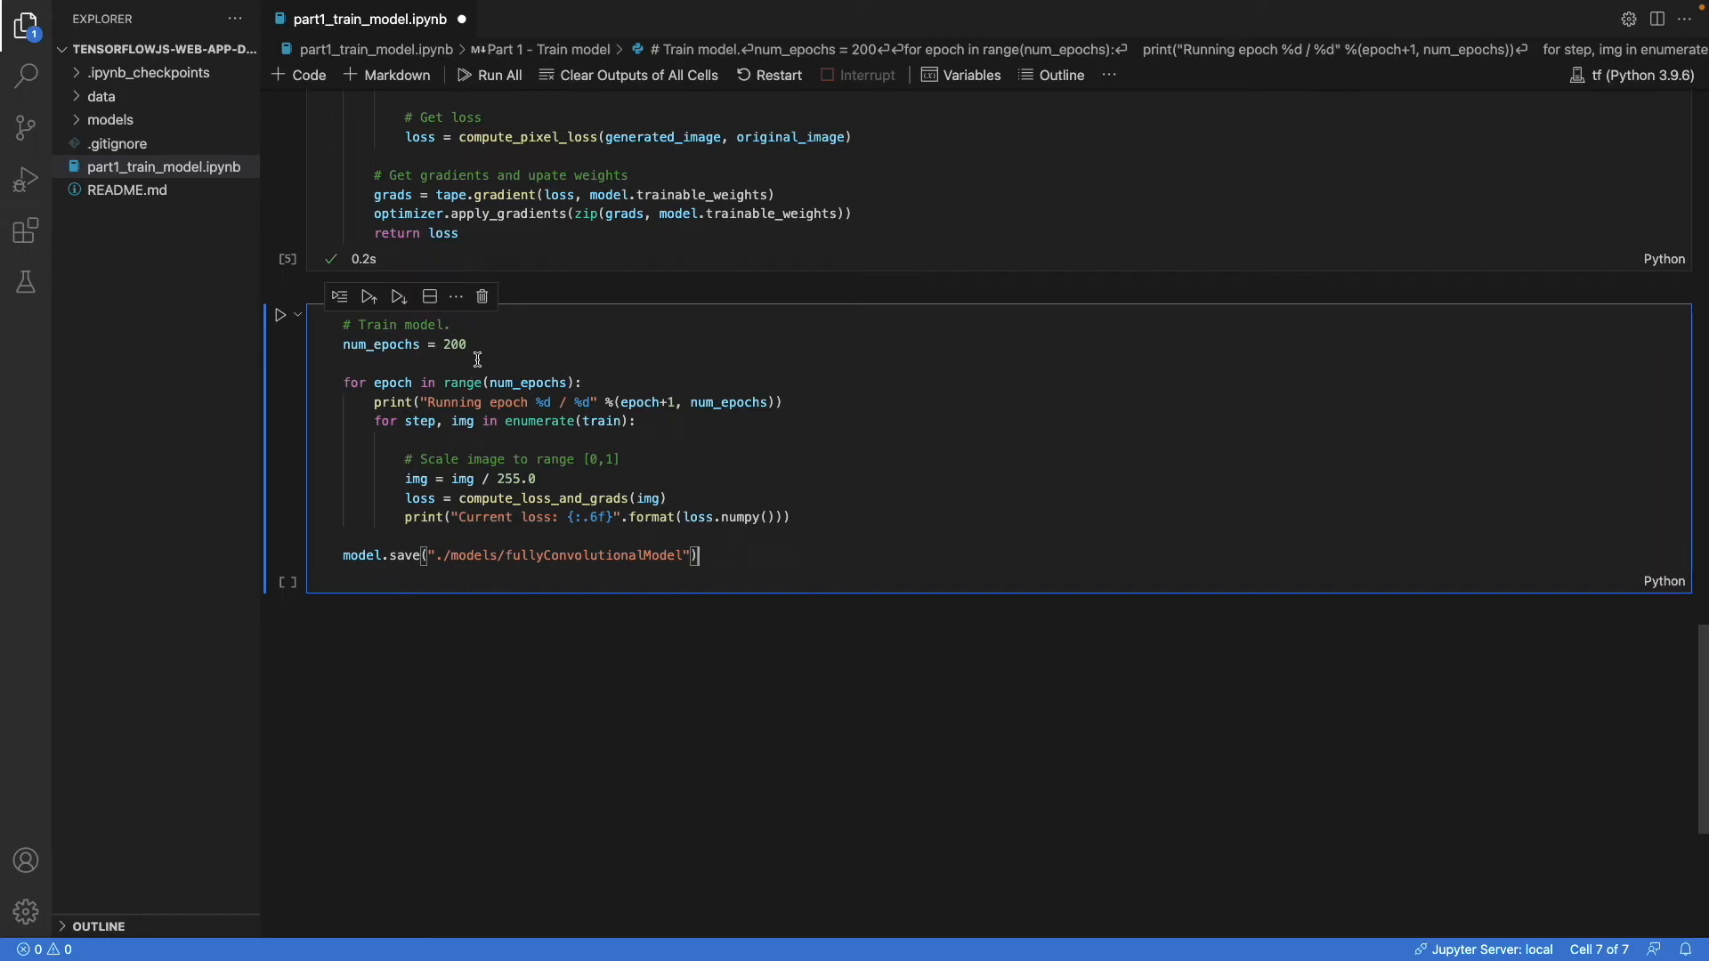
mouse_move(499, 470)
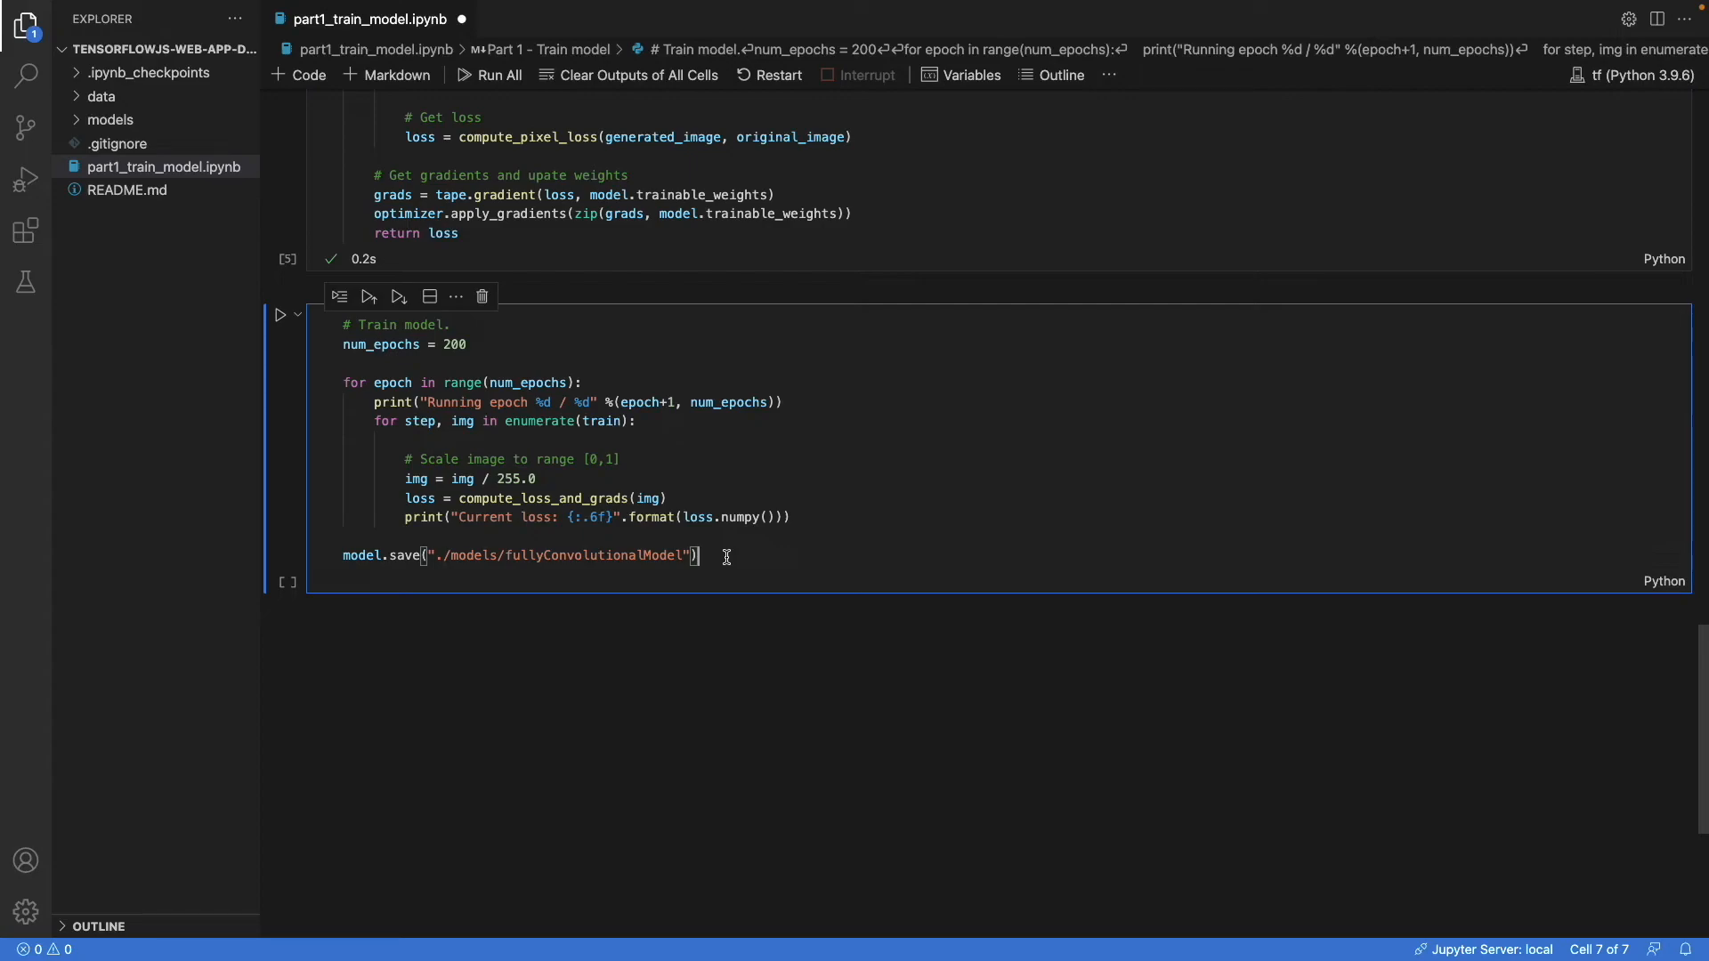
mouse_move(732, 550)
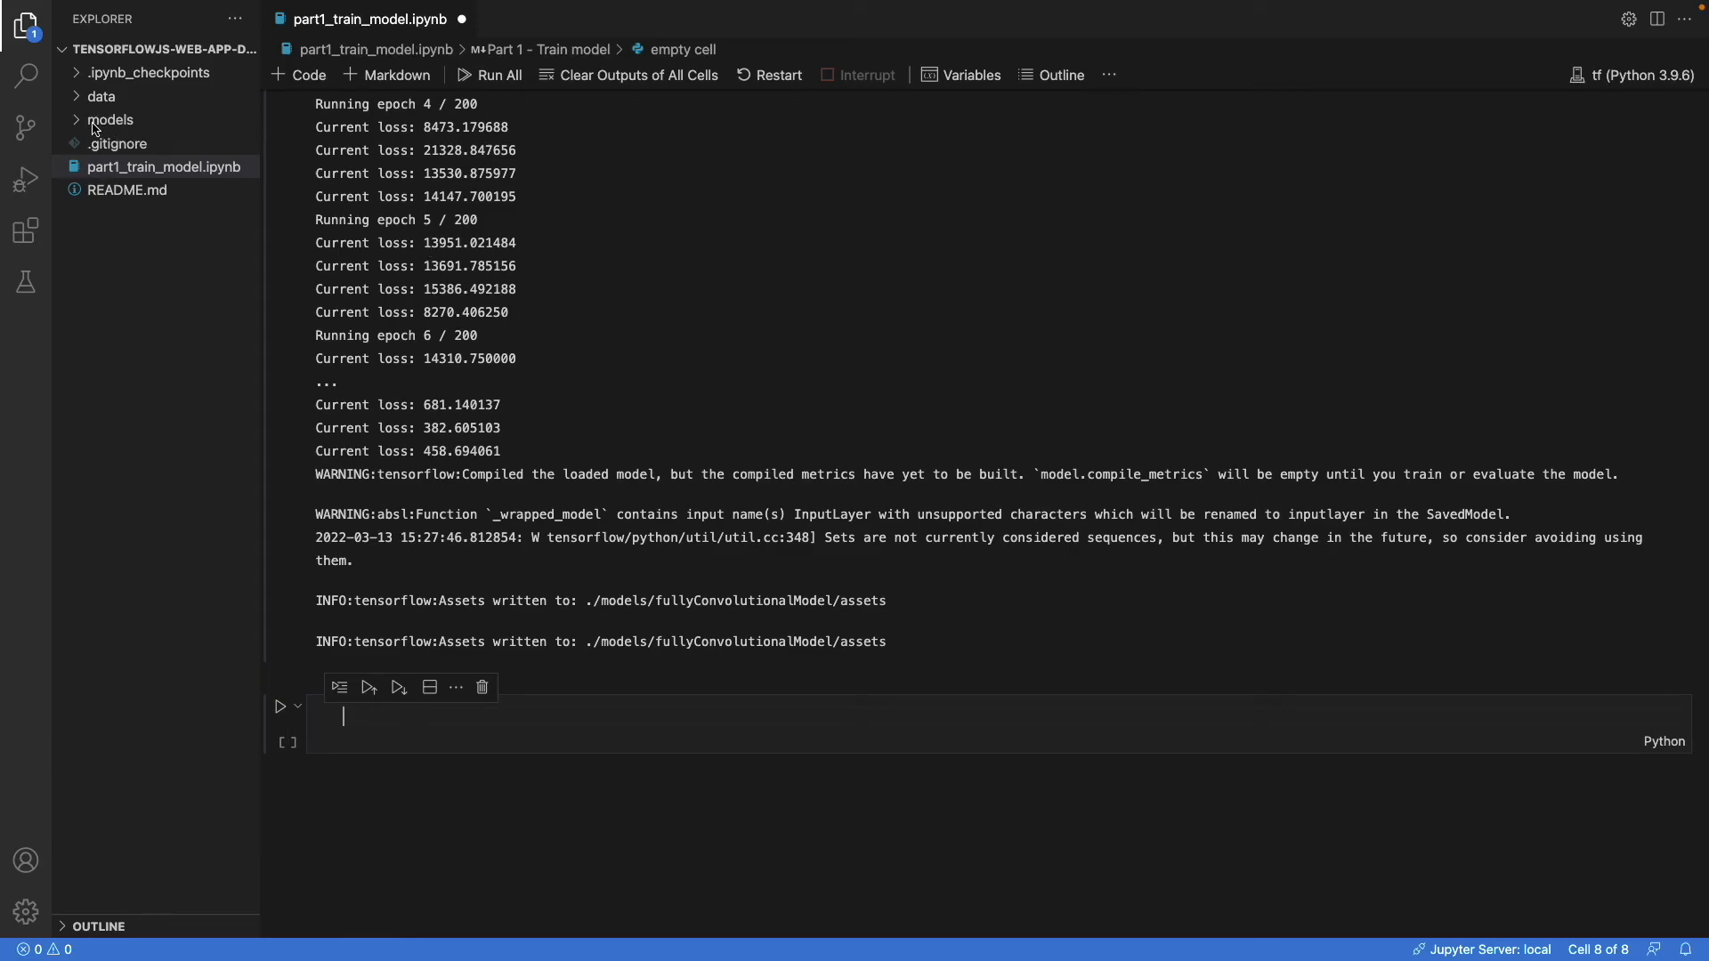
Step: Expand the models folder to reveal fullyConvolutionalModel's assets, variables and saved_model.pb
click(111, 119)
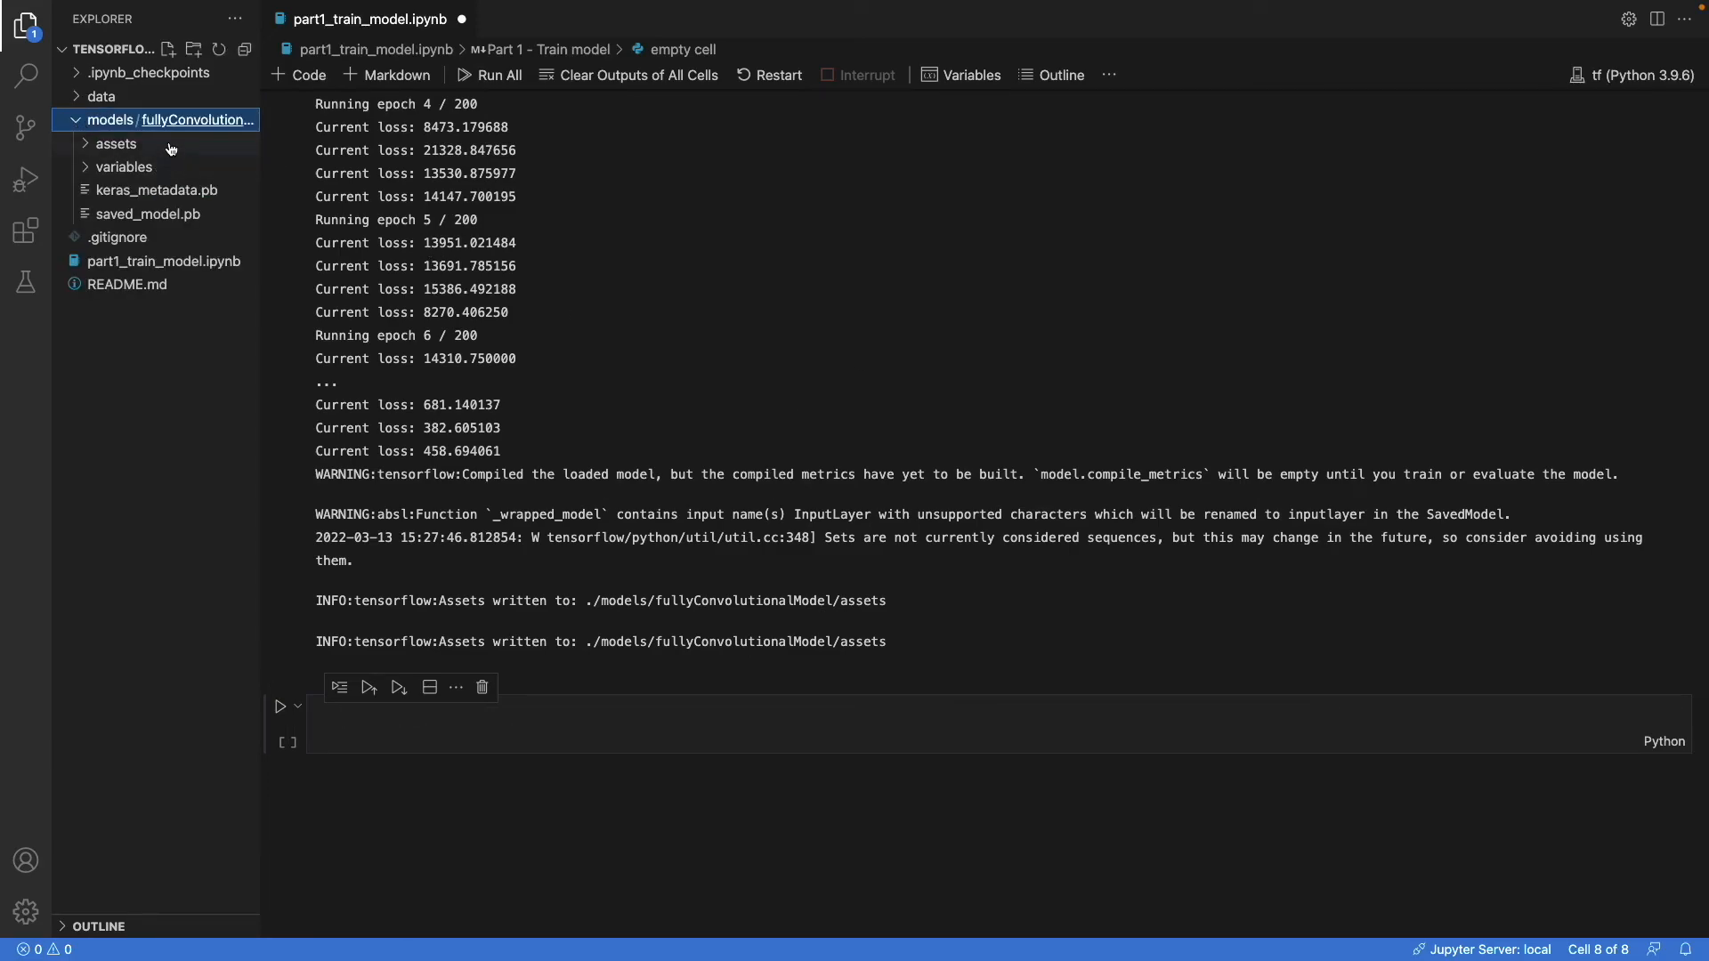
mouse_move(196, 121)
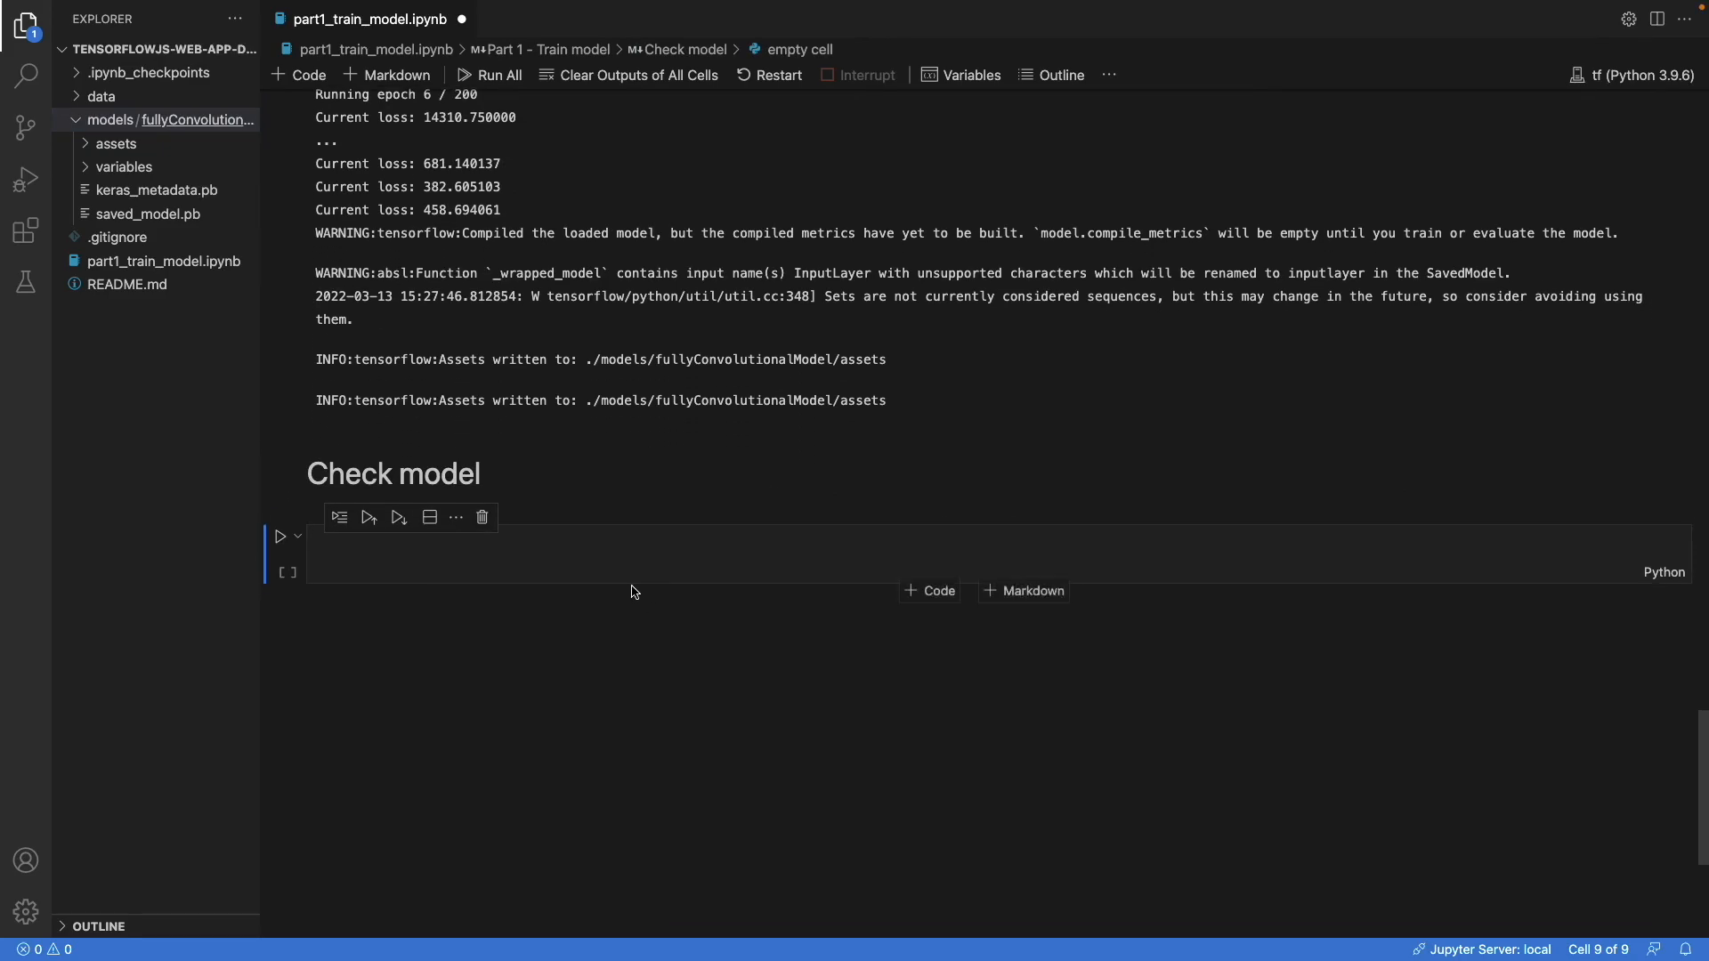
click(623, 556)
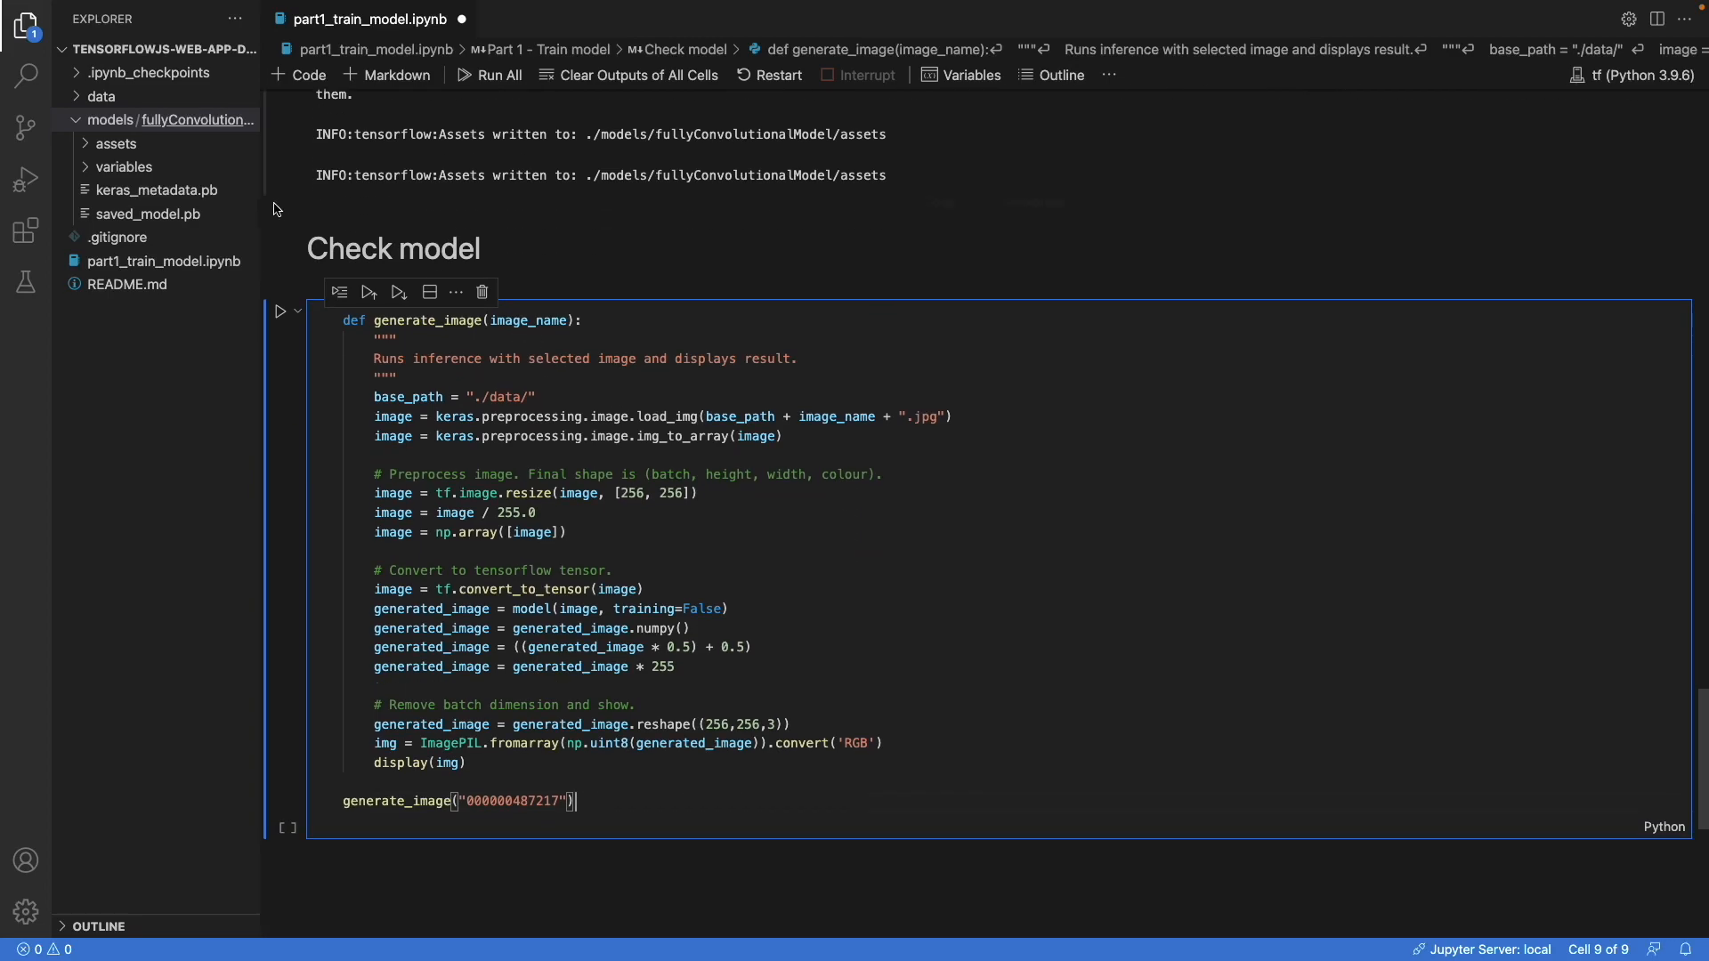
click(102, 96)
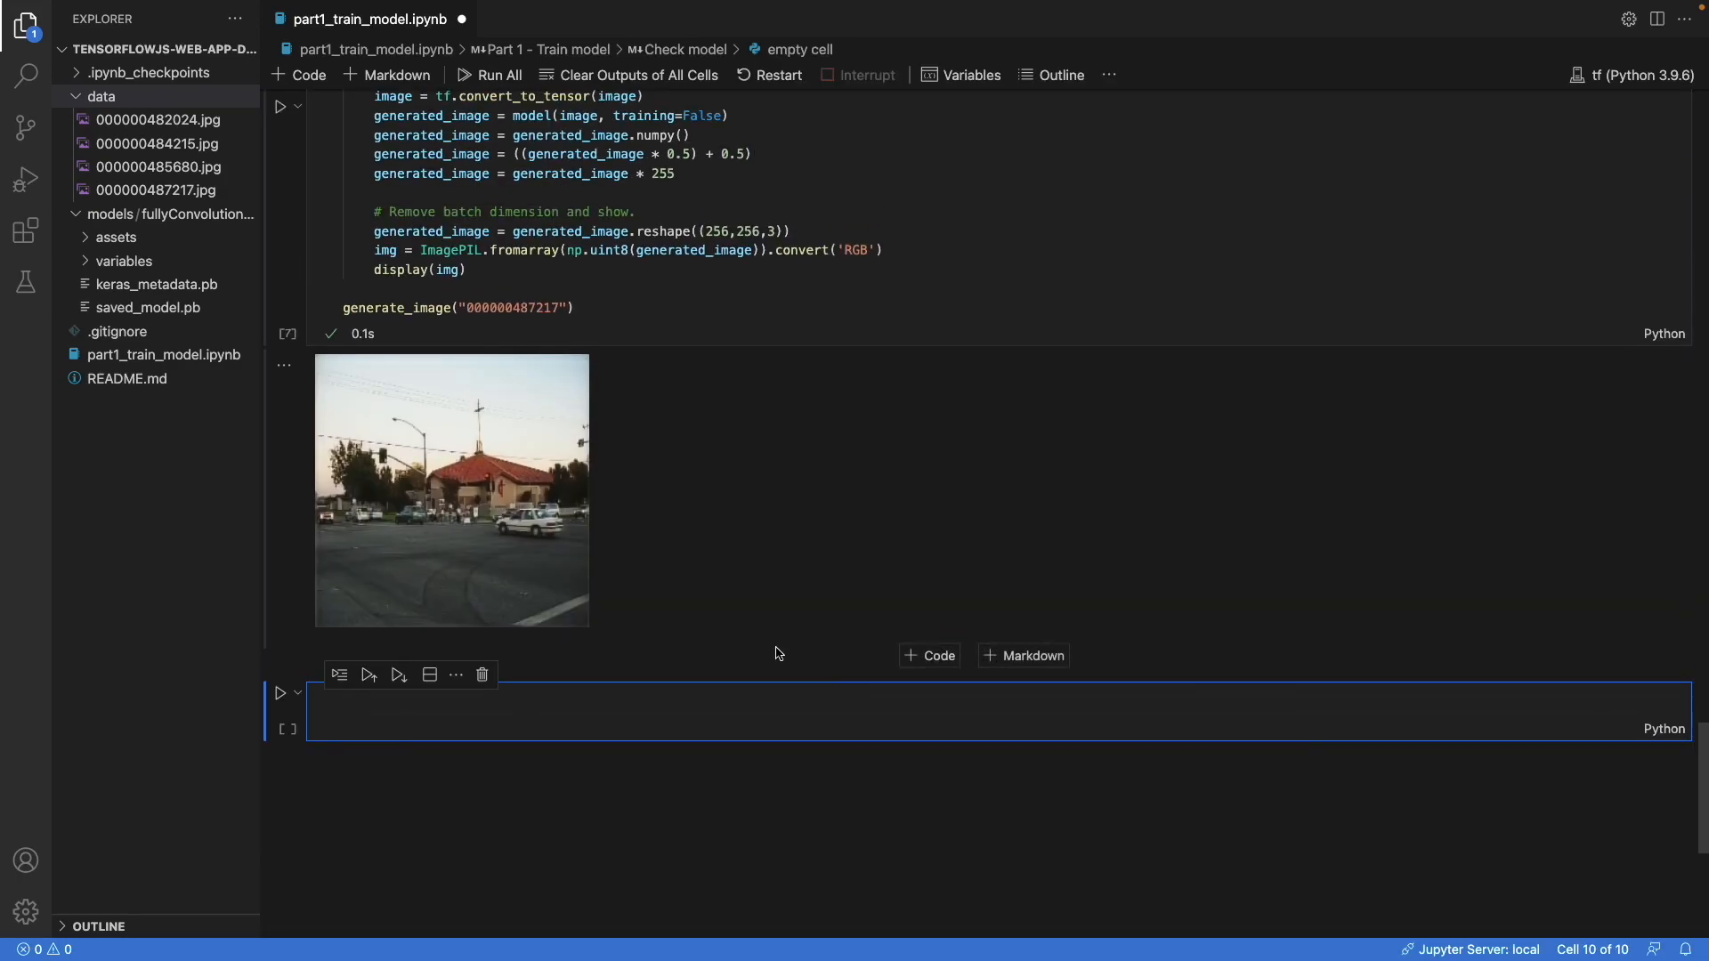
mouse_move(738, 605)
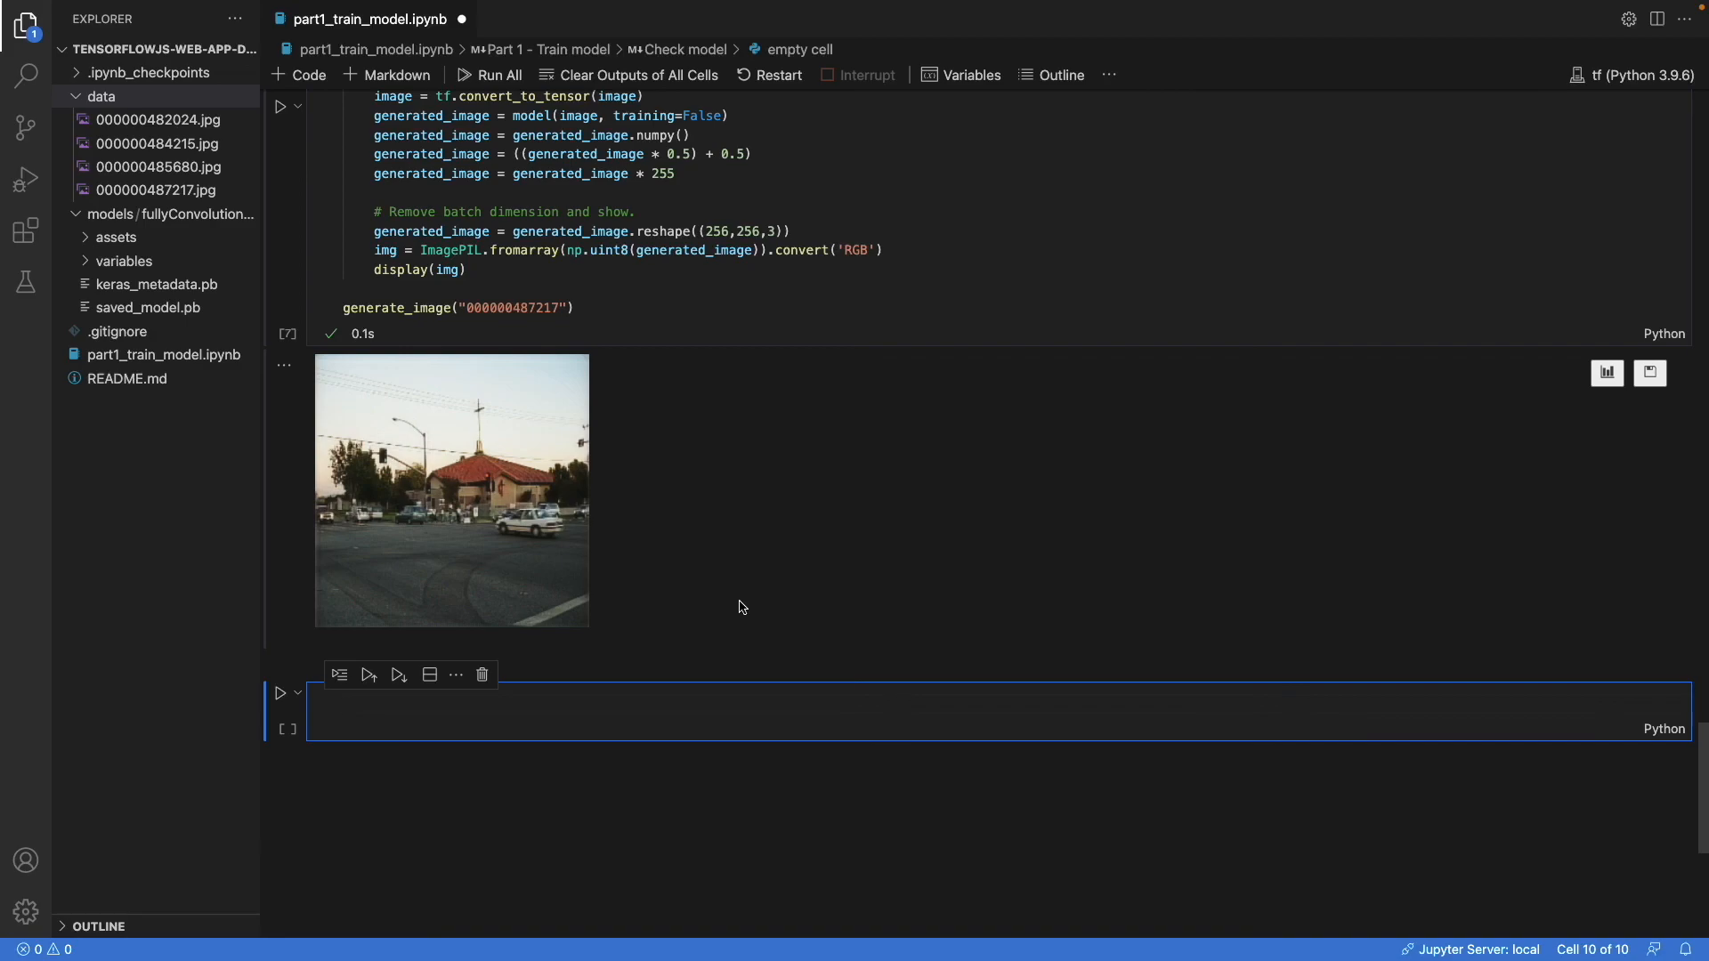
mouse_move(778, 603)
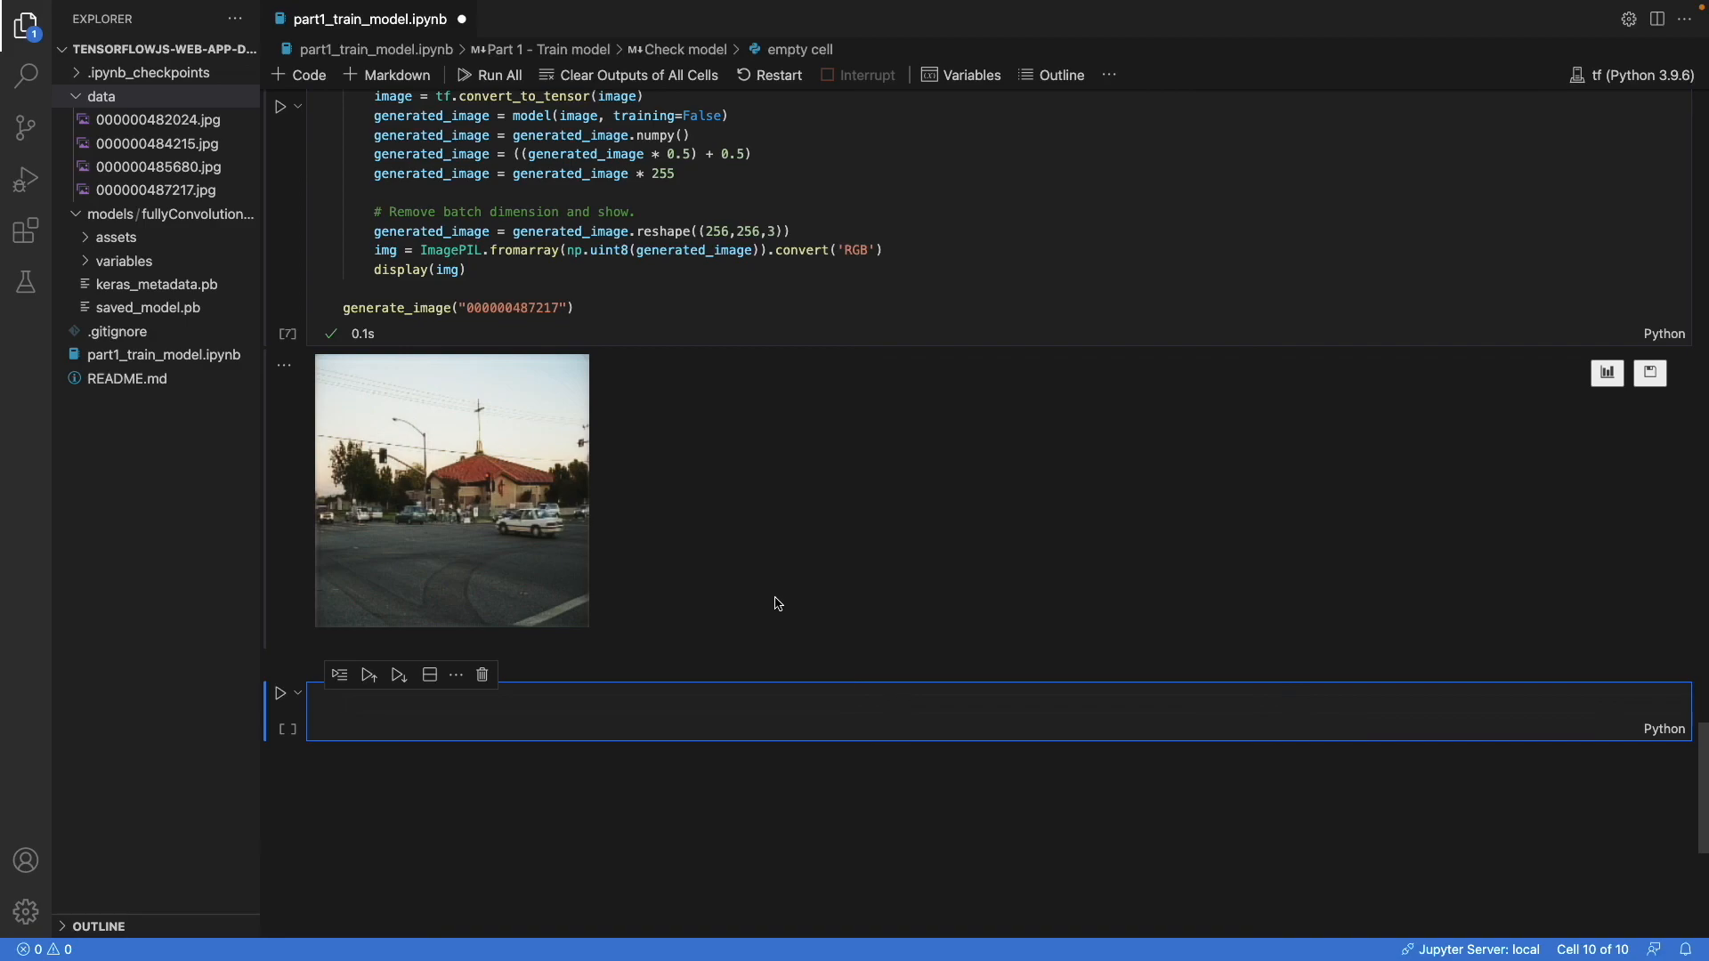